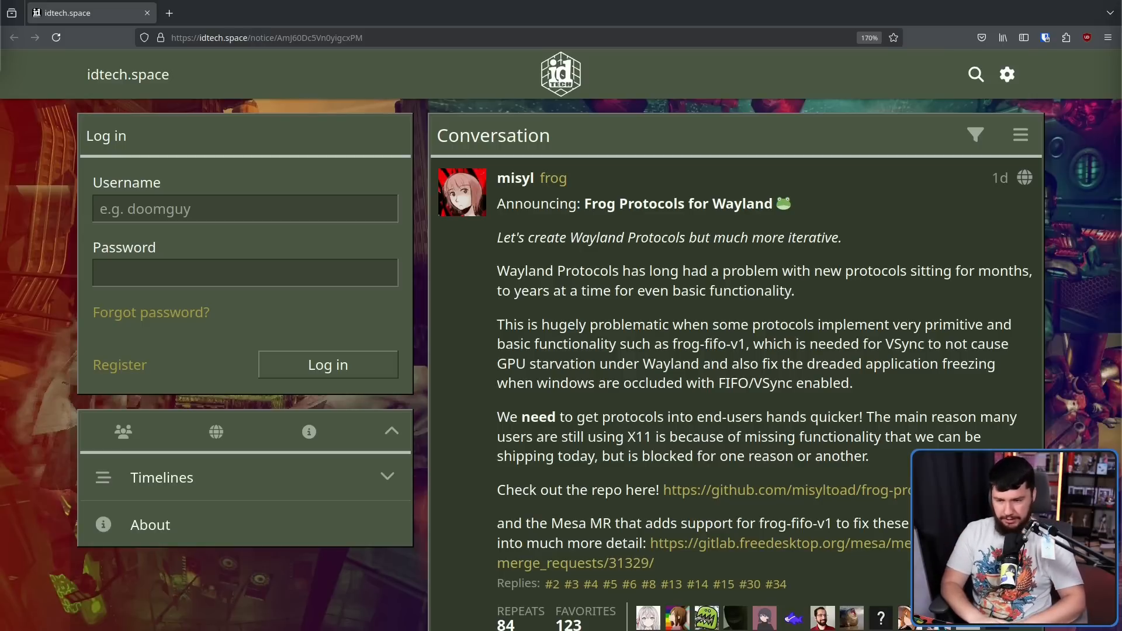
mouse_move(671, 271)
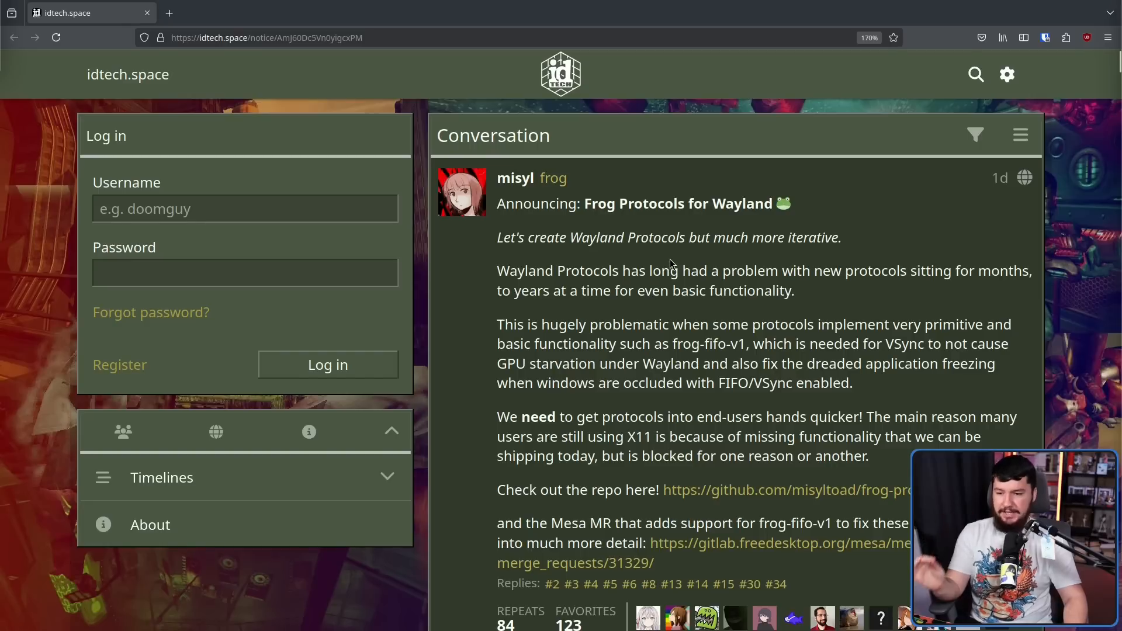
mouse_move(664, 256)
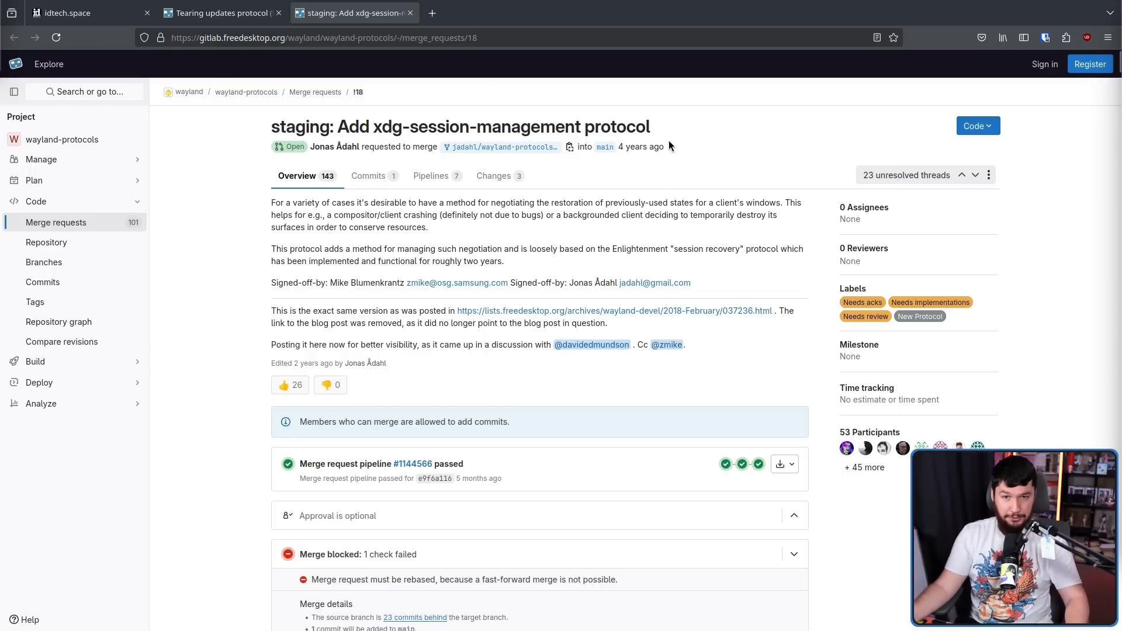
Step: Switch from the GitLab xdg-session-management MR back to the idtech.space announcement tab
click(82, 13)
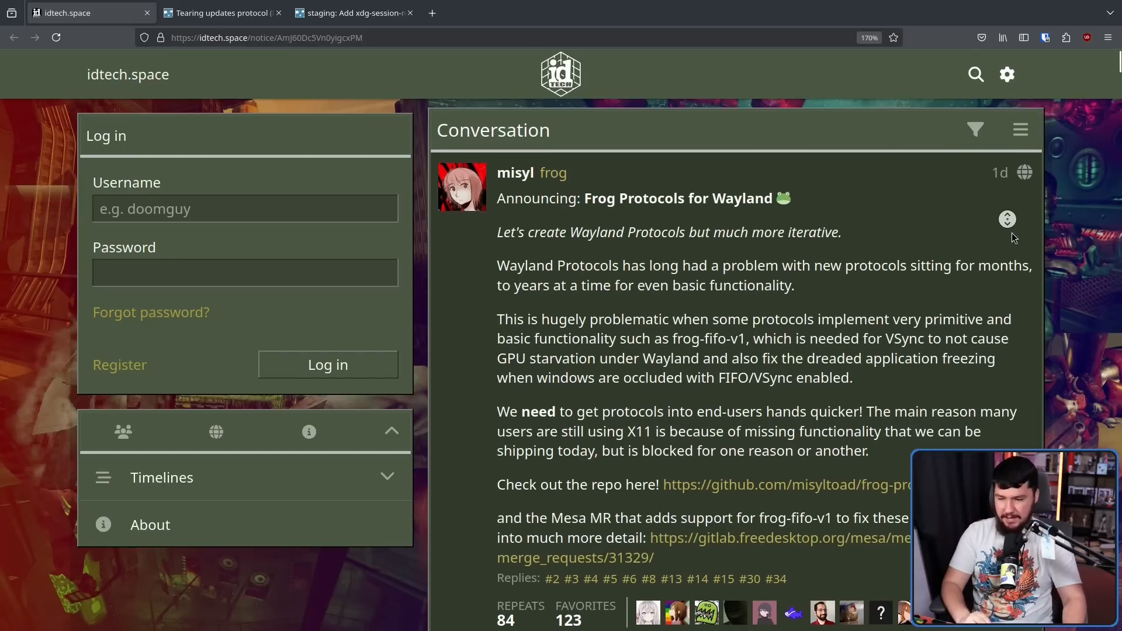
Step: Scroll the announcement to its repo and Mesa MR links, reactions and first reply
scroll(down, 3)
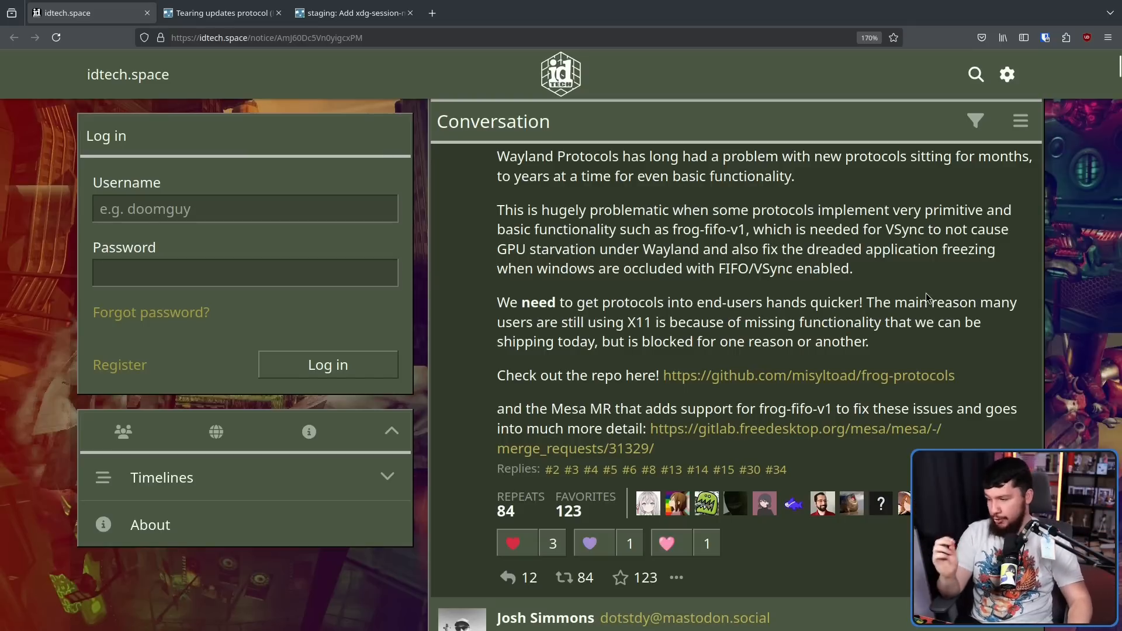
mouse_move(923, 293)
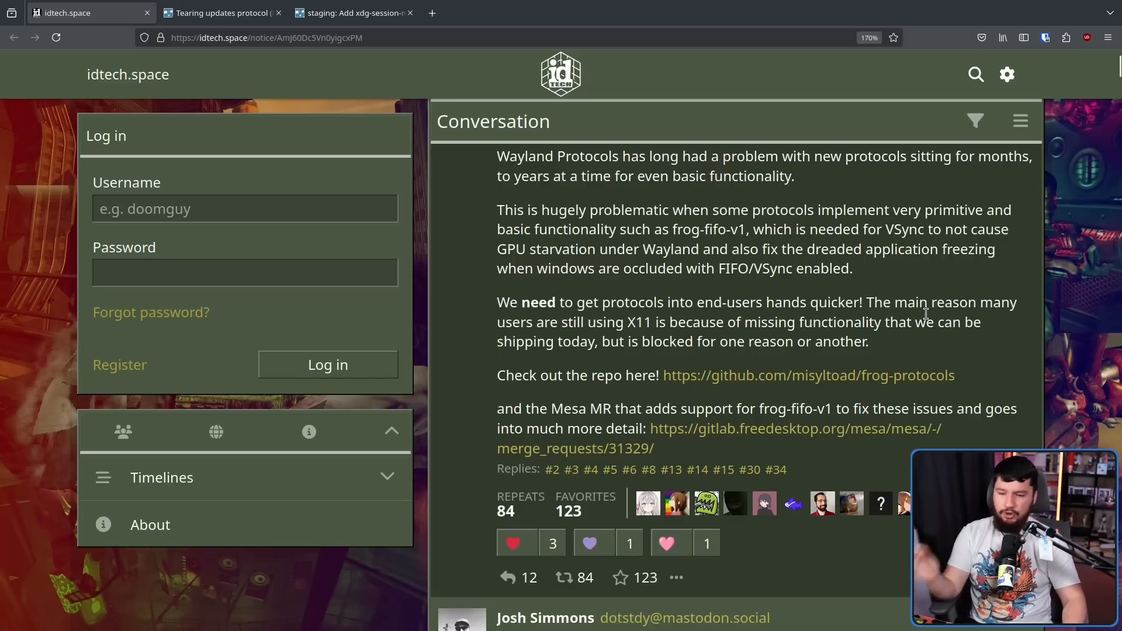
mouse_move(891, 344)
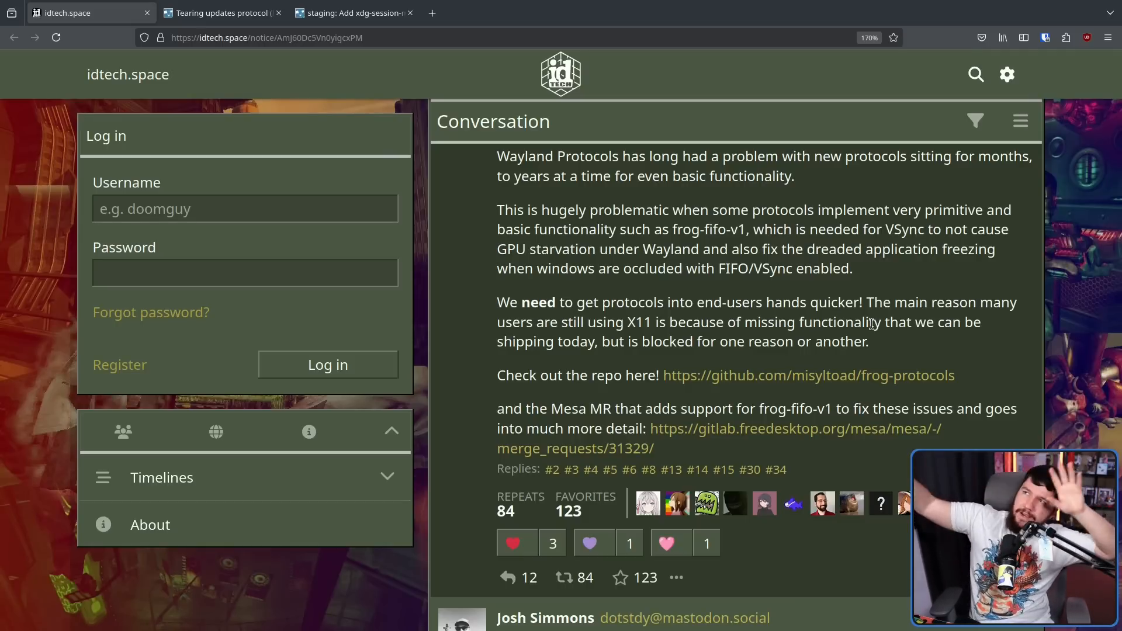
Step: Open the Mesa frog-fifo-v1 merge request from the post and zoom in to read it
click(793, 428)
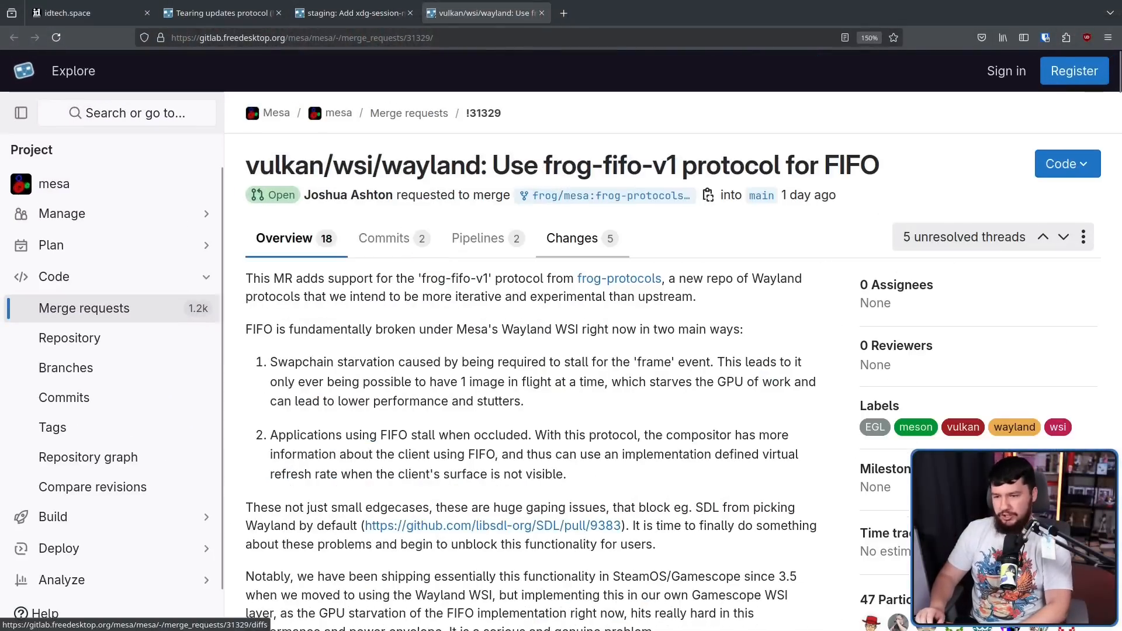
key(ctrl+plus)
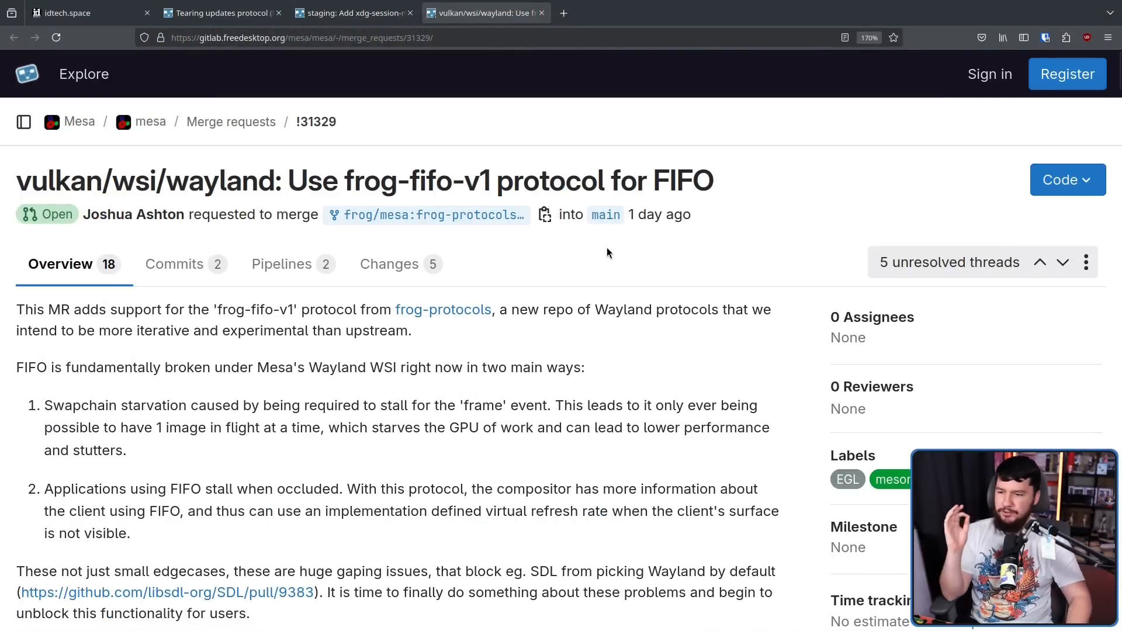
mouse_move(620, 244)
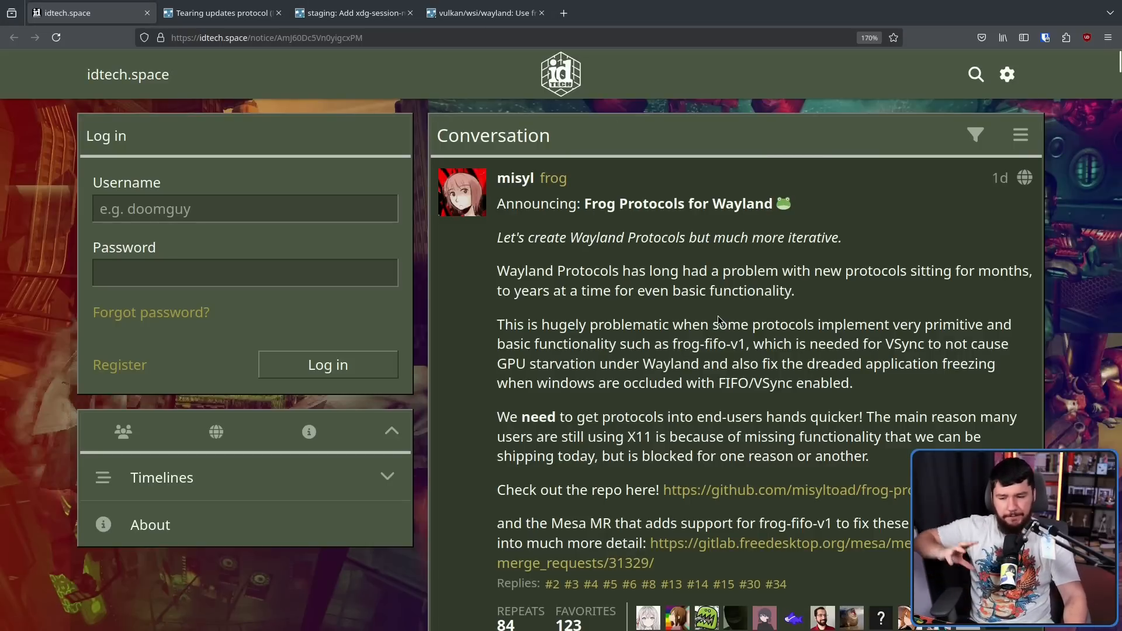
Step: Open the github.com/misyltoad/frog-protocols repository link from the post
click(785, 490)
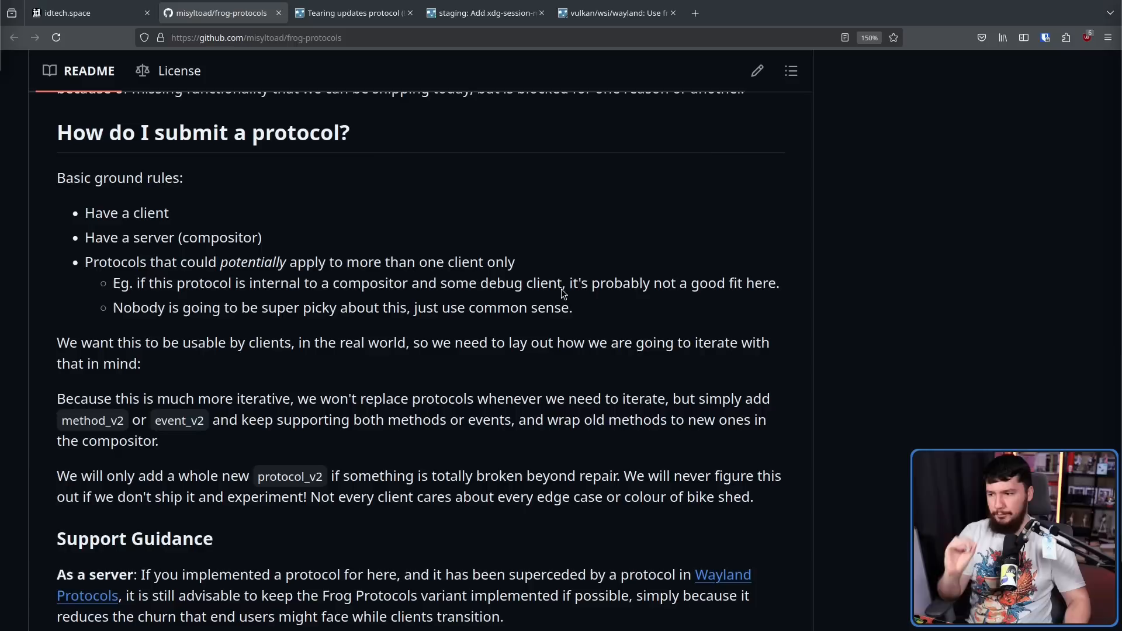
mouse_move(251, 193)
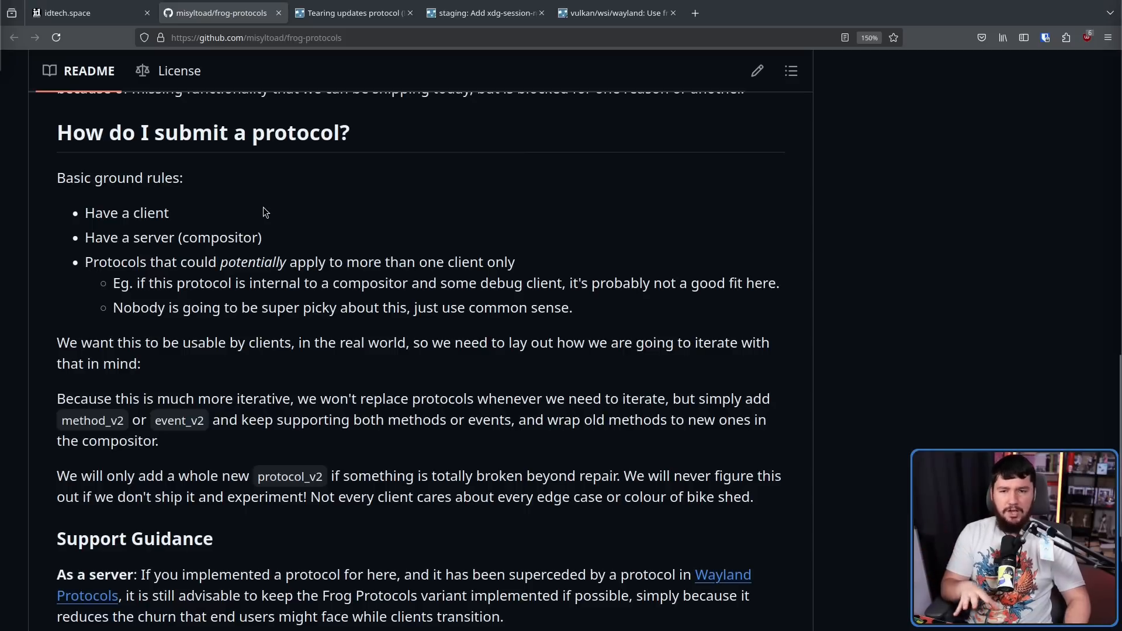
mouse_move(271, 216)
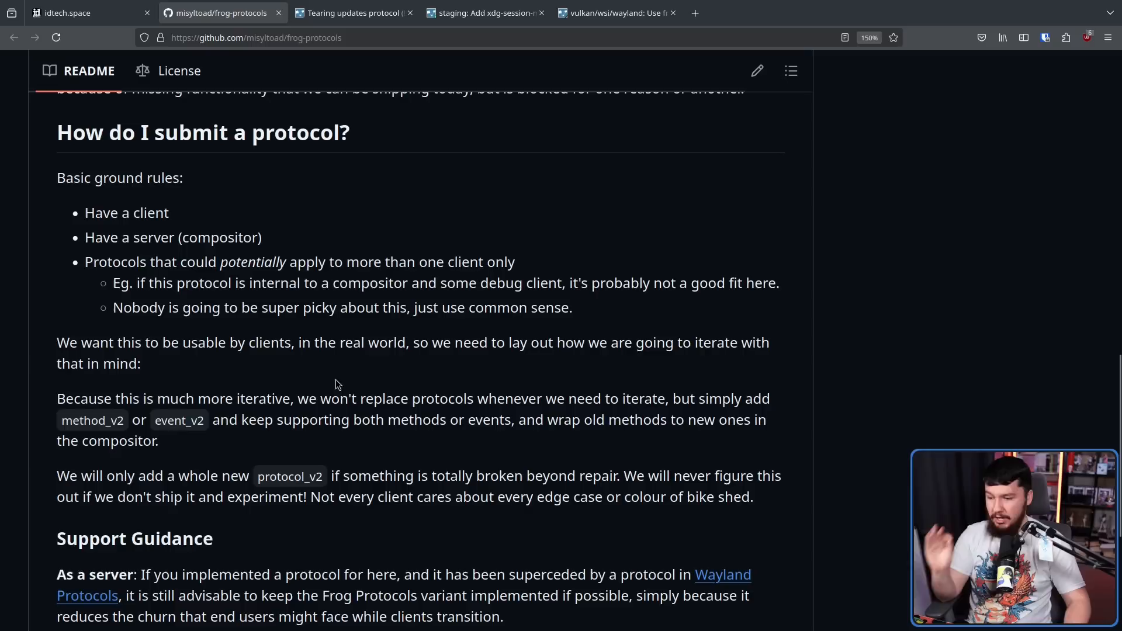
mouse_move(589, 380)
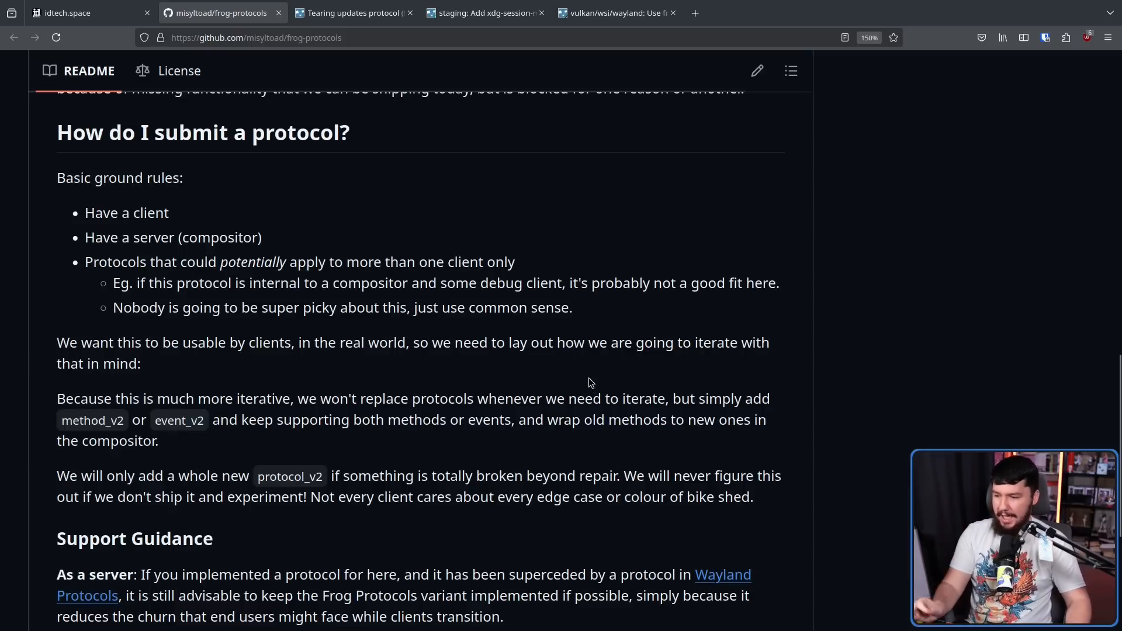
mouse_move(585, 390)
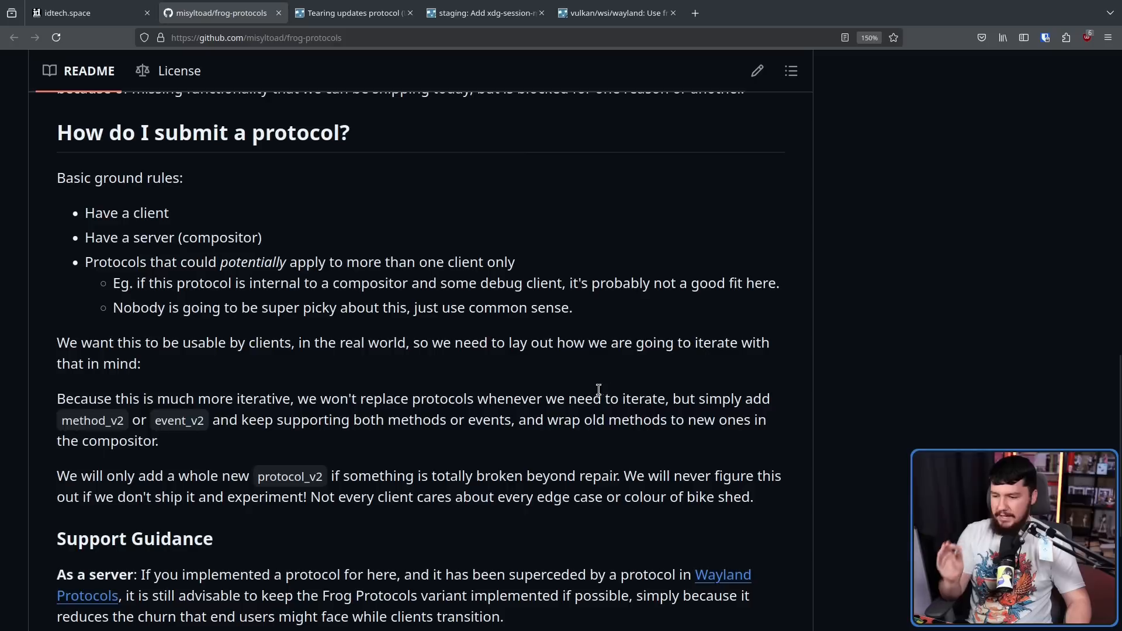
mouse_move(688, 393)
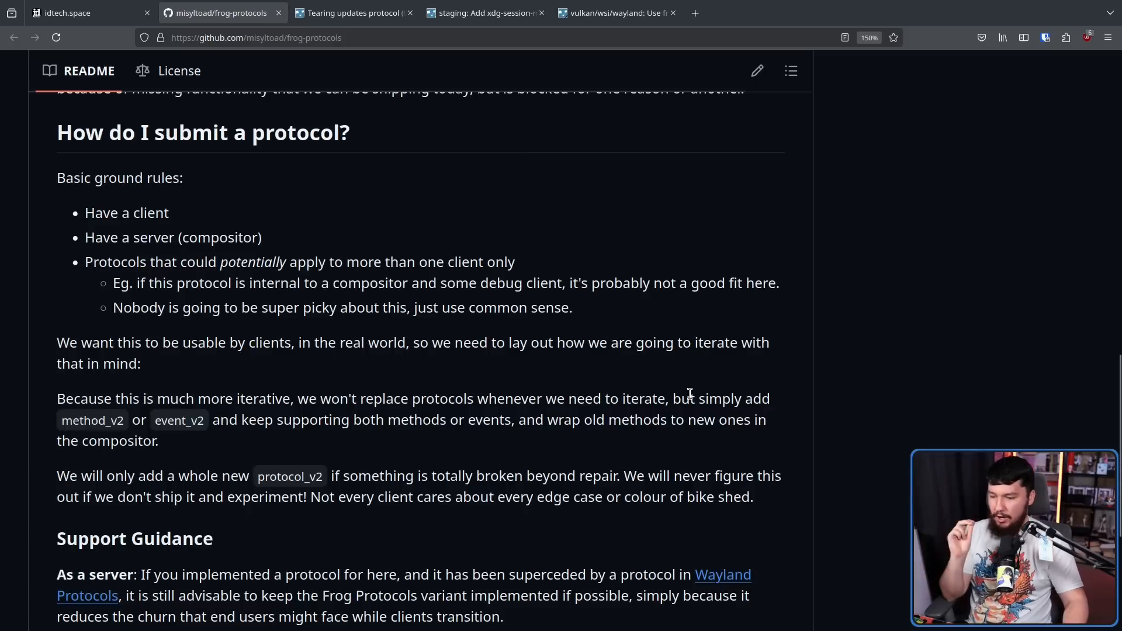
mouse_move(728, 429)
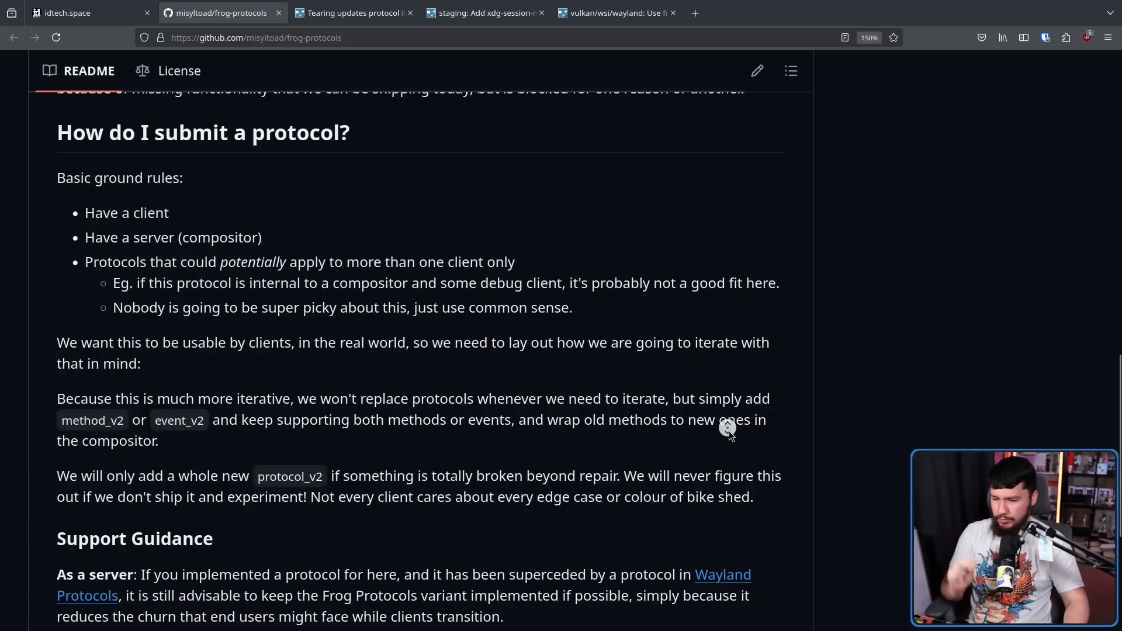
Step: Scroll the README past server support guidance to the client guidance line
scroll(down, 3)
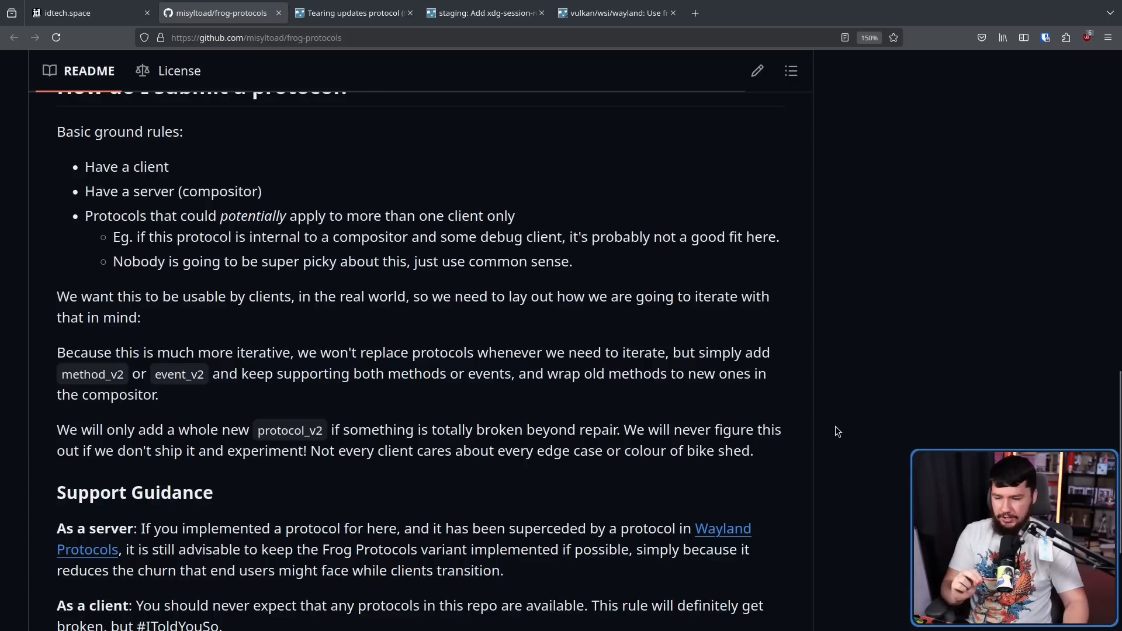
mouse_move(832, 433)
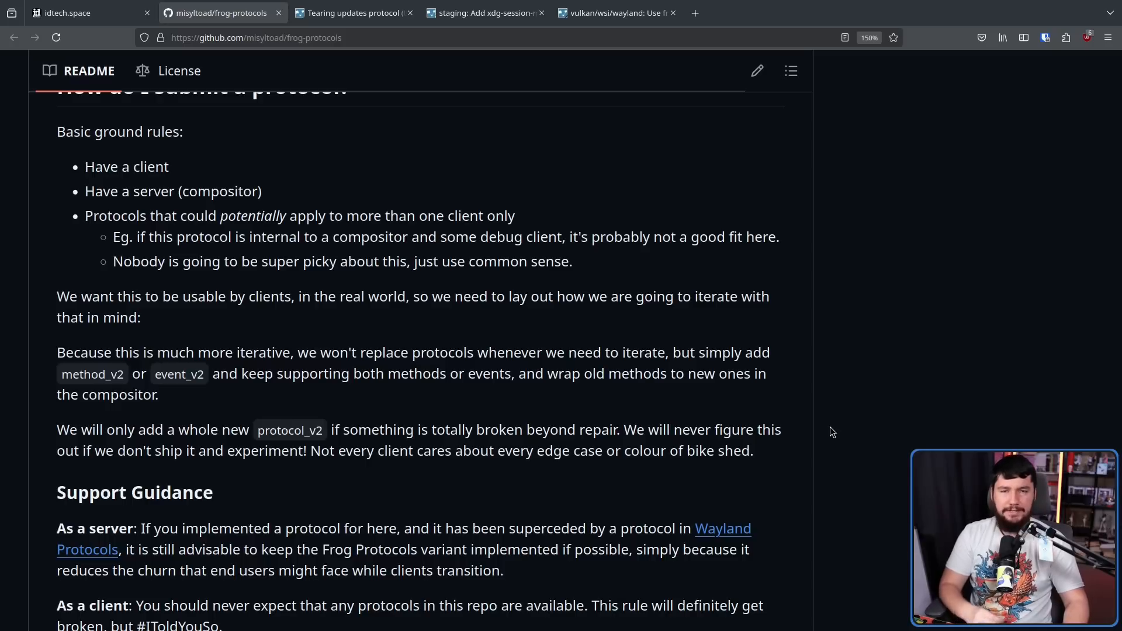
mouse_move(828, 426)
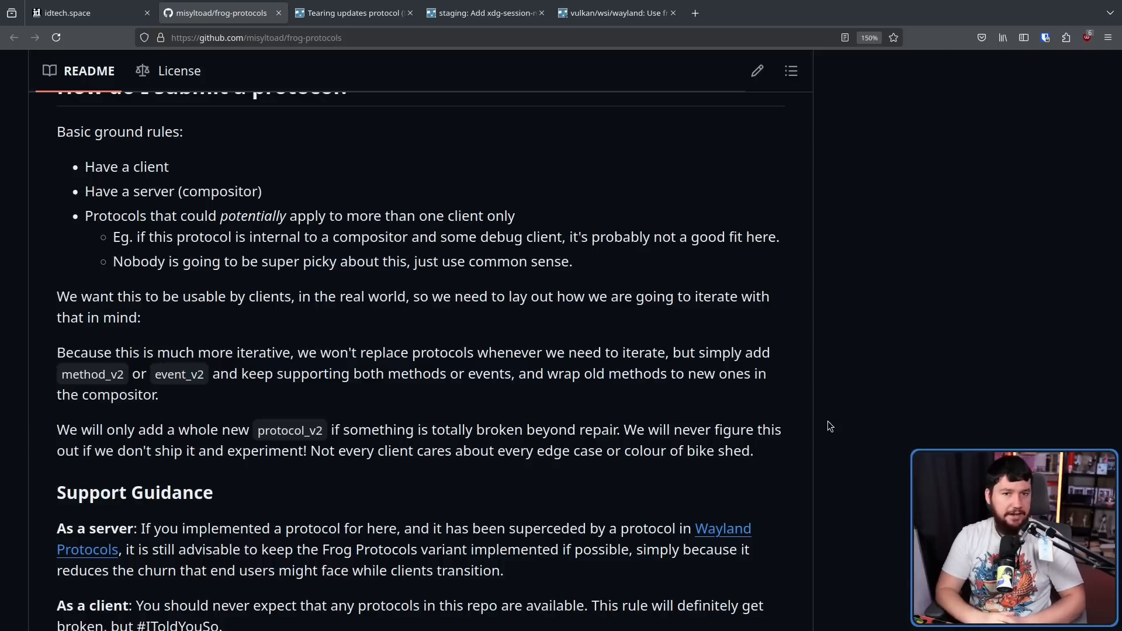
Step: Scroll to the README's end showing both 'As a client' guidance bullets
scroll(down, 3)
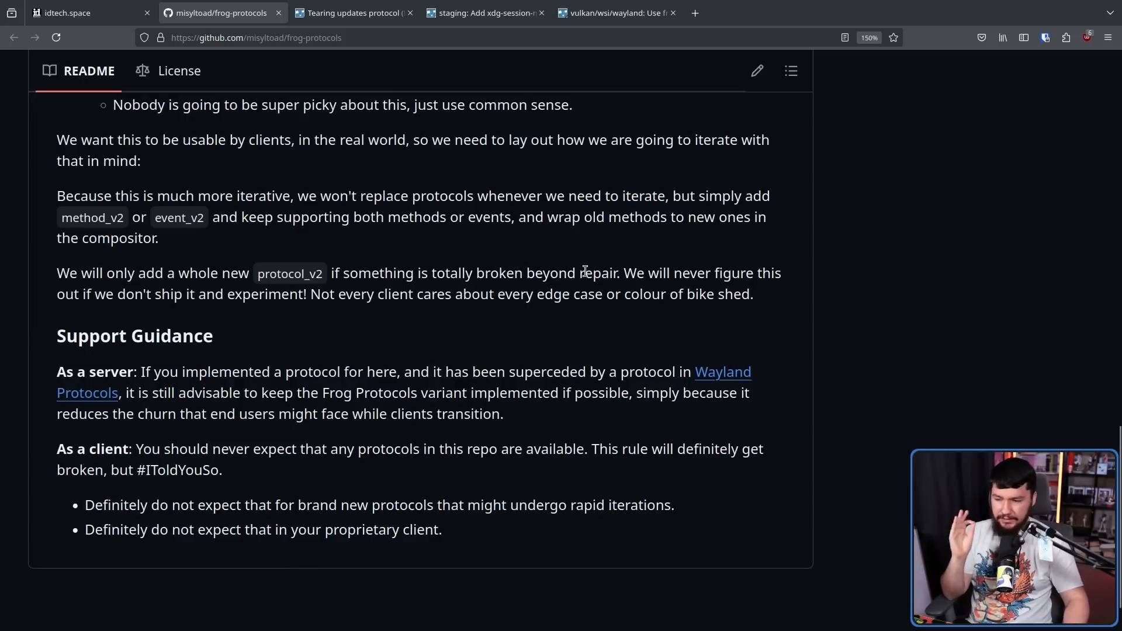
mouse_move(575, 263)
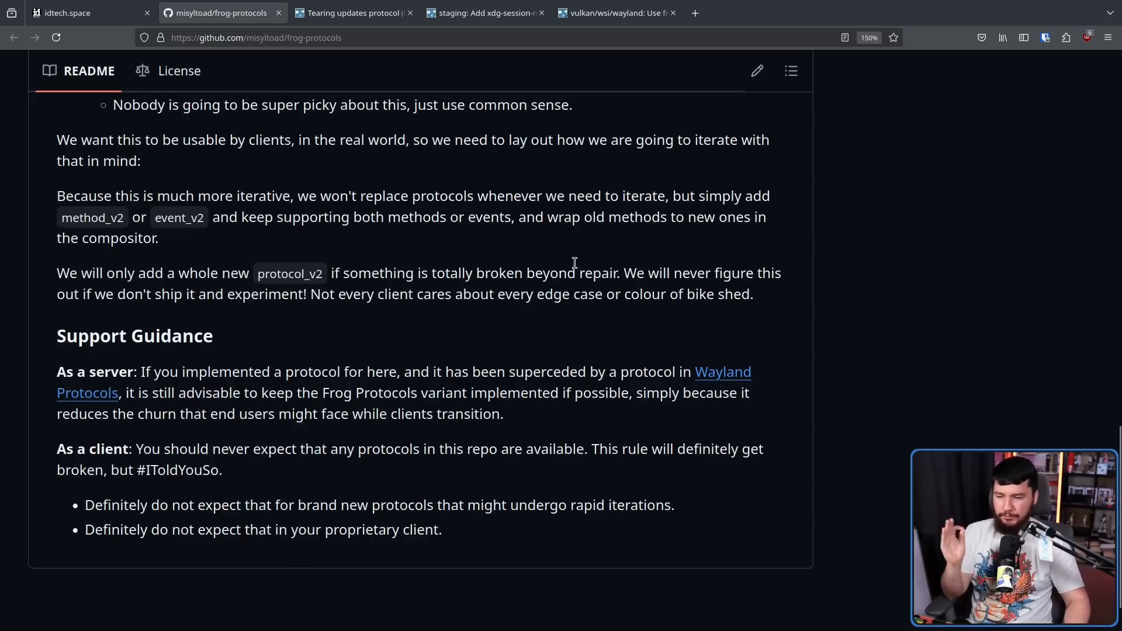
mouse_move(571, 257)
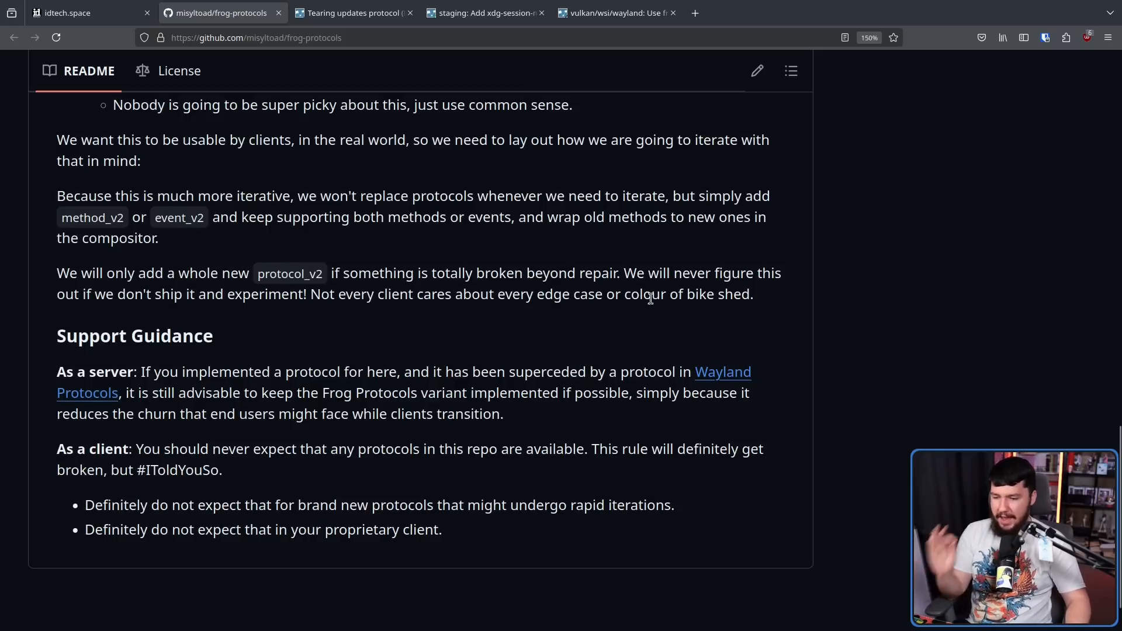
mouse_move(792, 291)
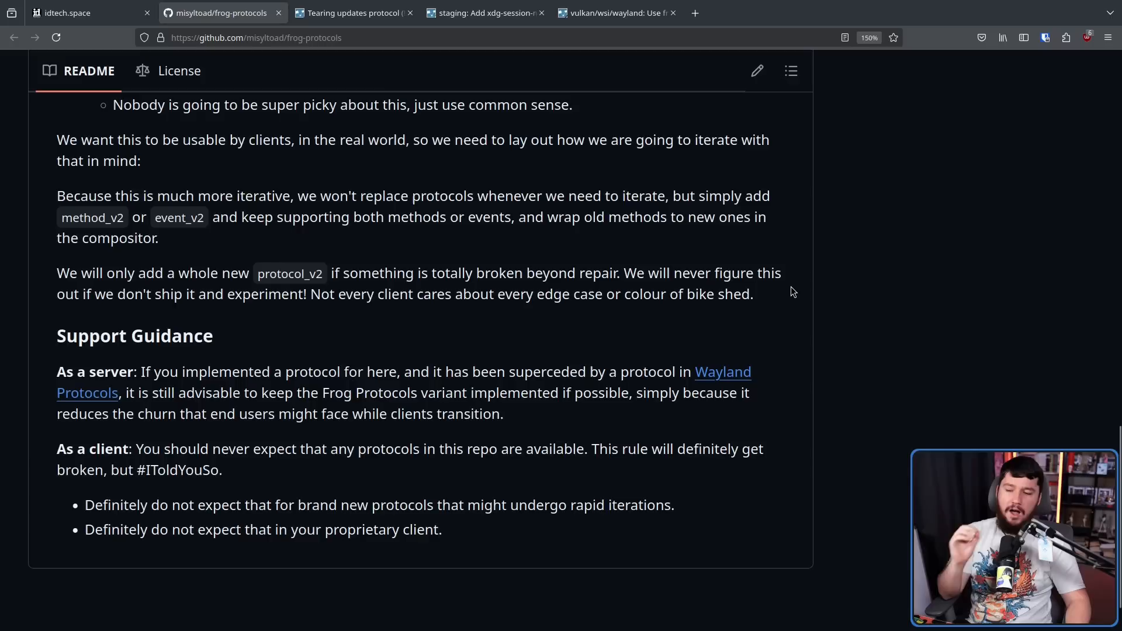
mouse_move(798, 302)
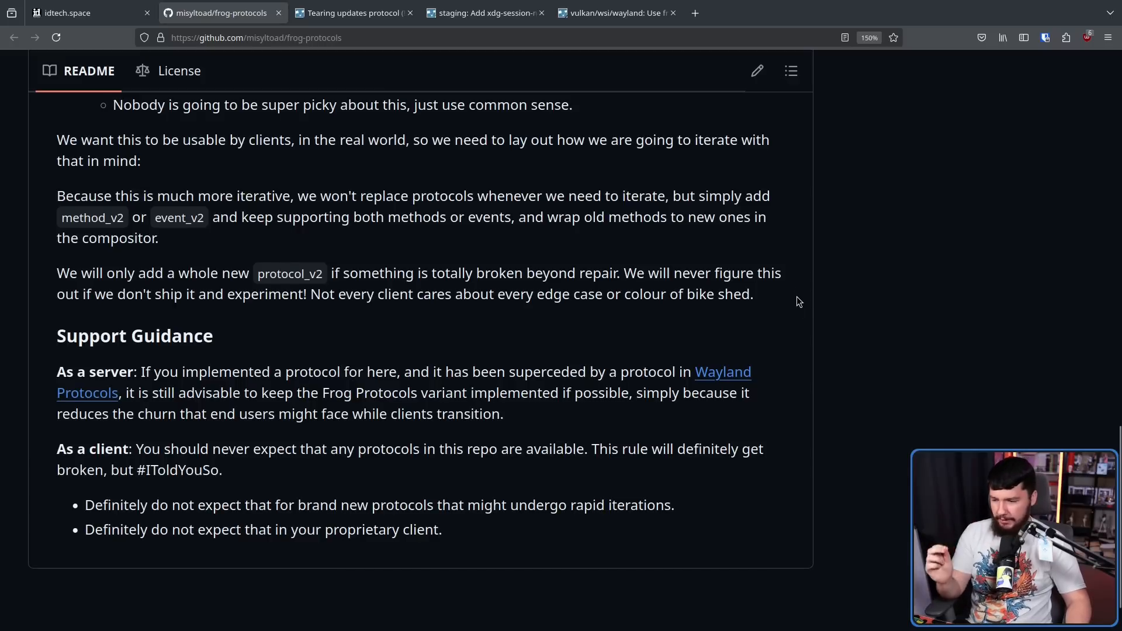
mouse_move(815, 309)
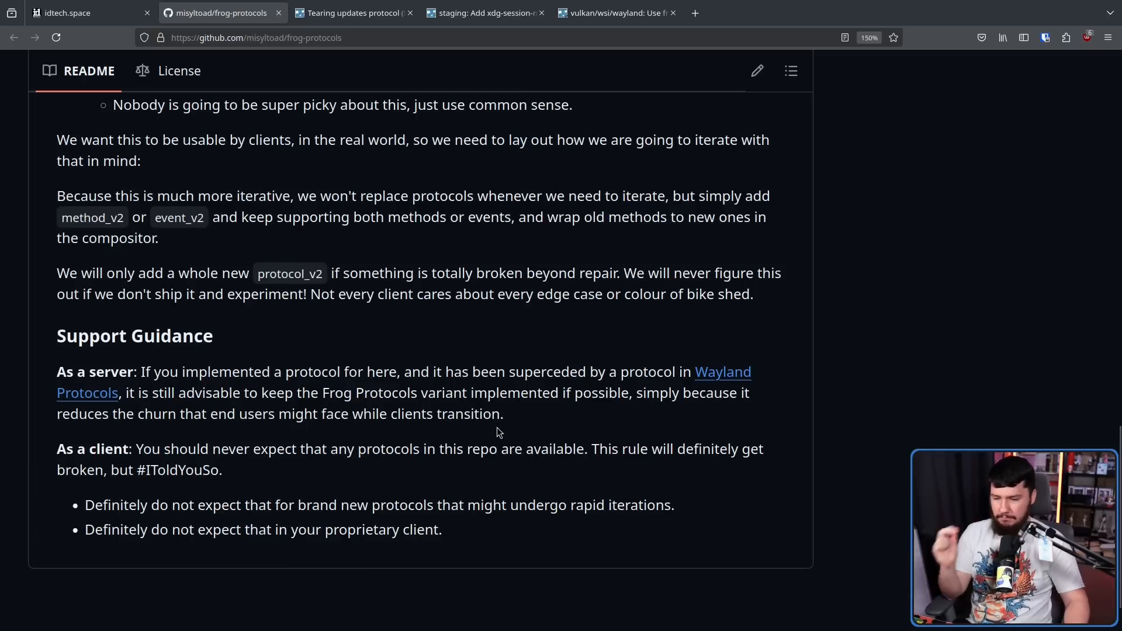
mouse_move(505, 438)
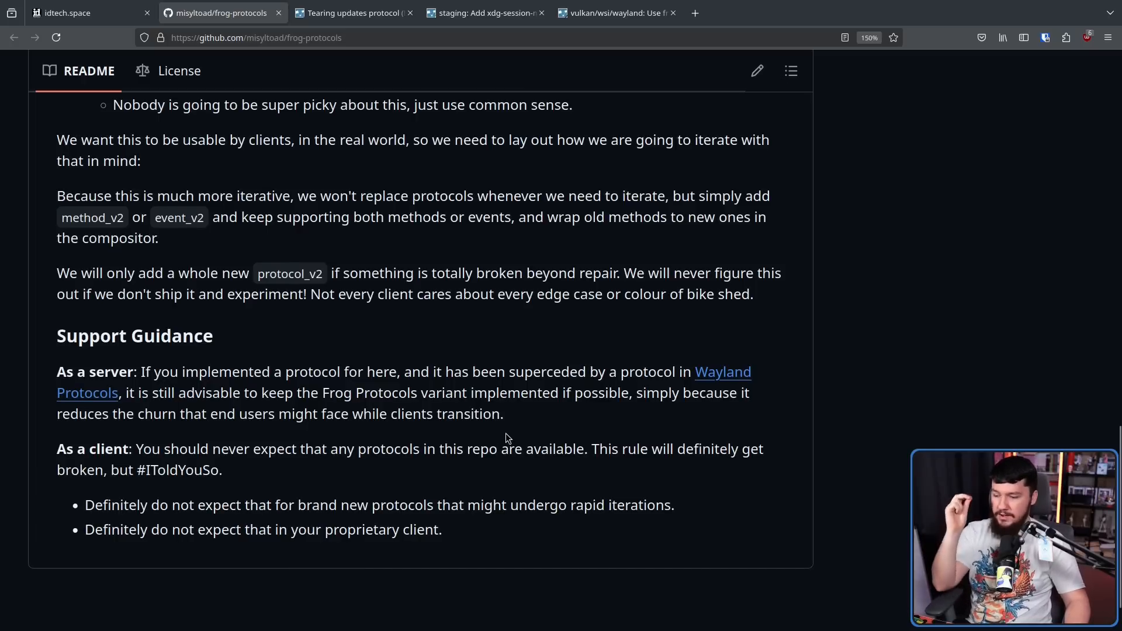
mouse_move(517, 435)
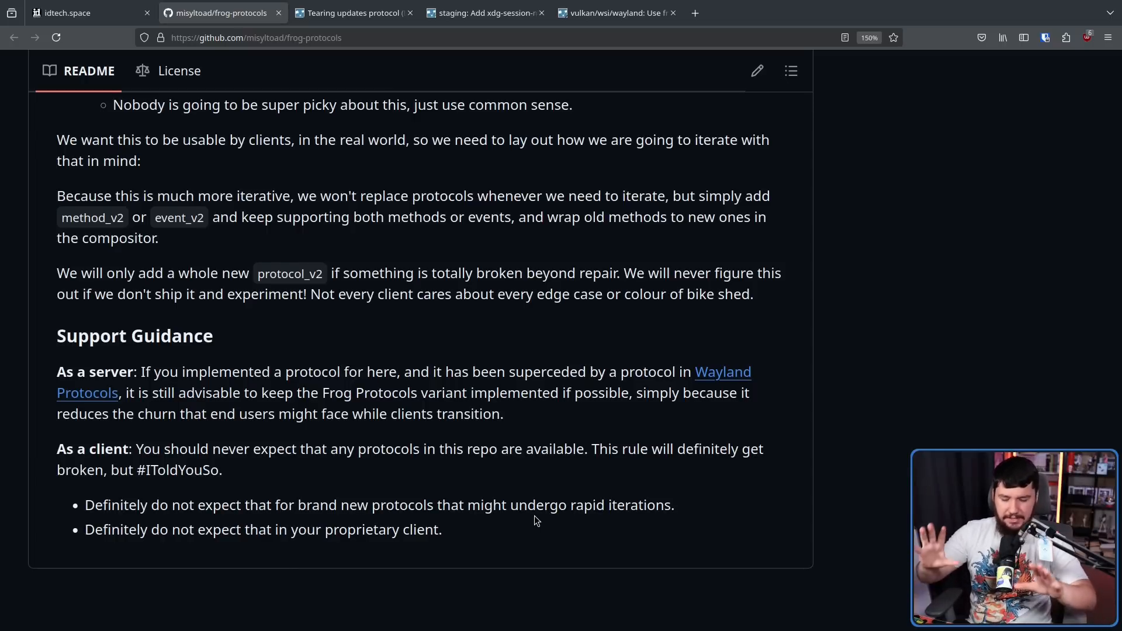
mouse_move(551, 505)
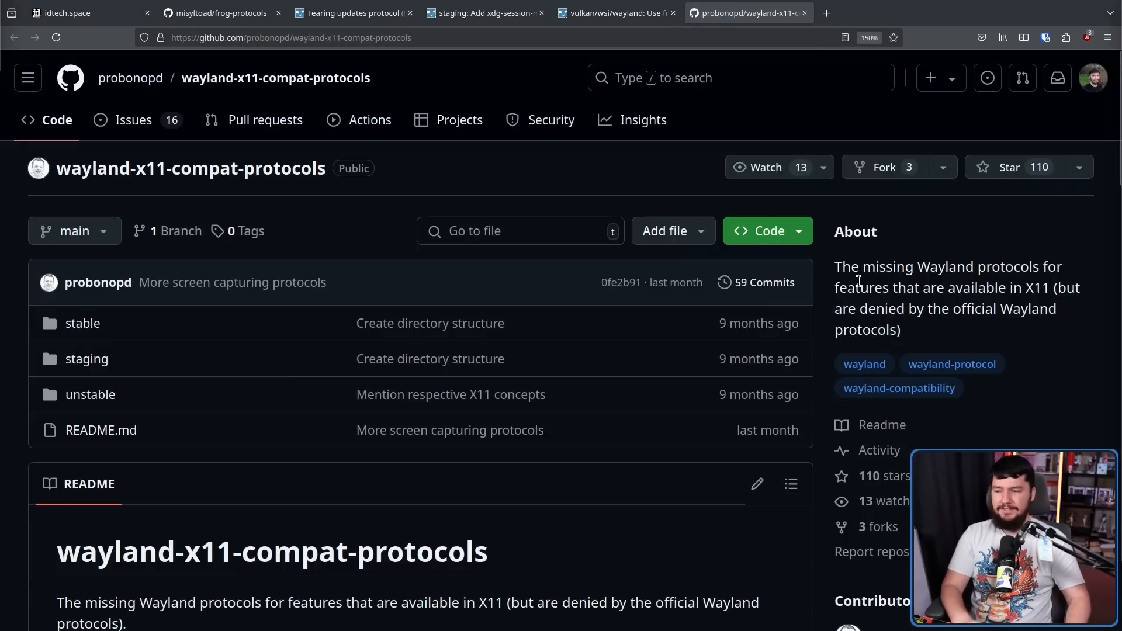
mouse_move(830, 305)
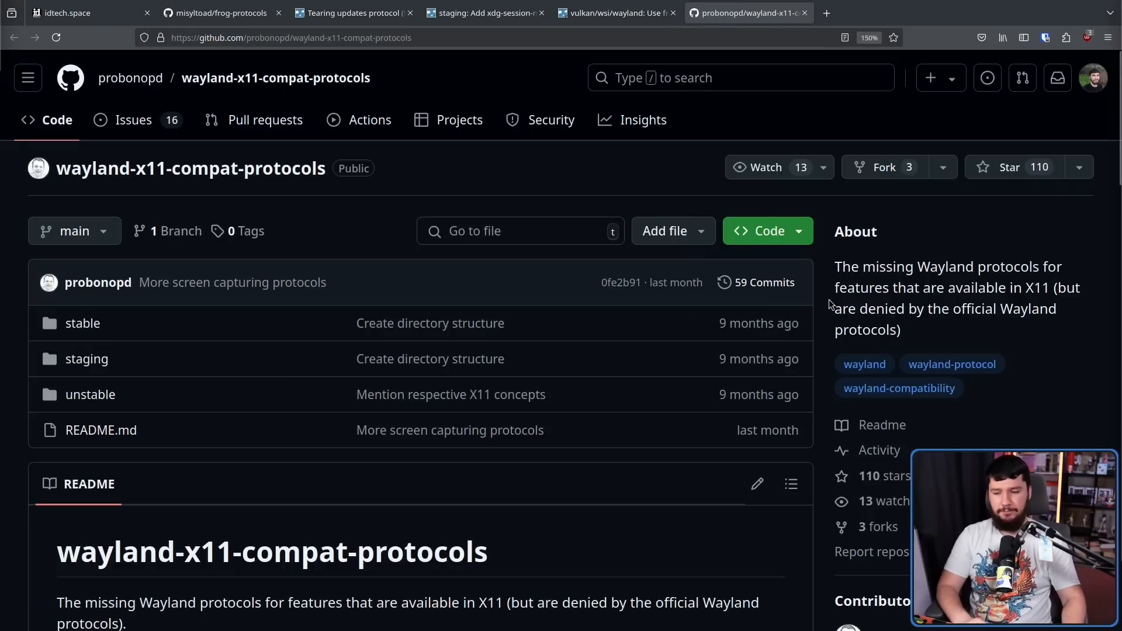
mouse_move(443, 205)
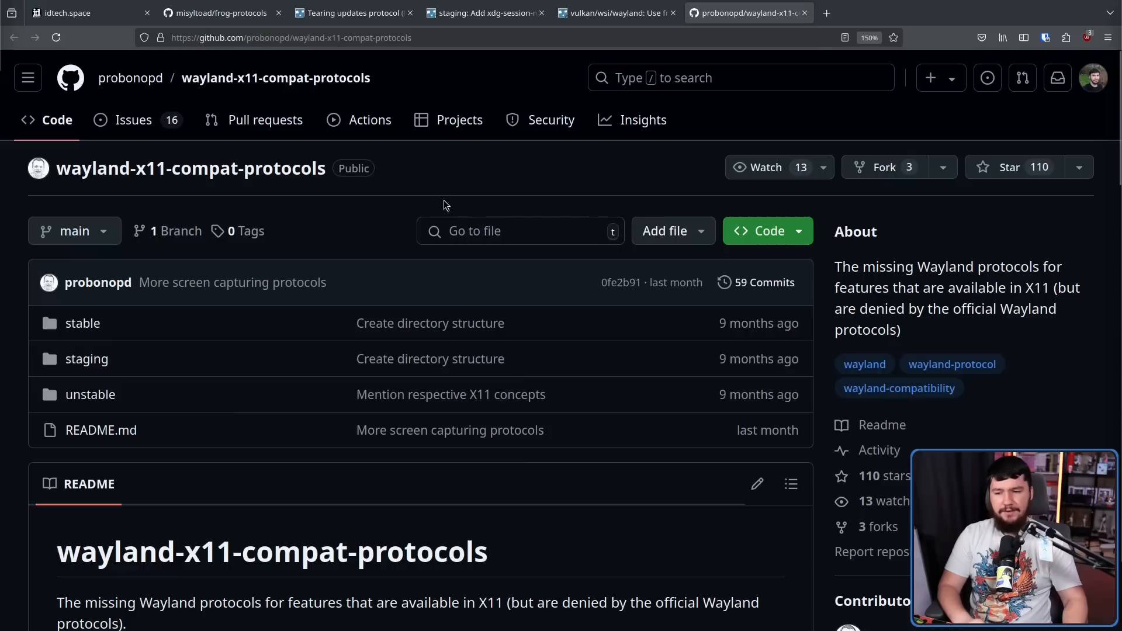
mouse_move(443, 205)
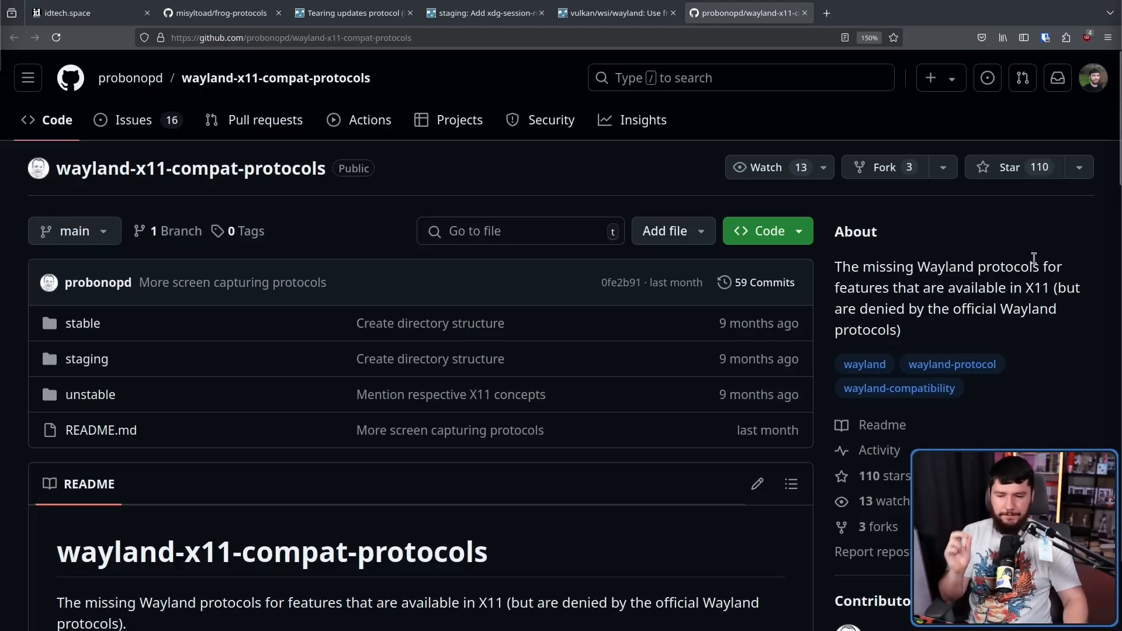
mouse_move(904, 239)
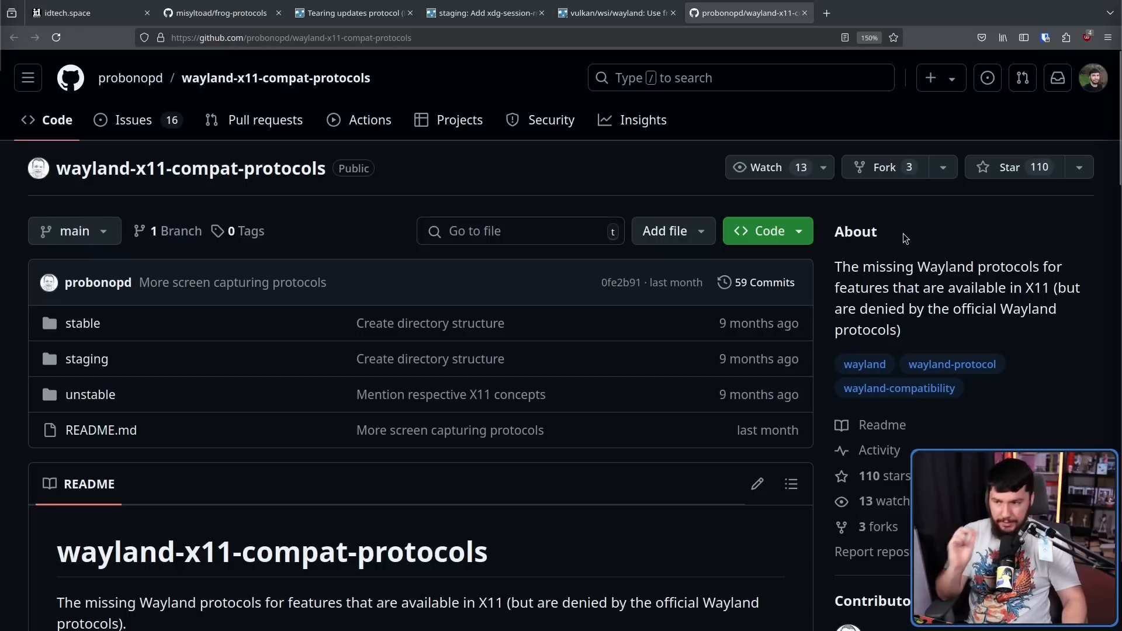
Step: Flip between the frog-protocols and wayland-x11-compat-protocols repo tabs, then return to idtech.space
click(215, 13)
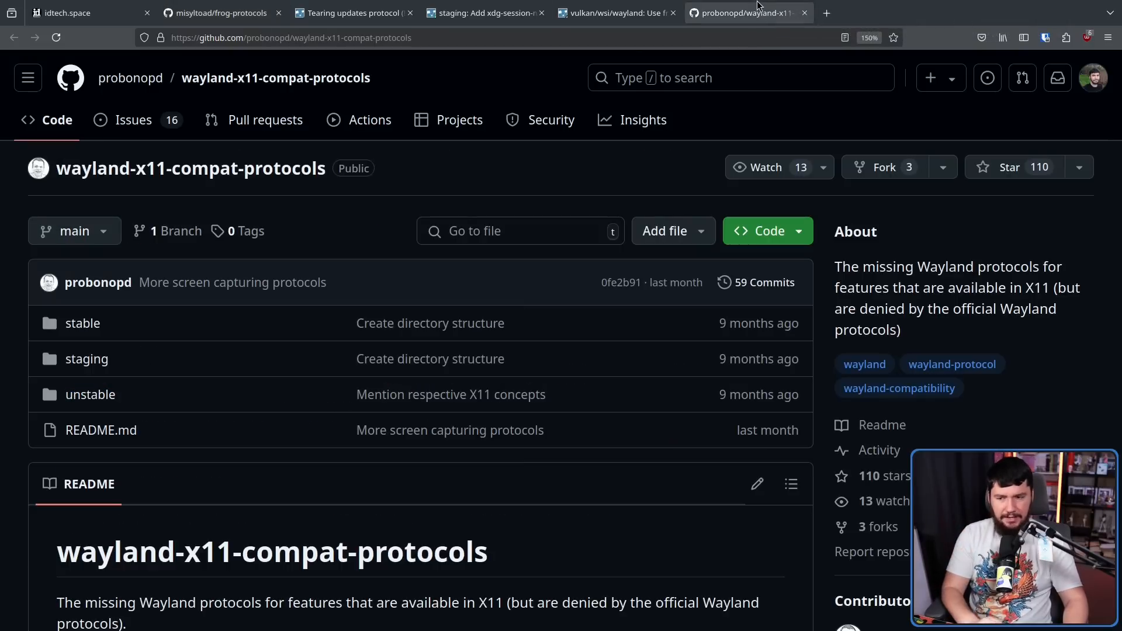
mouse_move(807, 81)
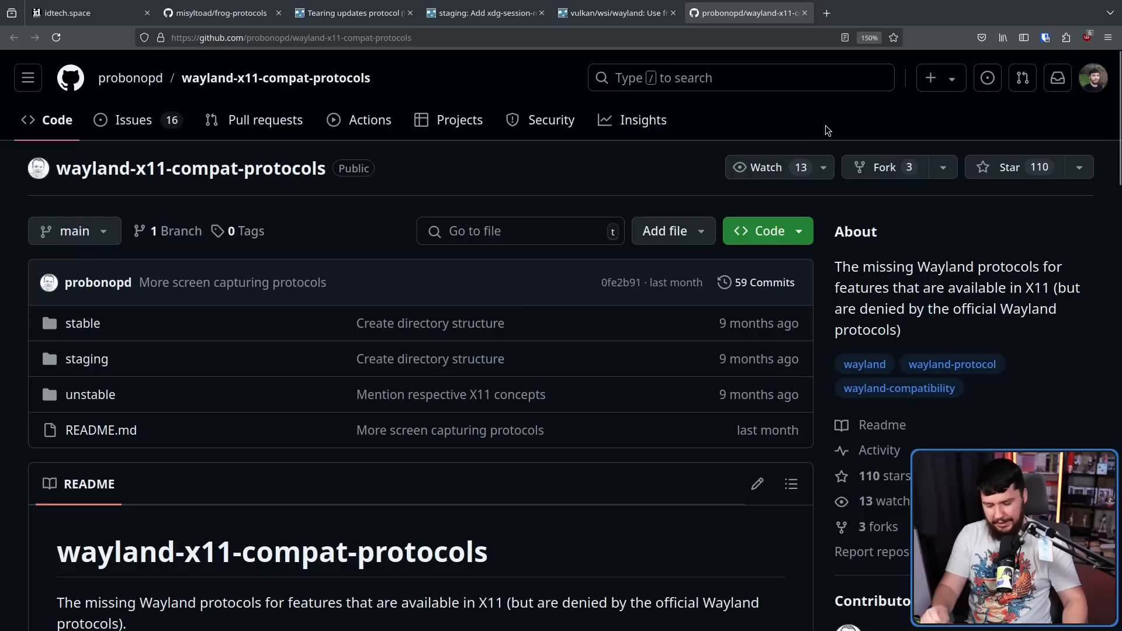
mouse_move(776, 160)
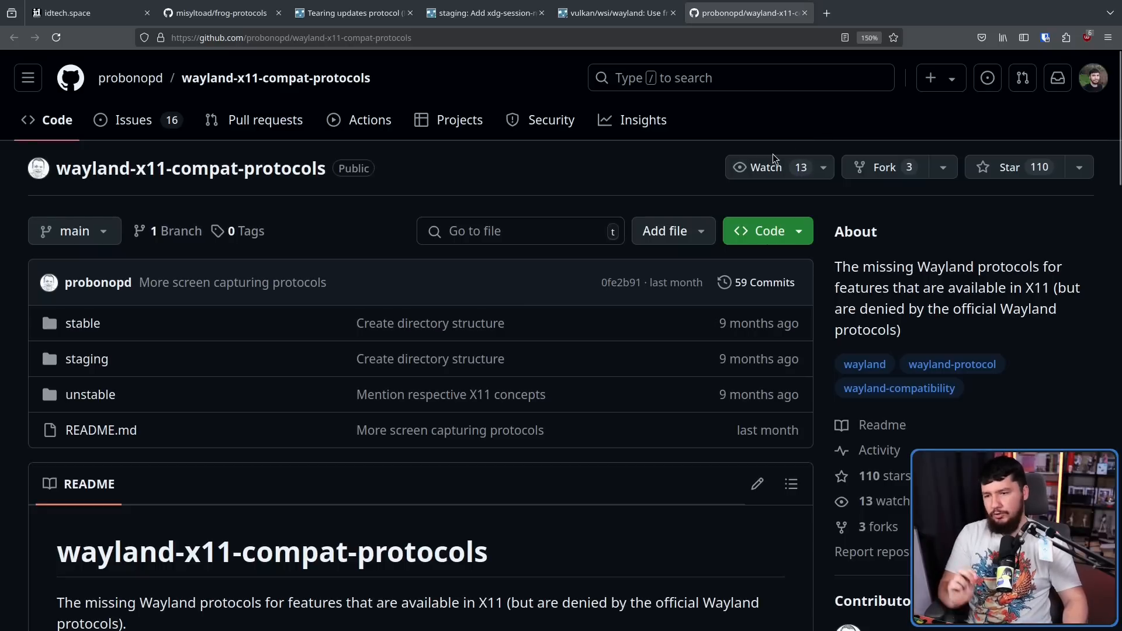
mouse_move(776, 156)
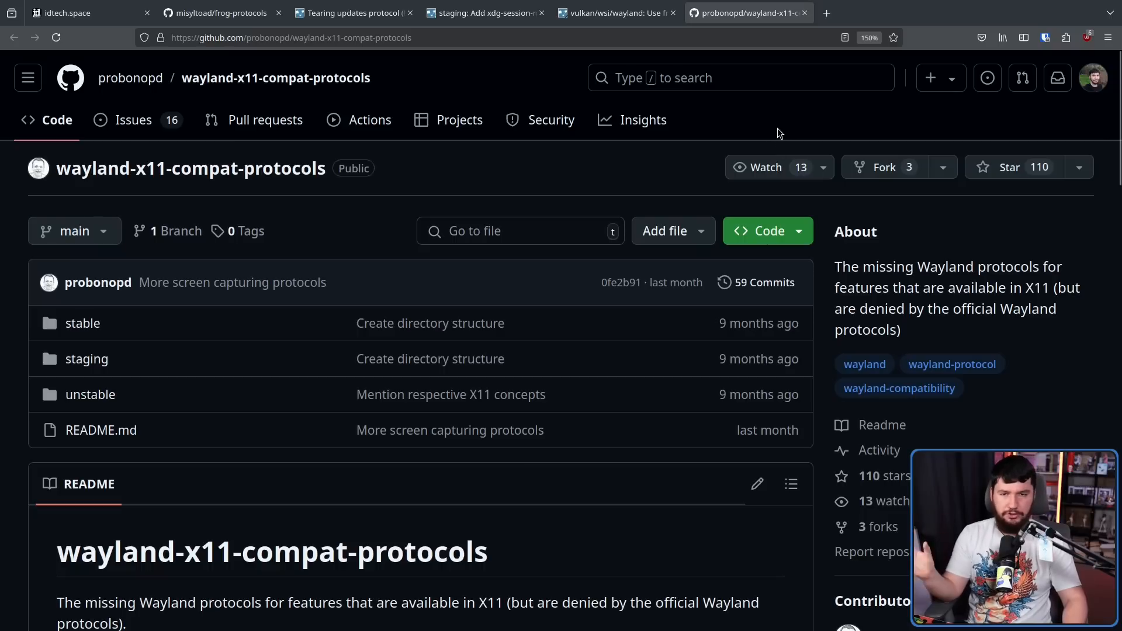
click(218, 13)
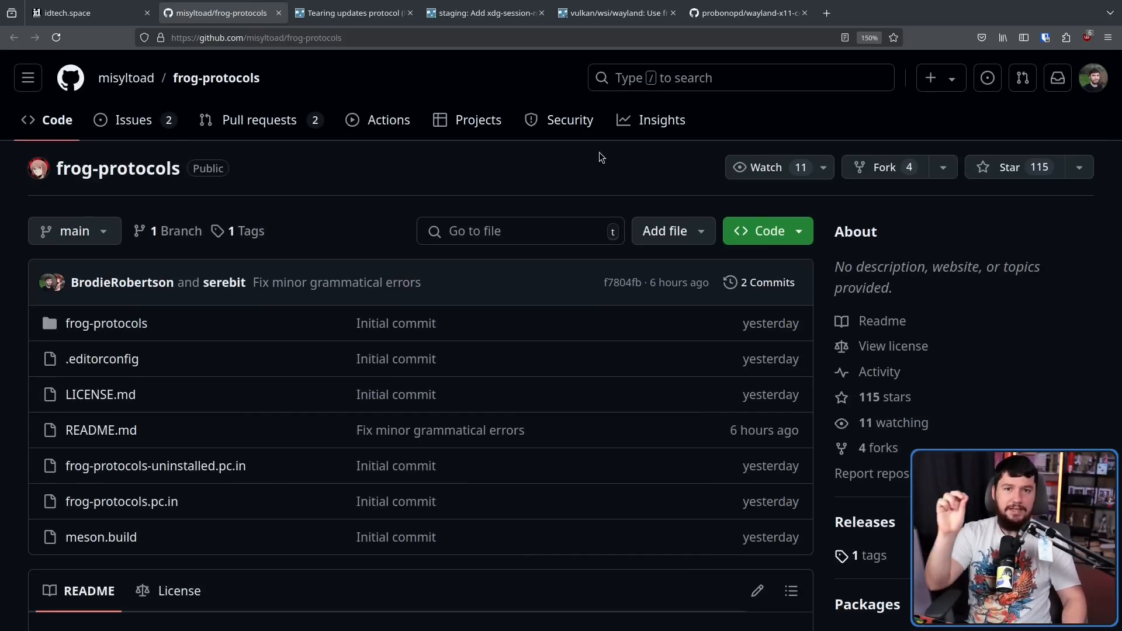
click(749, 11)
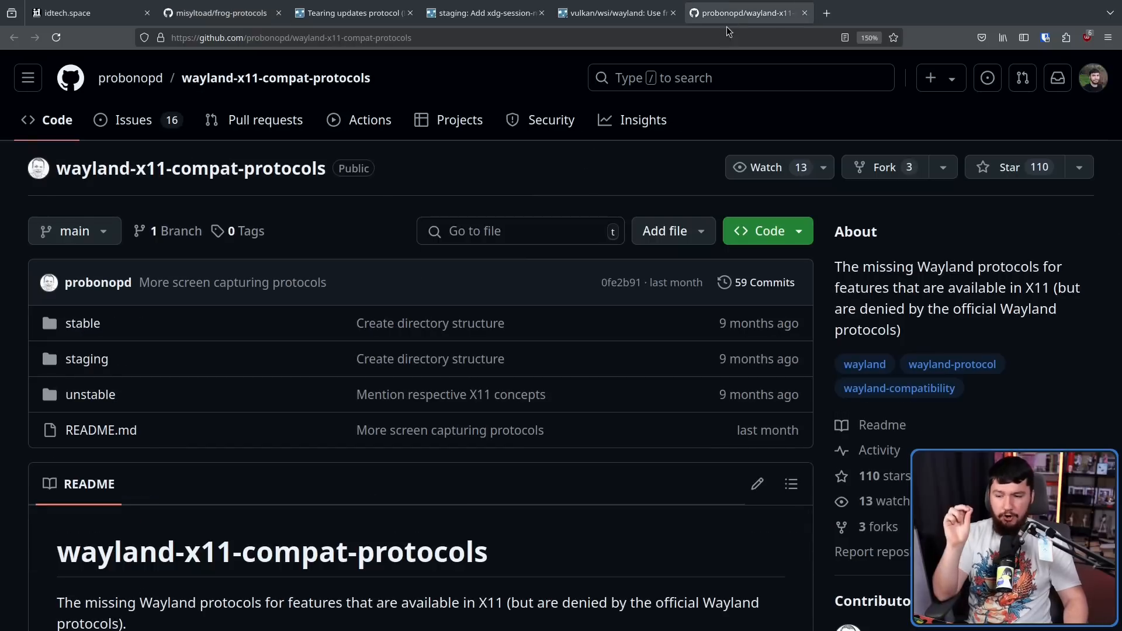
mouse_move(719, 60)
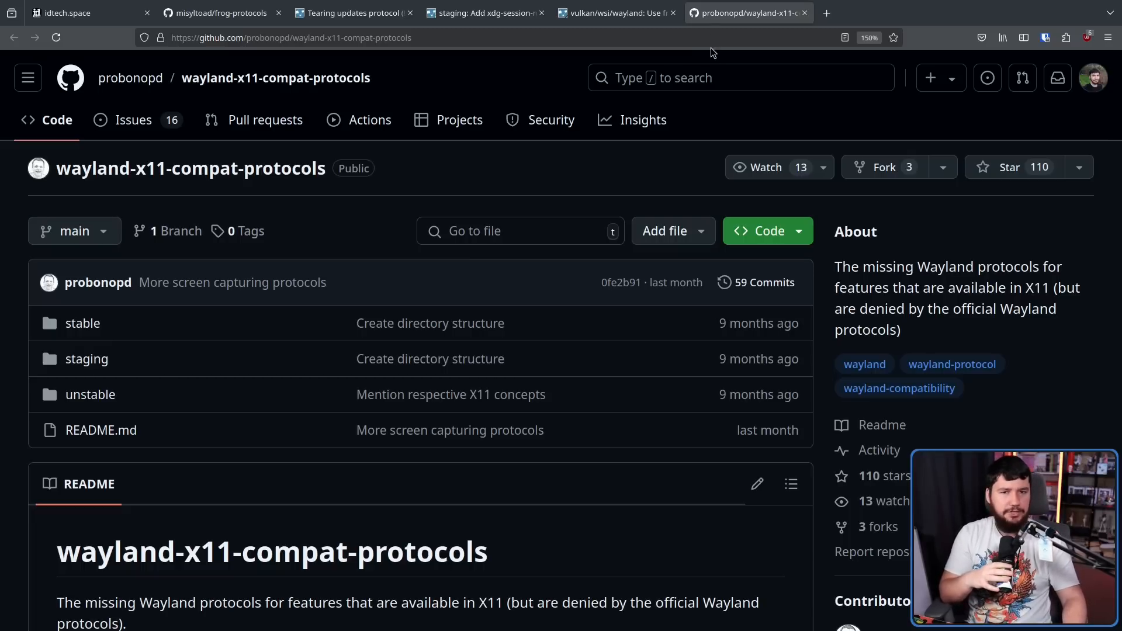
click(219, 13)
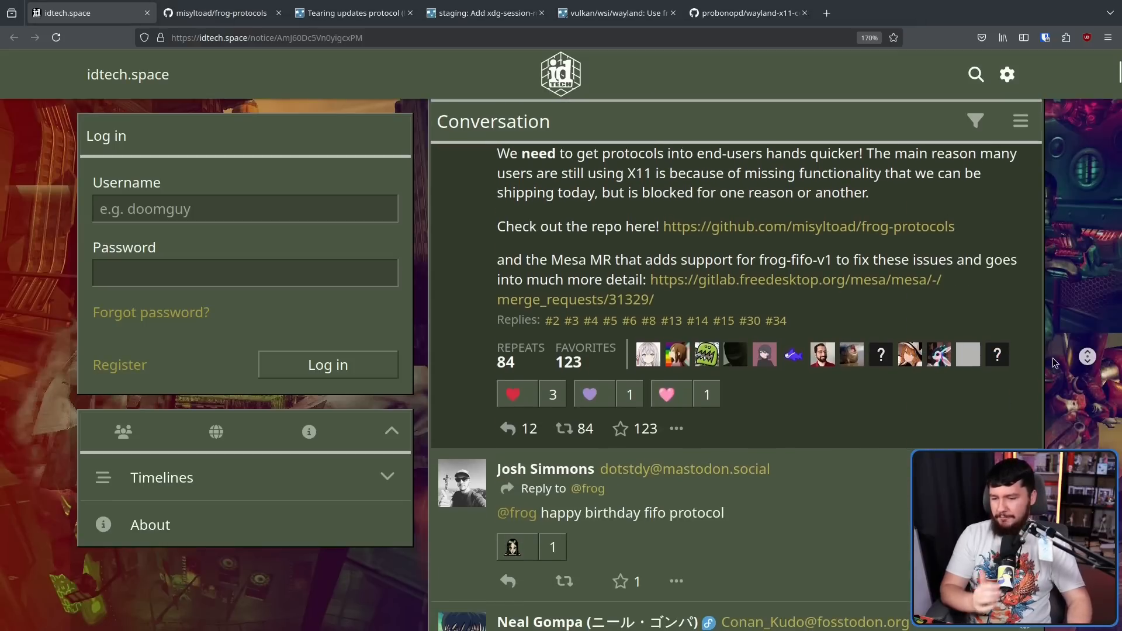
Step: Read the replies about Fedora and Arch packaging, then switch to the frog-protocols repo tab
scroll(down, 3)
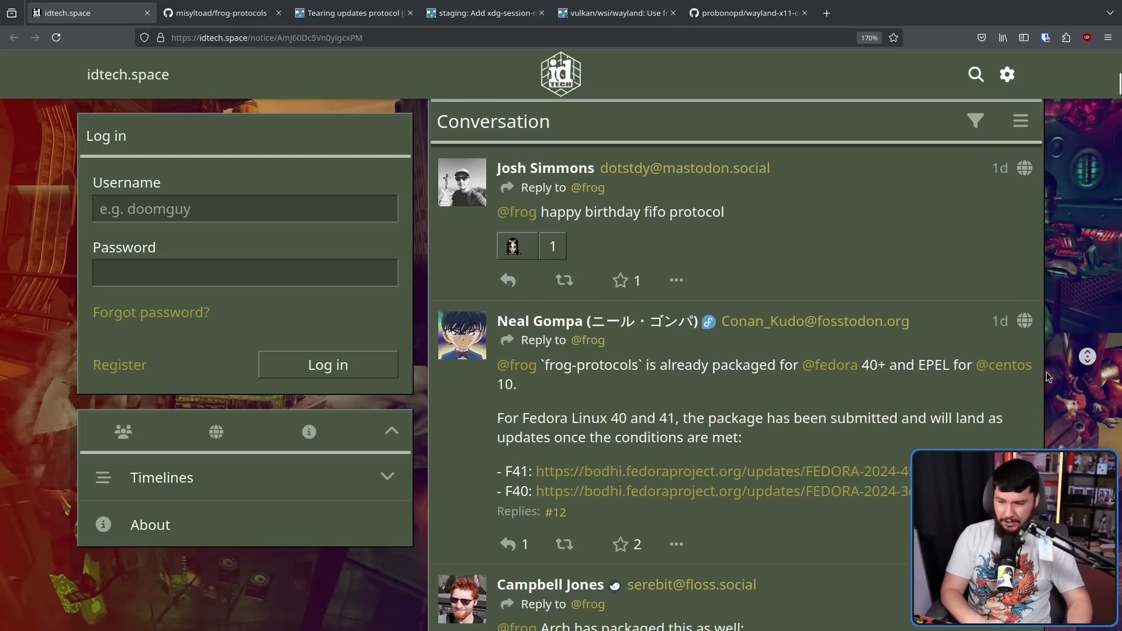
scroll(down, 3)
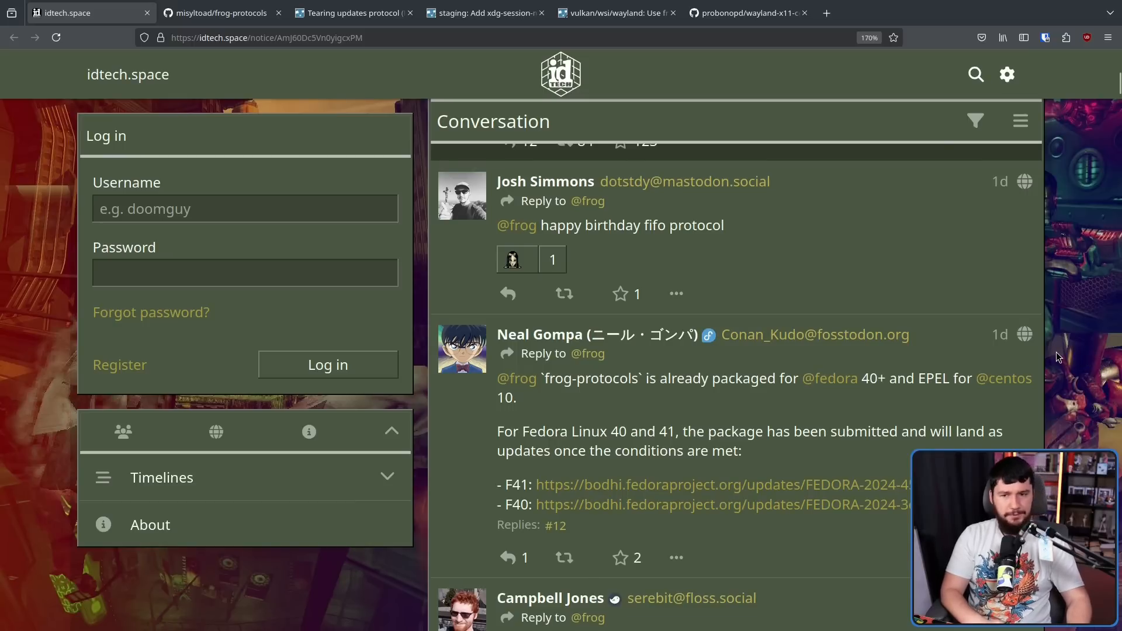
scroll(down, 3)
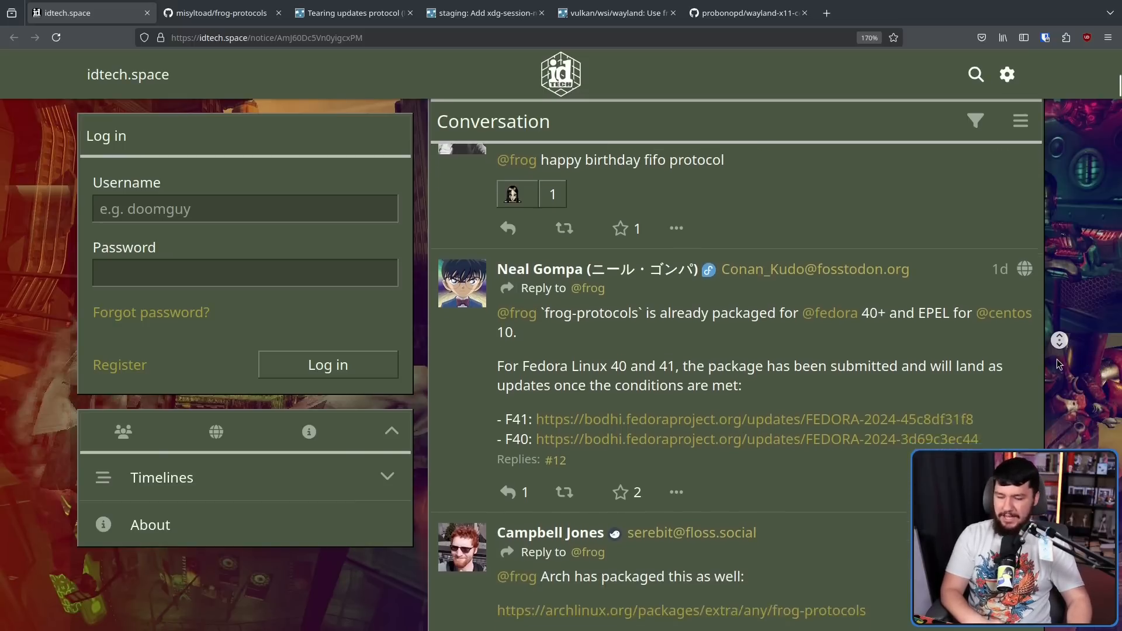
scroll(down, 3)
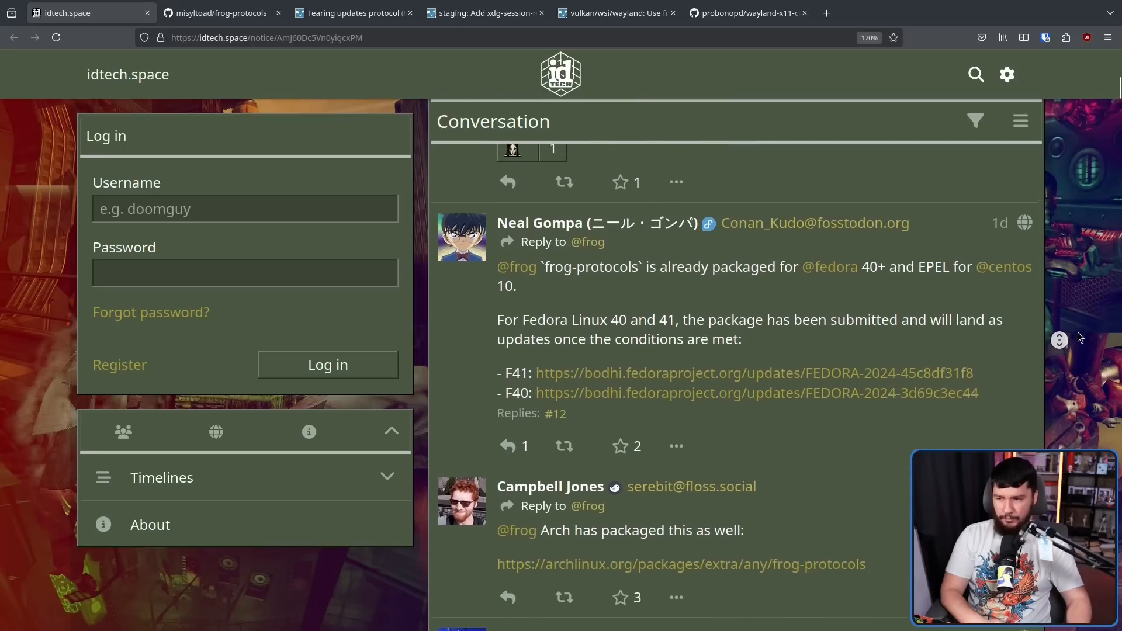
click(218, 13)
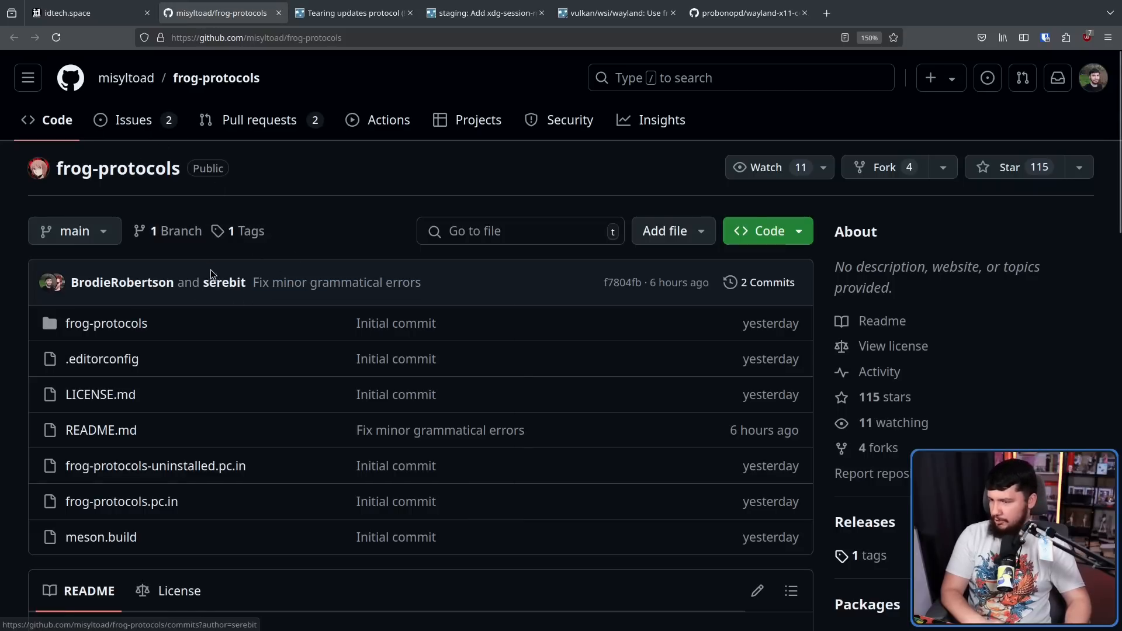
Step: Check the open issues, then view merged PR #3, the README grammar fix
click(133, 119)
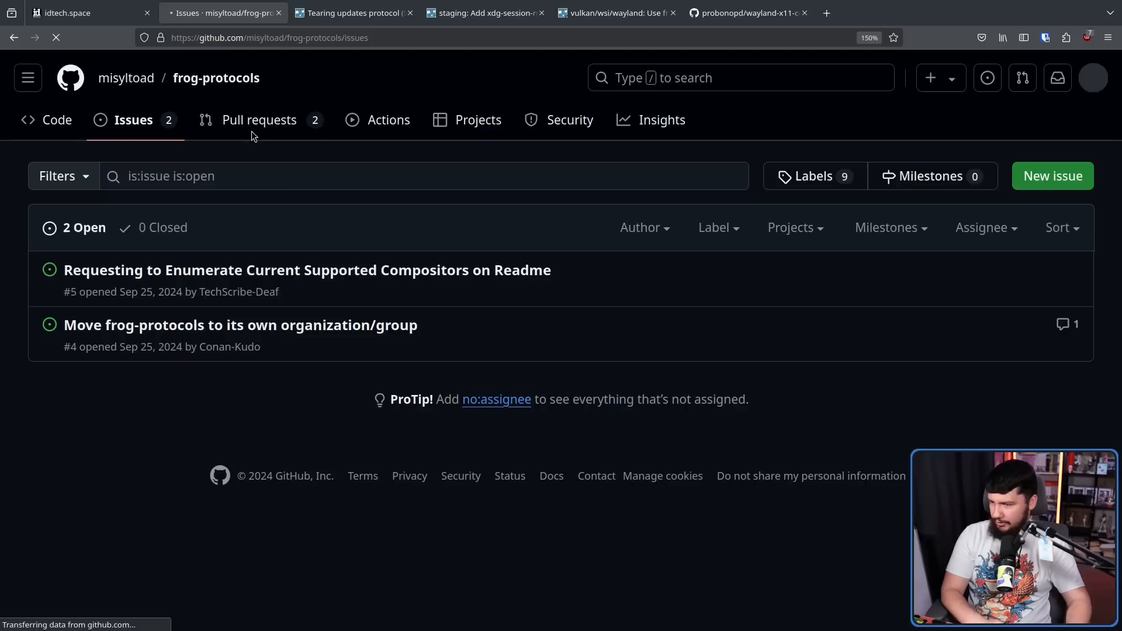
click(259, 119)
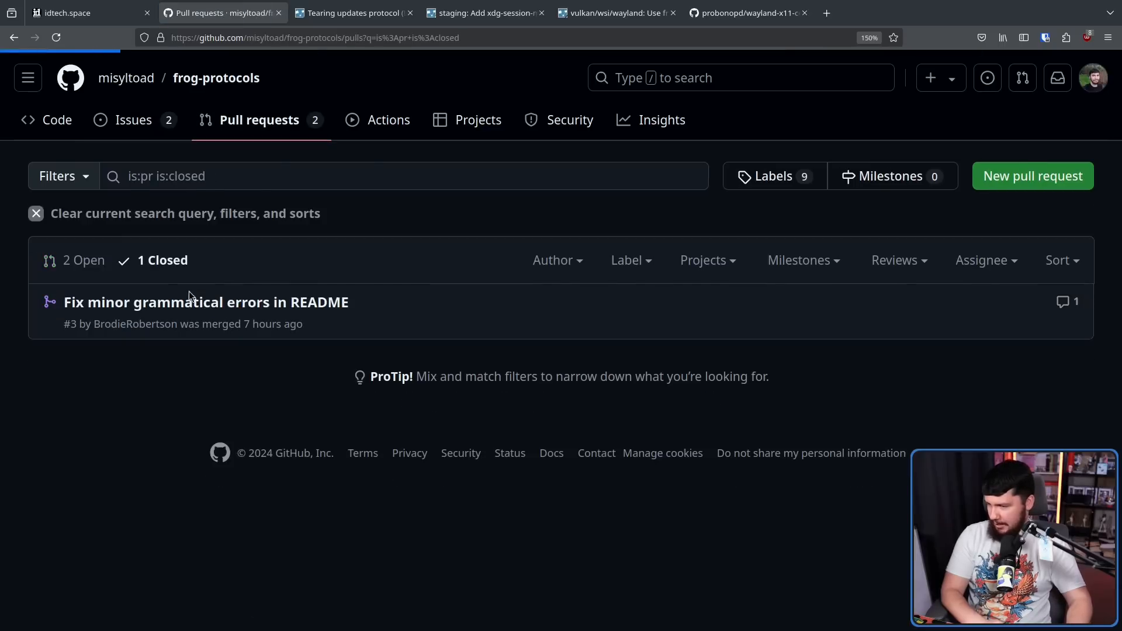
click(206, 301)
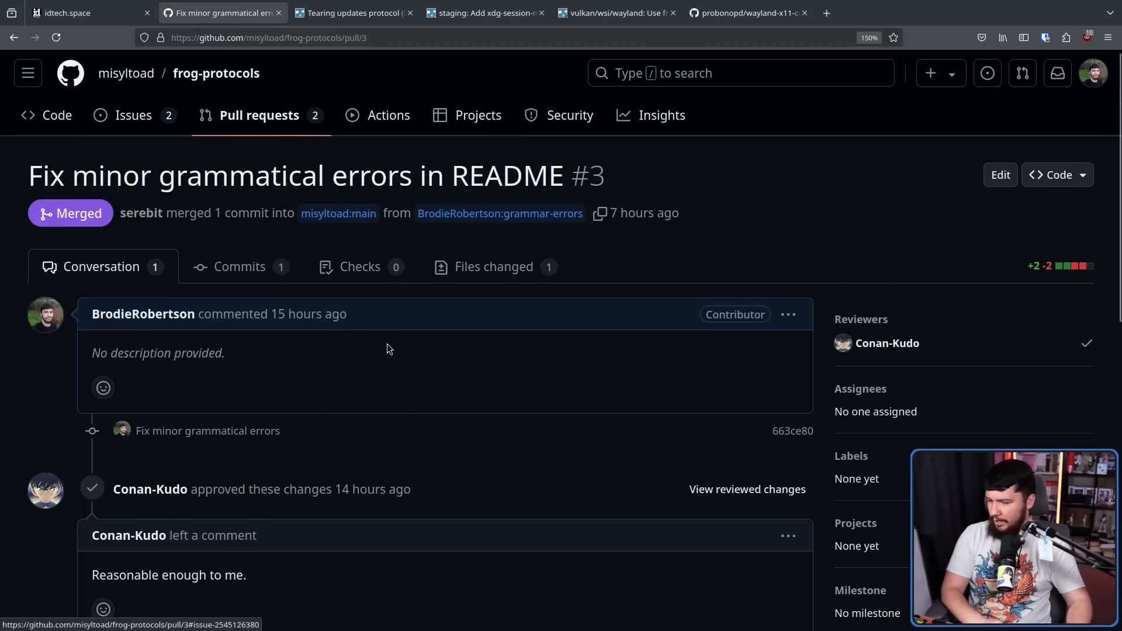
scroll(down, 3)
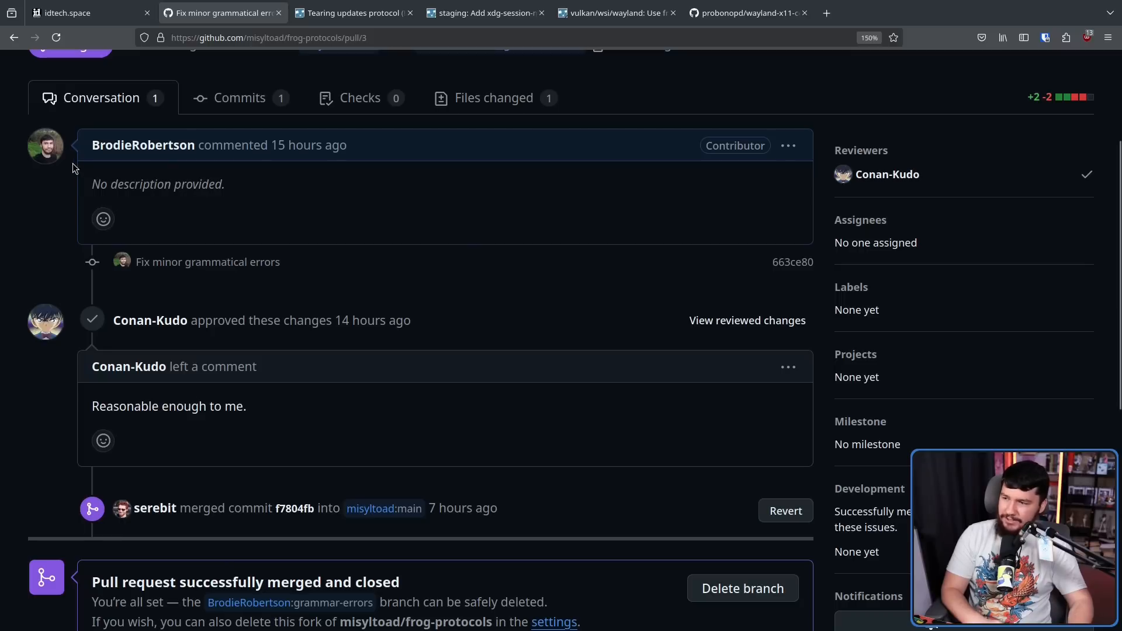
Step: Return via the idtech.space tab to the Mesa frog-fifo-v1 merge request
click(81, 13)
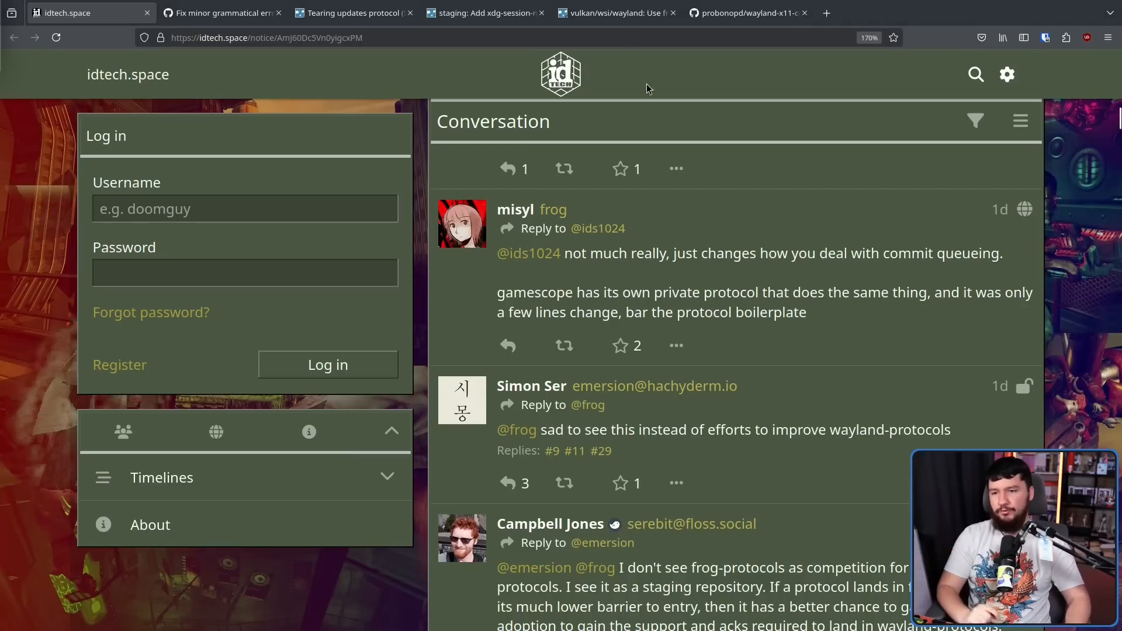
click(616, 13)
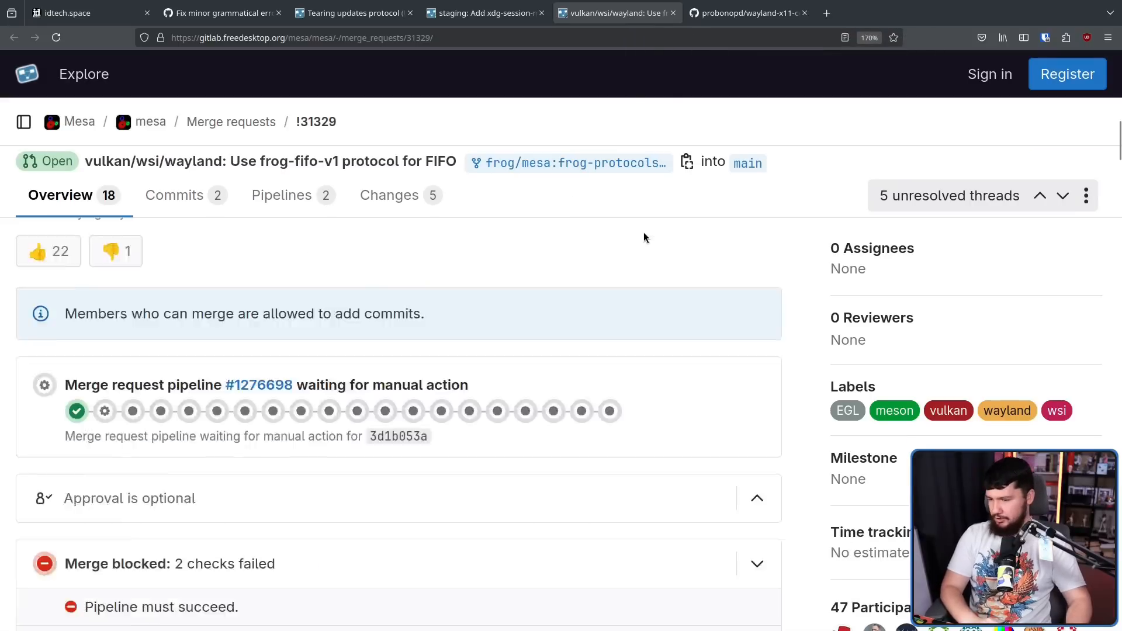
Step: Read through the contributor's comment, then open the invent.kde.org KWin fifo-v1 merge request link
scroll(down, 3)
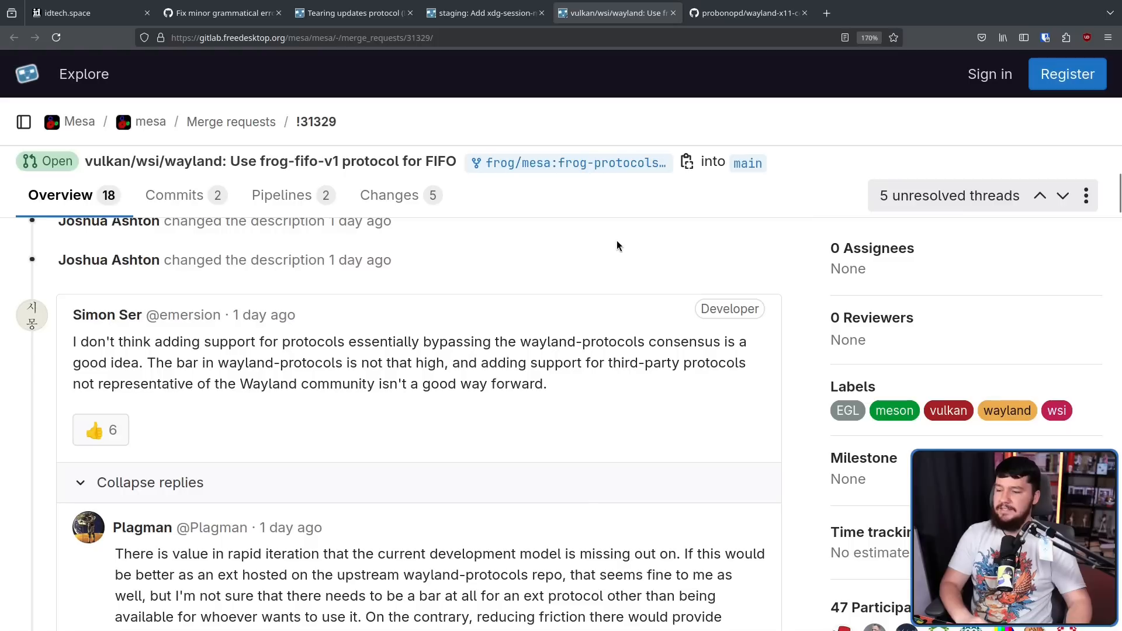
mouse_move(611, 264)
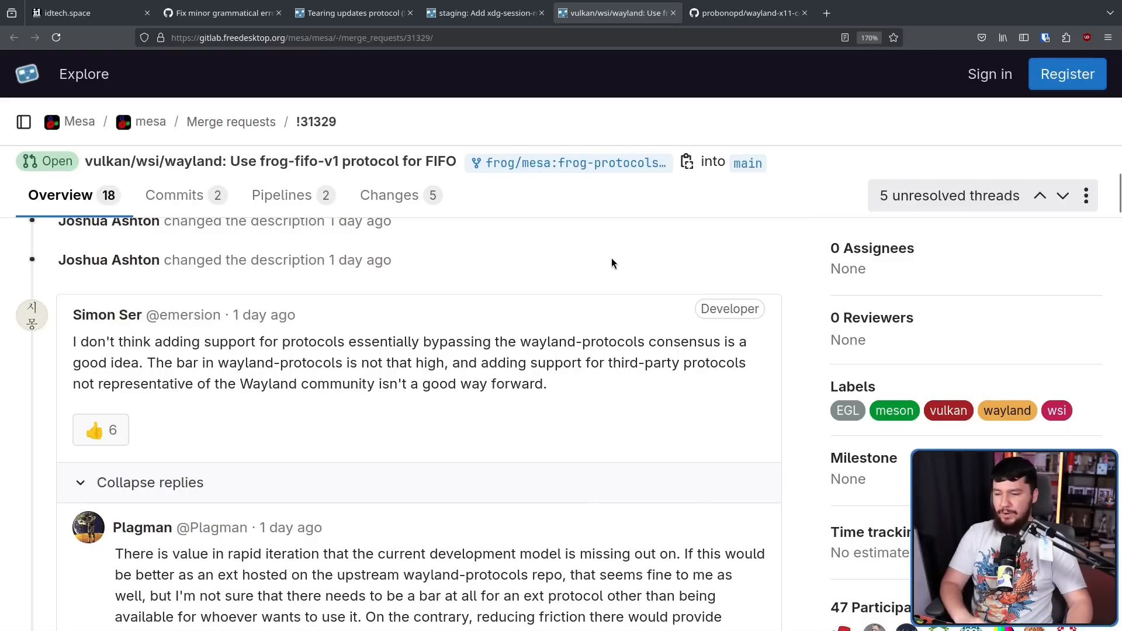
mouse_move(609, 254)
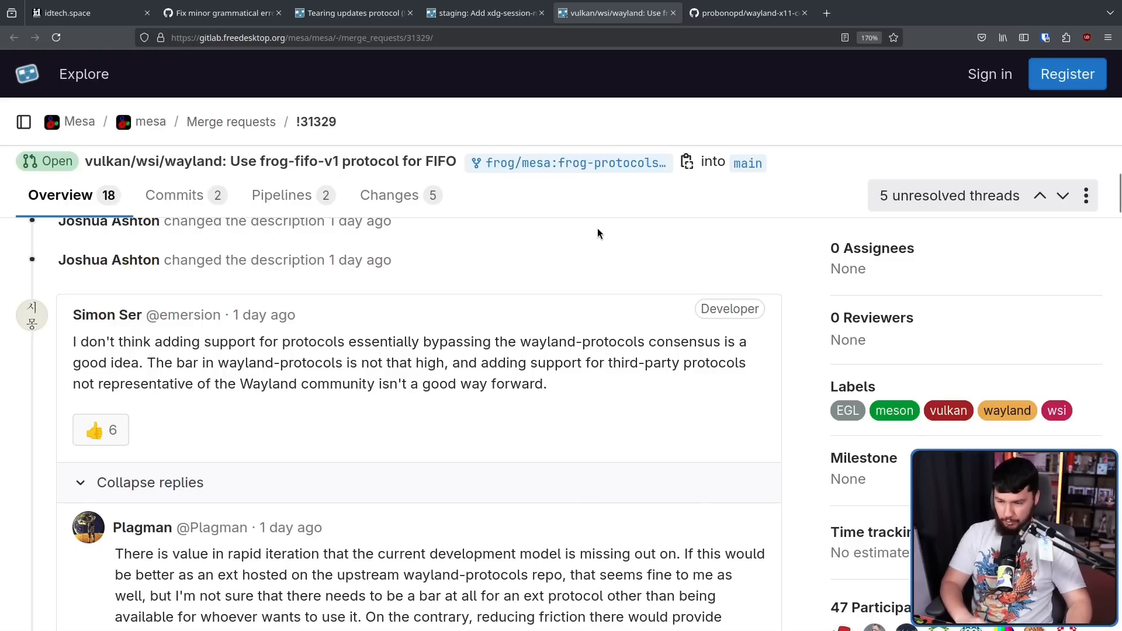
scroll(down, 3)
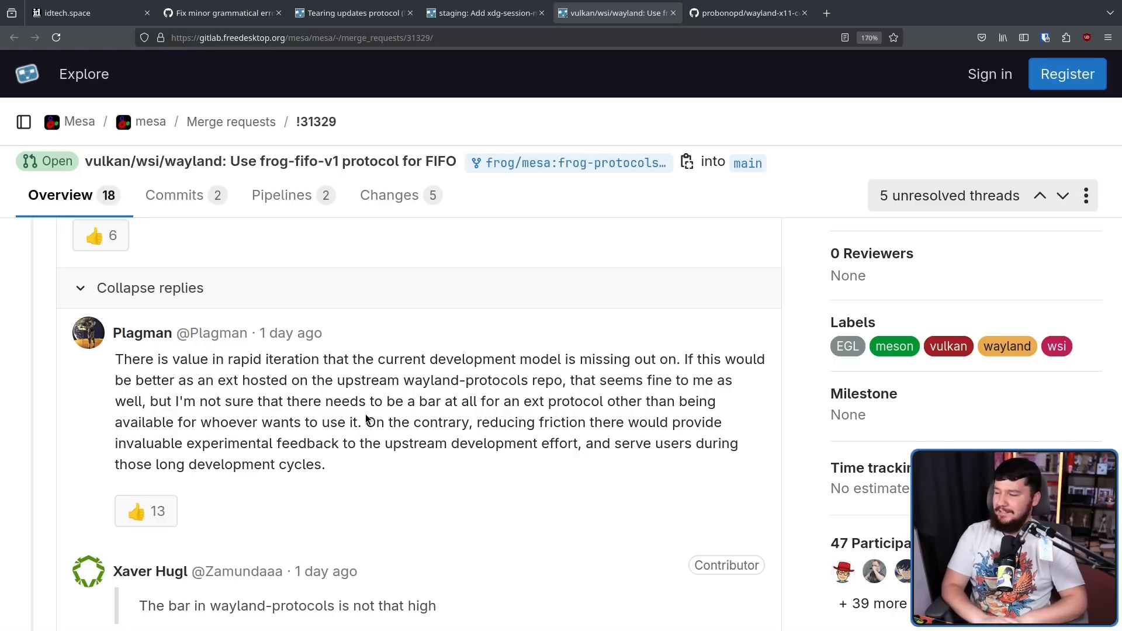
scroll(down, 3)
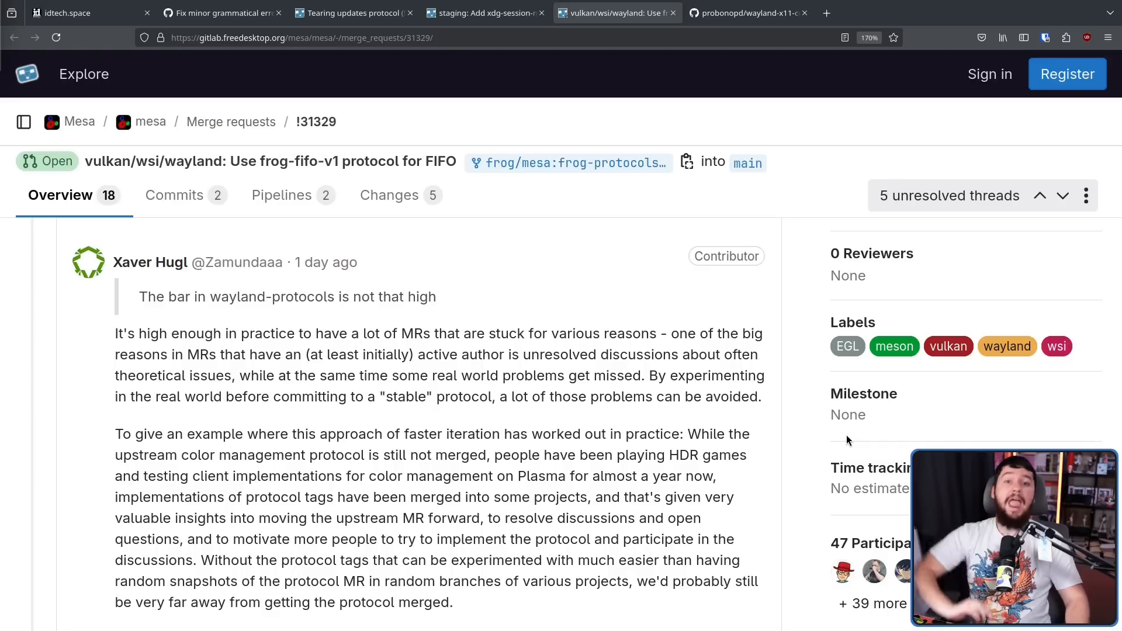
mouse_move(880, 416)
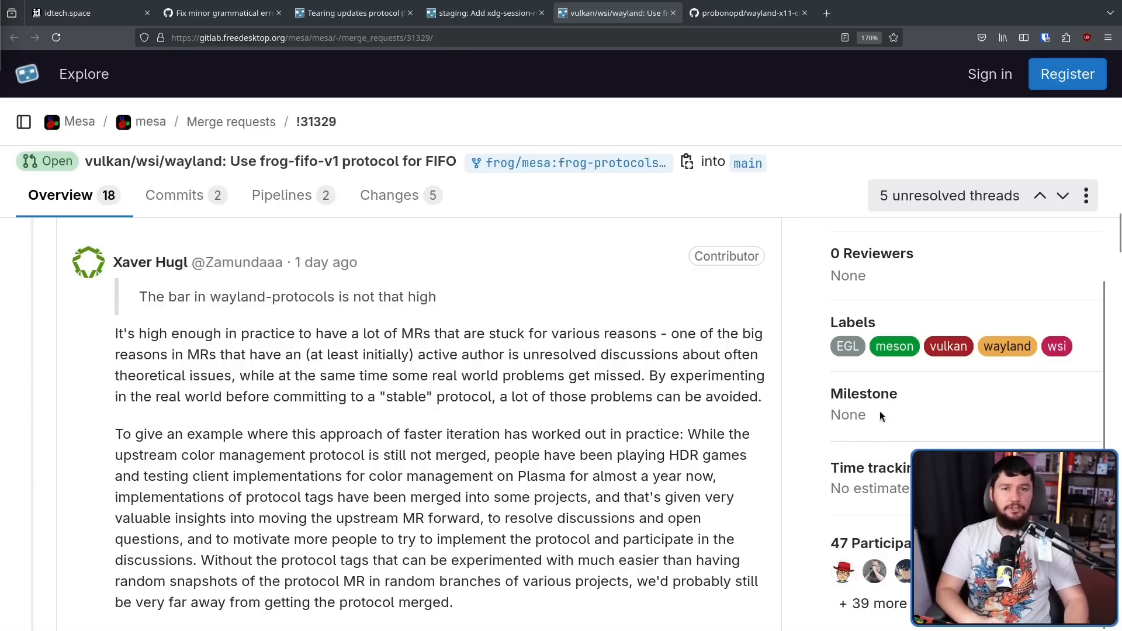
scroll(down, 3)
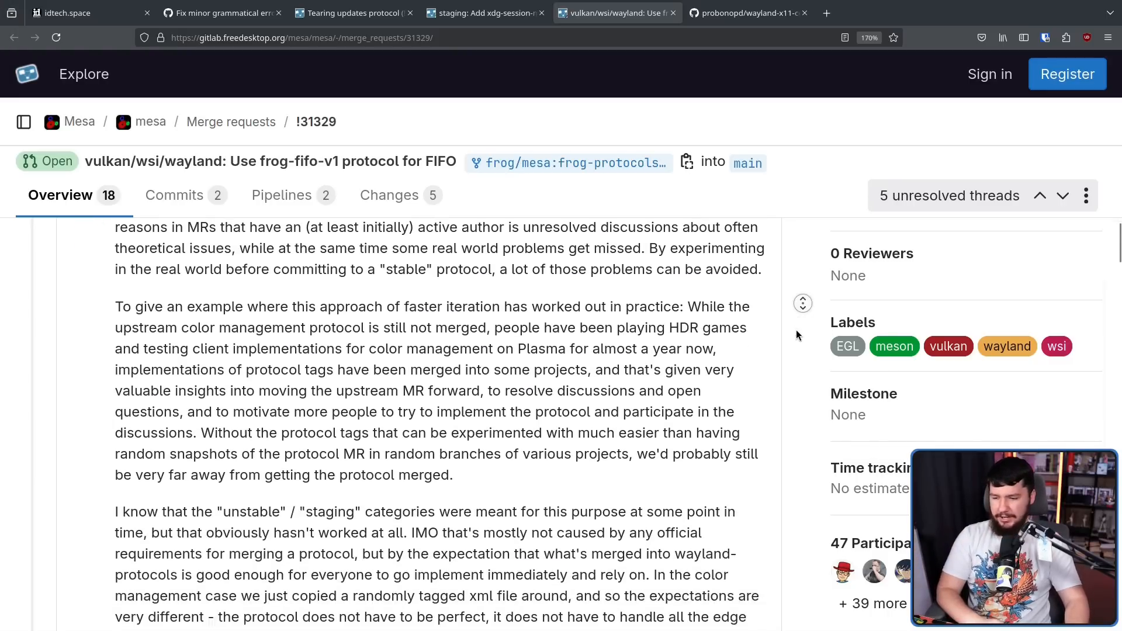
scroll(down, 3)
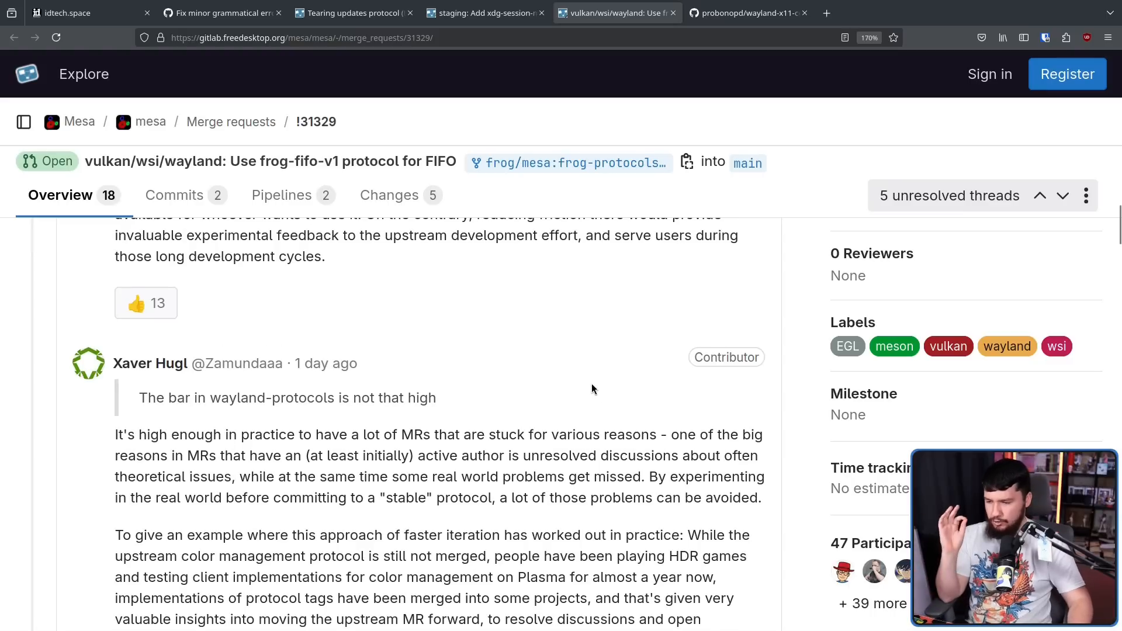
mouse_move(780, 376)
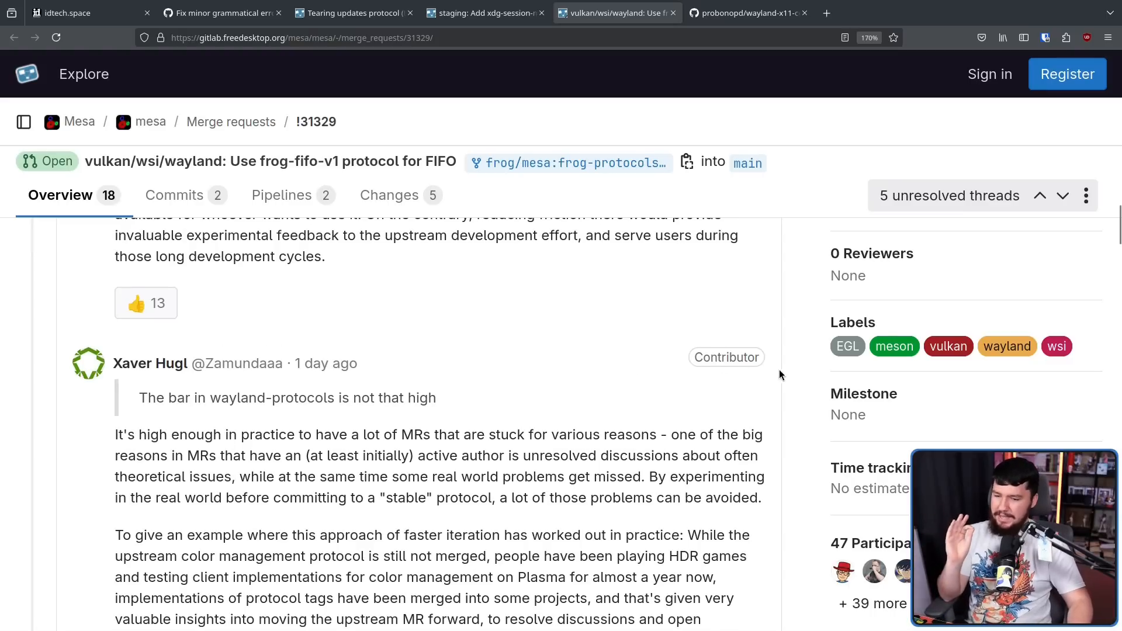
scroll(down, 3)
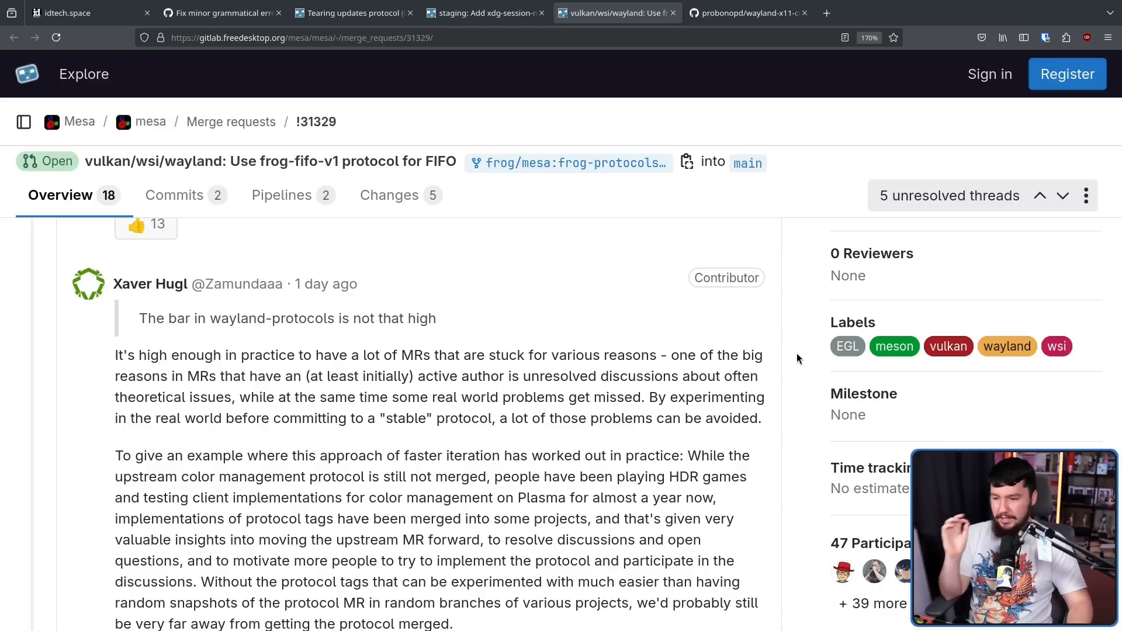
mouse_move(800, 347)
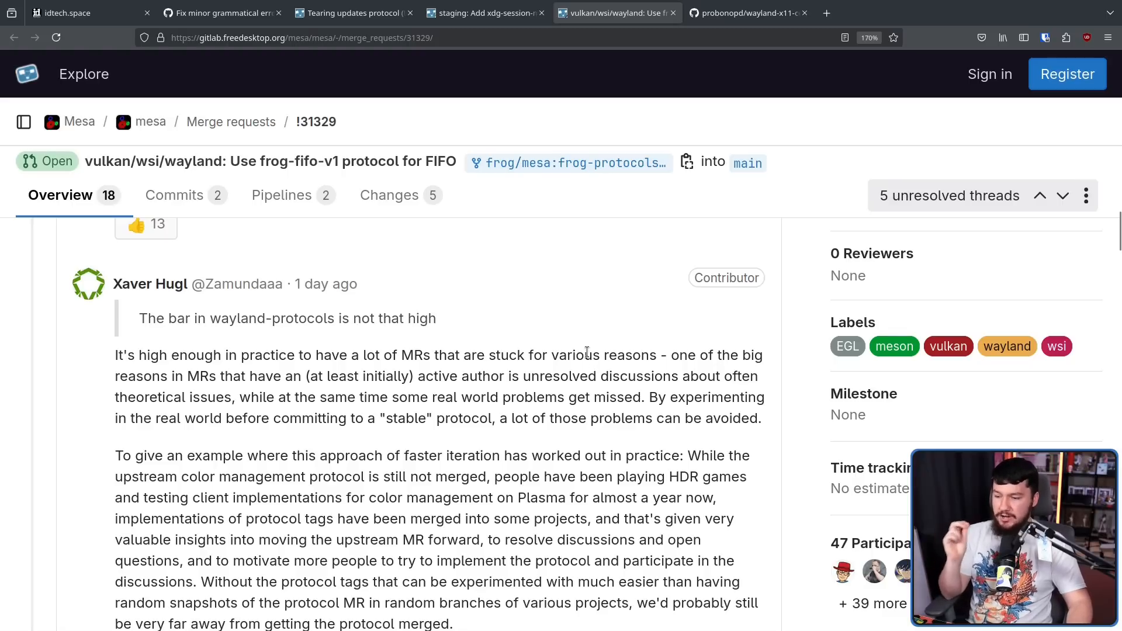
mouse_move(605, 368)
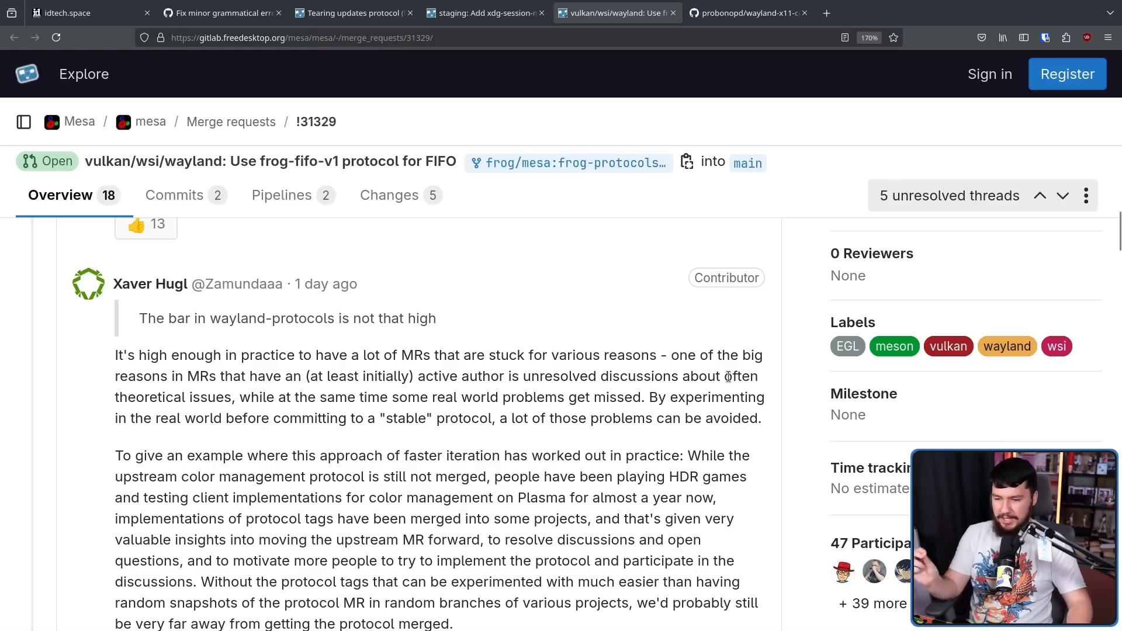
mouse_move(792, 388)
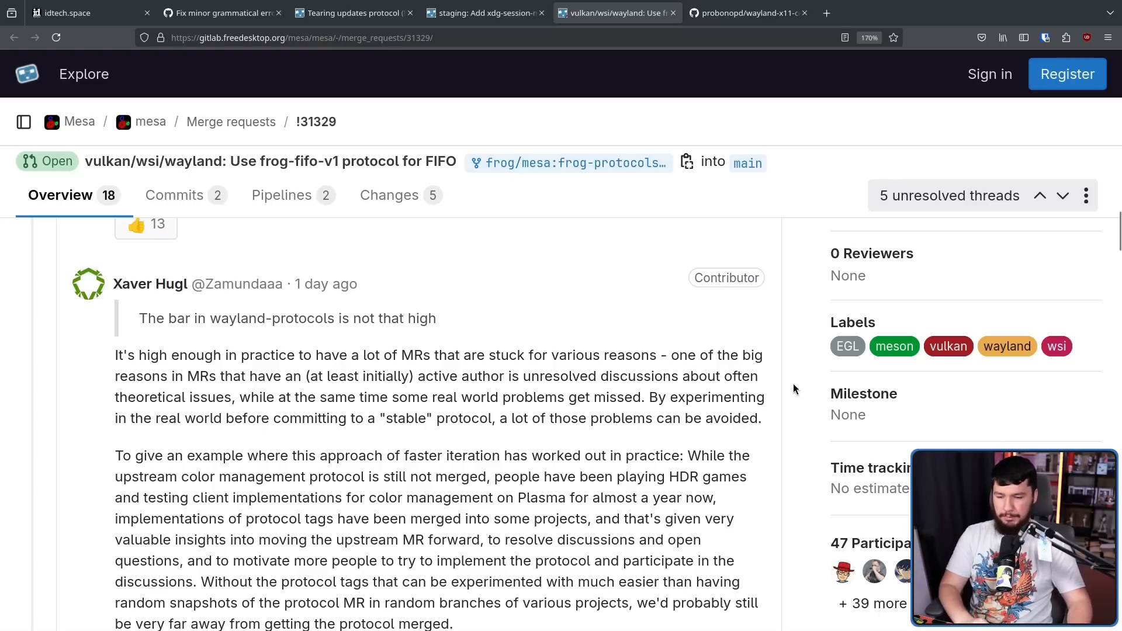
scroll(up, 3)
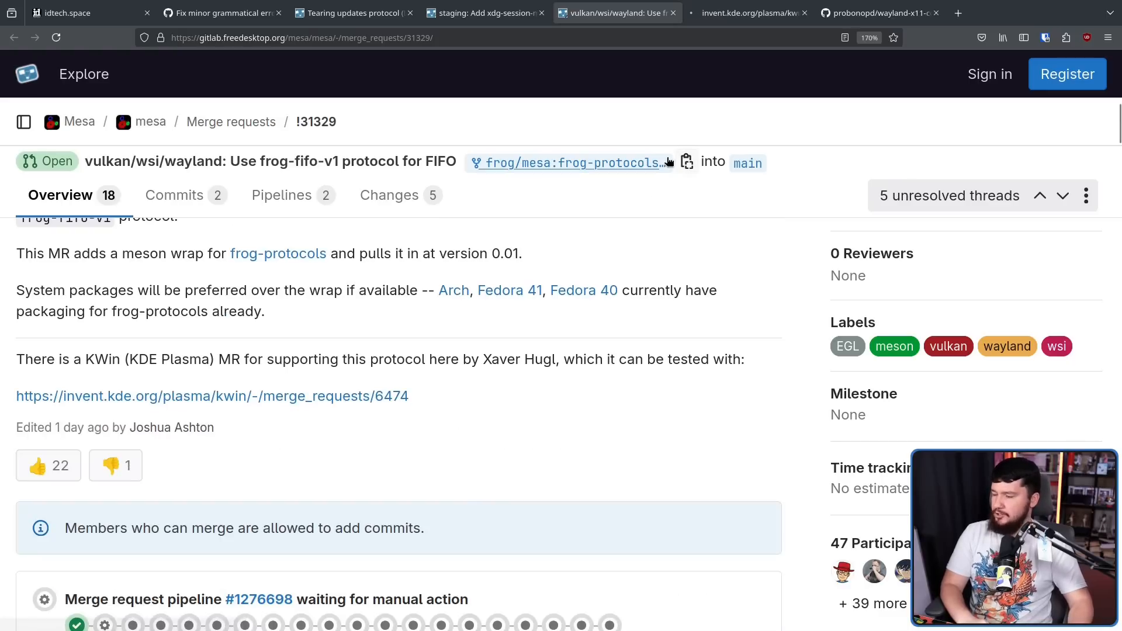
click(211, 396)
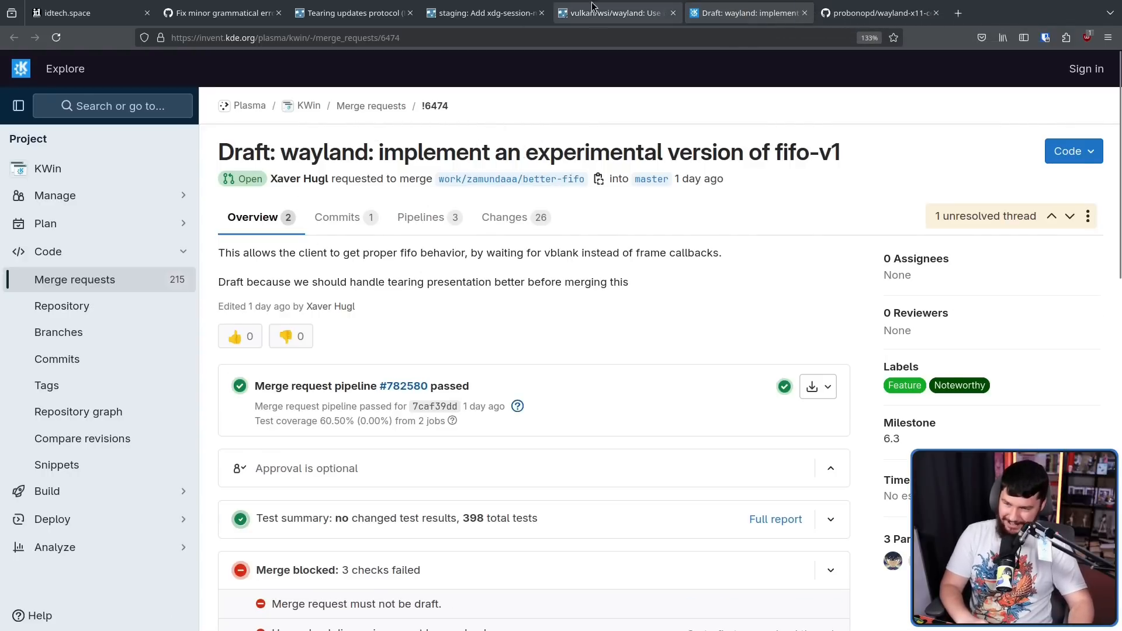
mouse_move(616, 12)
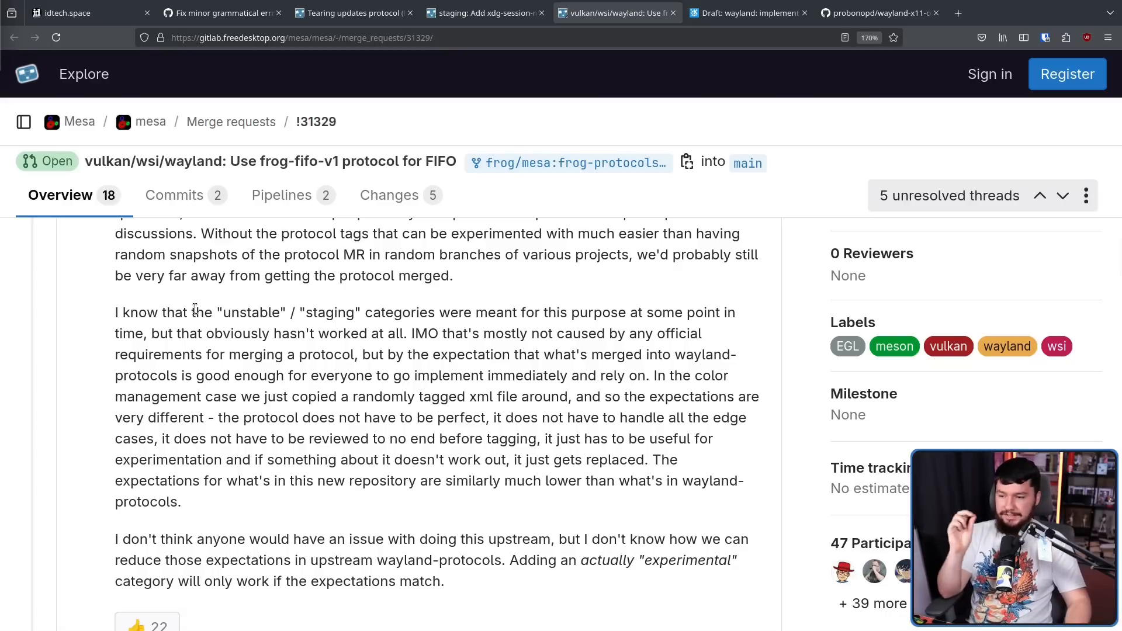
mouse_move(538, 307)
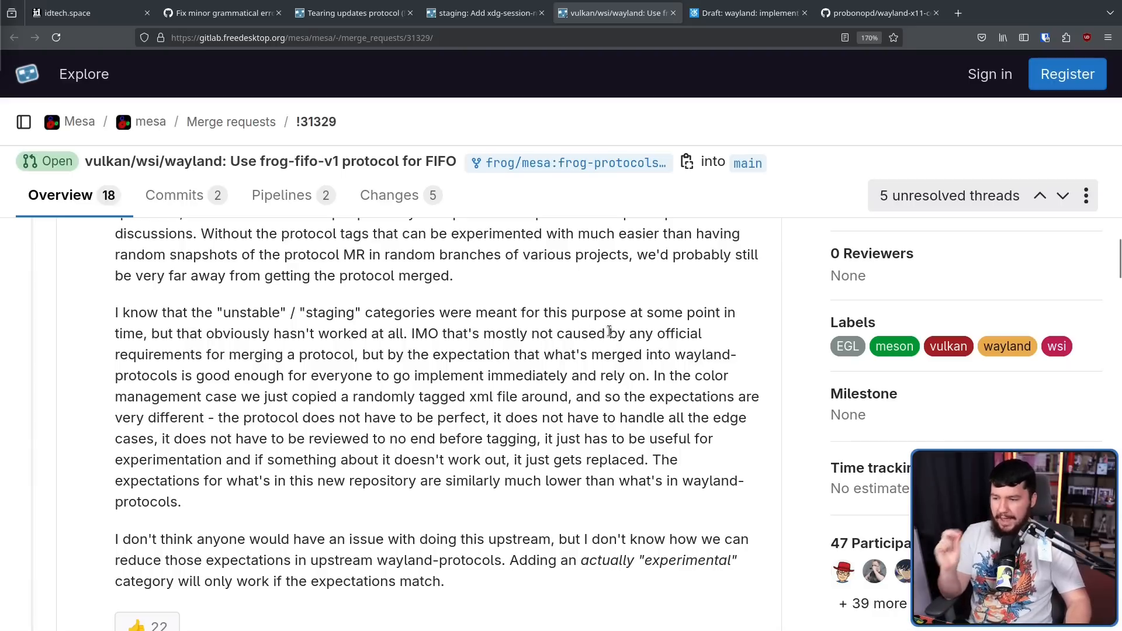
mouse_move(379, 327)
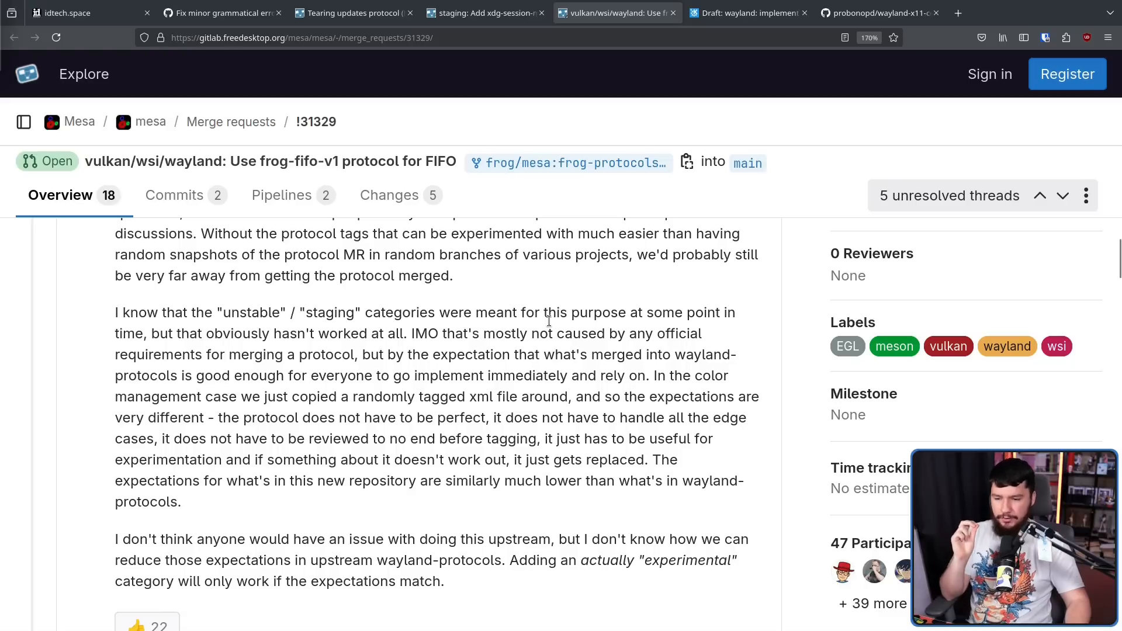
mouse_move(550, 302)
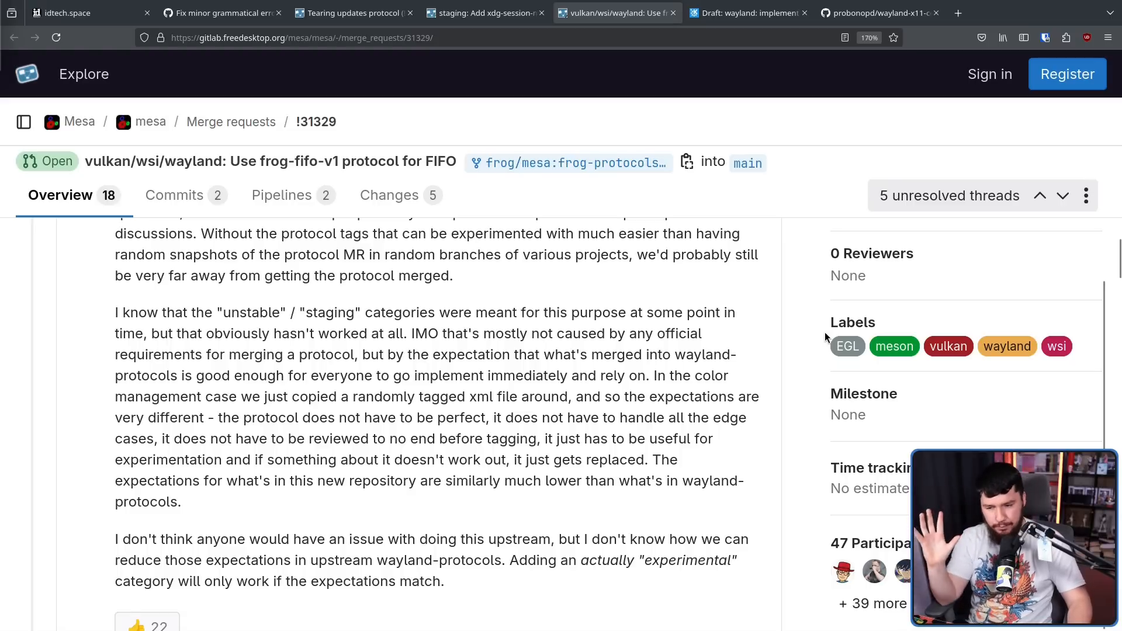
mouse_move(919, 319)
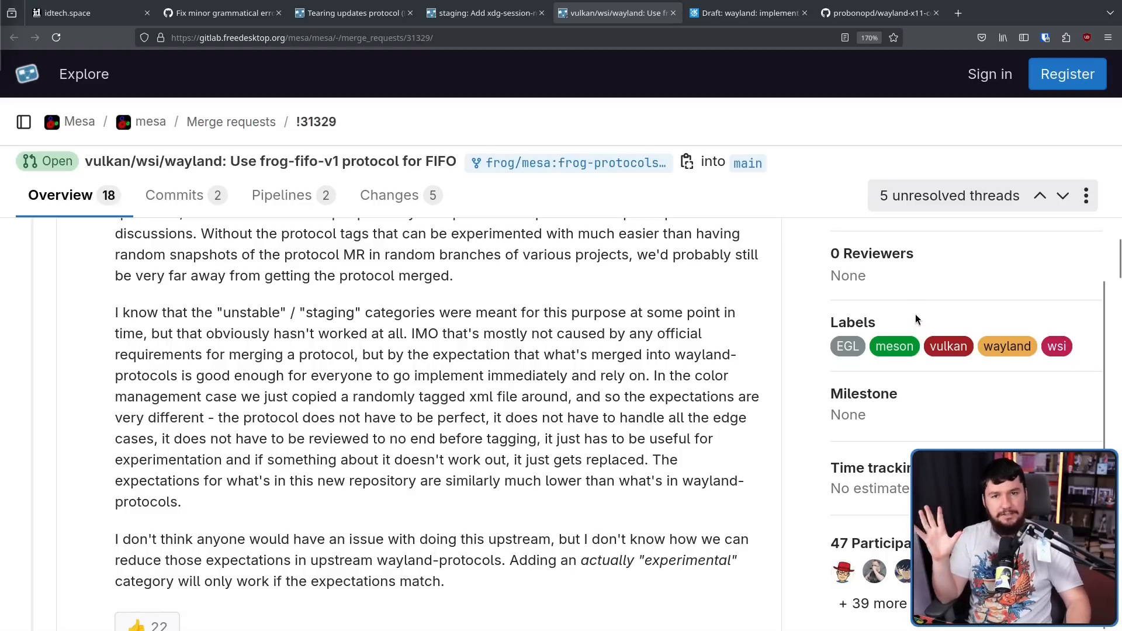
mouse_move(919, 330)
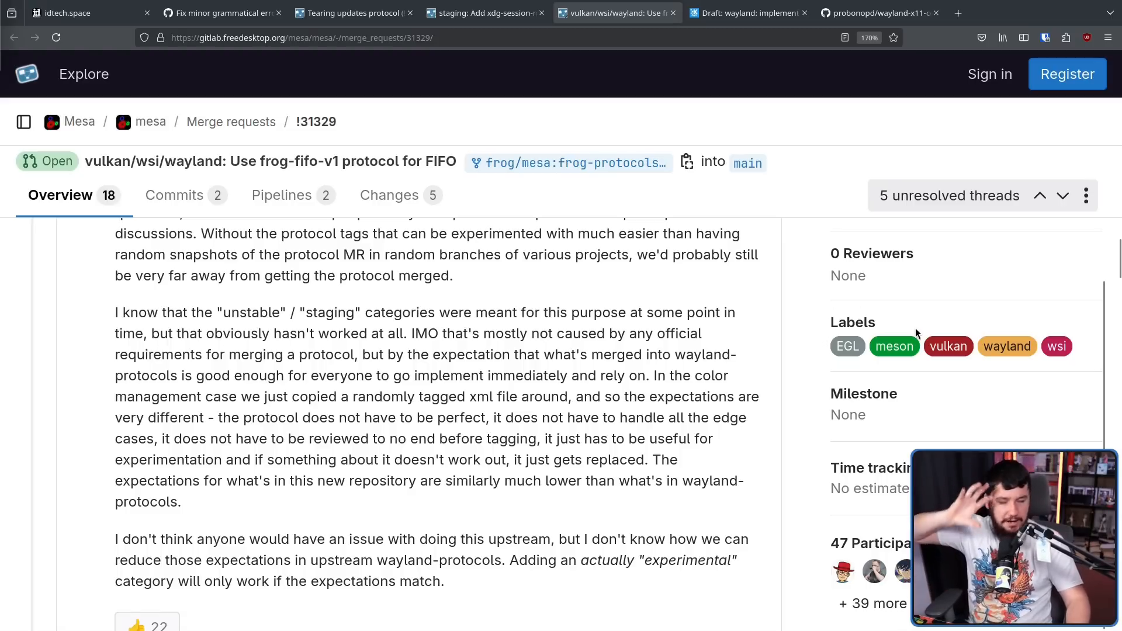
mouse_move(783, 278)
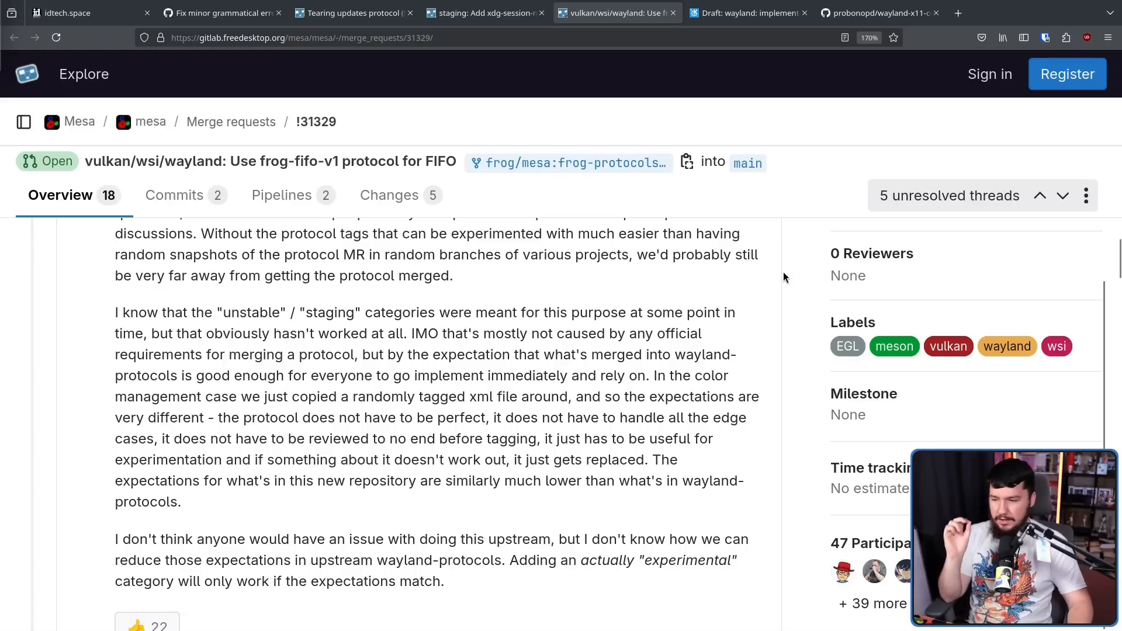
mouse_move(816, 279)
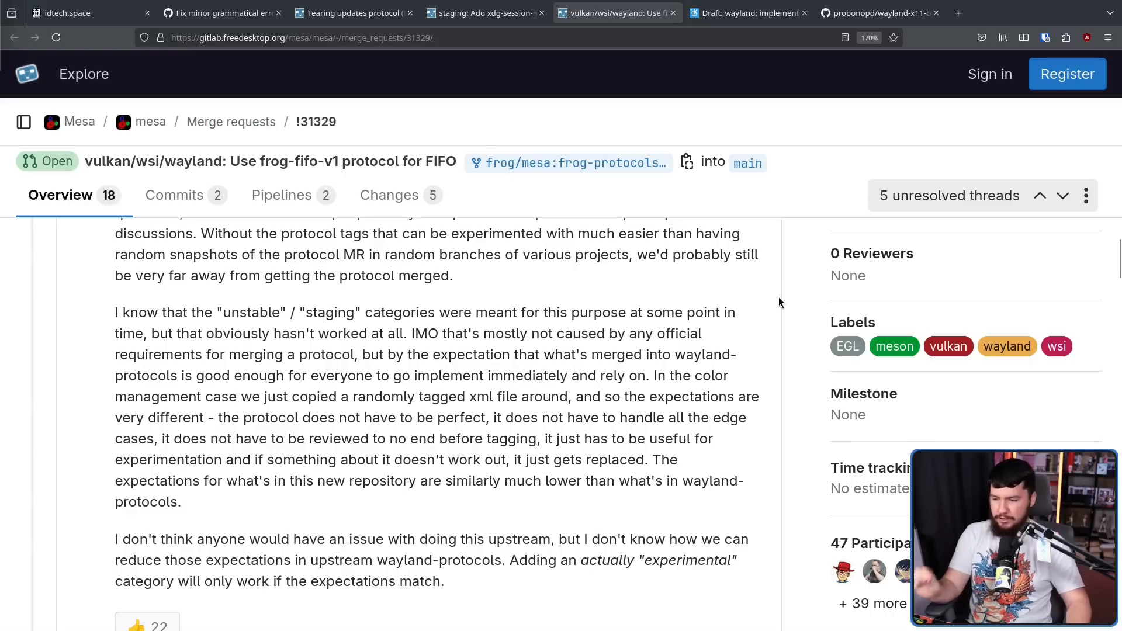
mouse_move(772, 297)
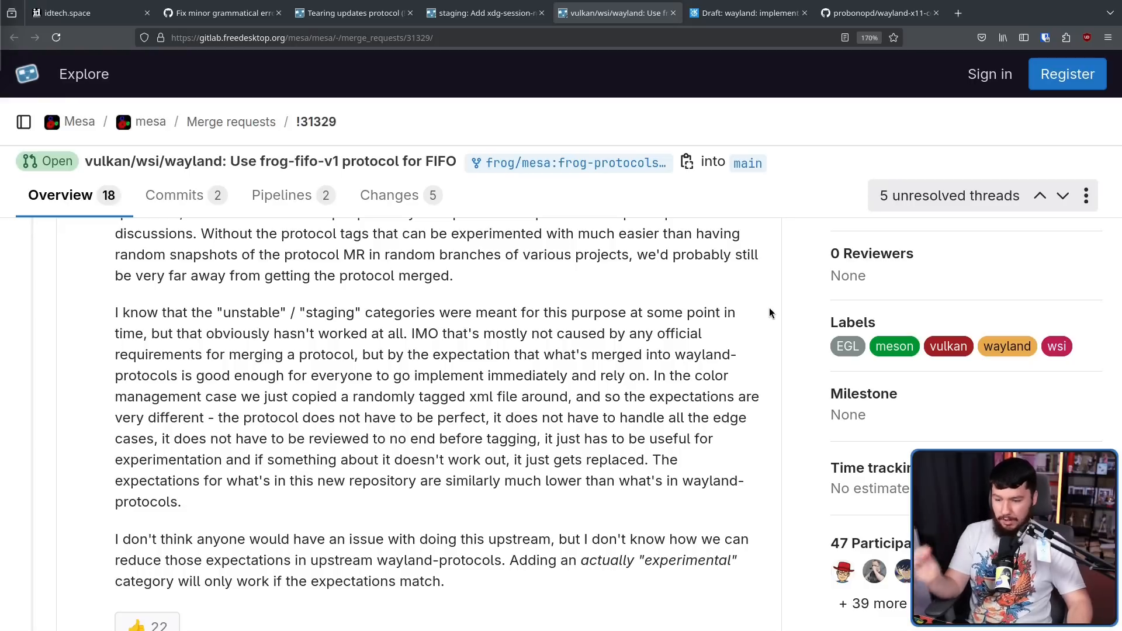
Step: Scroll through Xaver Hugl's comment to its end and single out the word 'experimental'
scroll(down, 3)
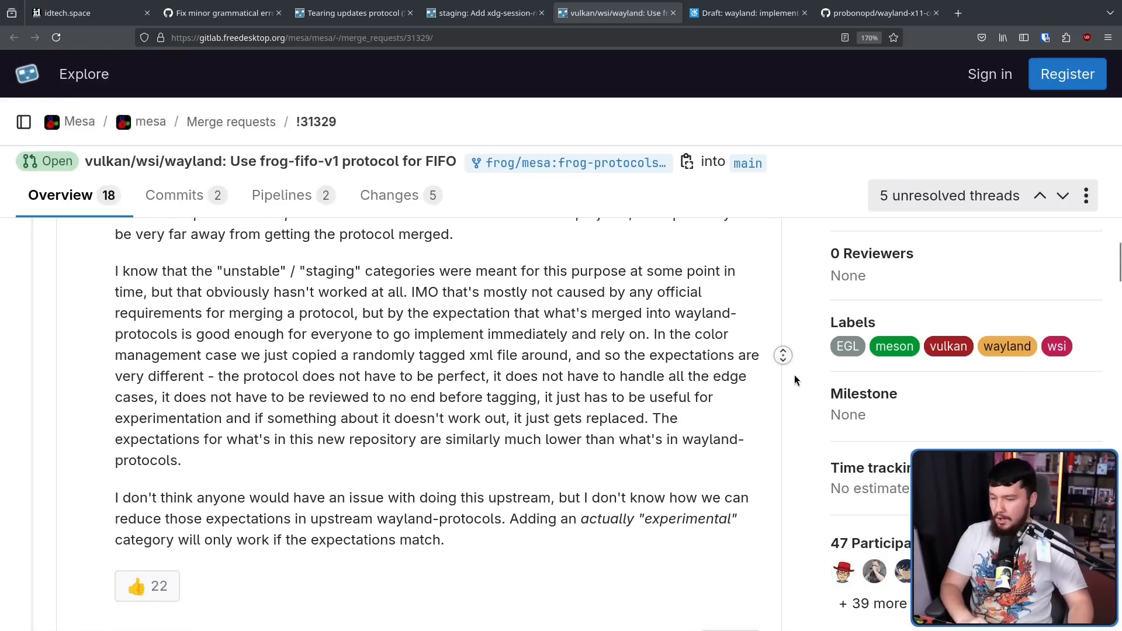
scroll(down, 3)
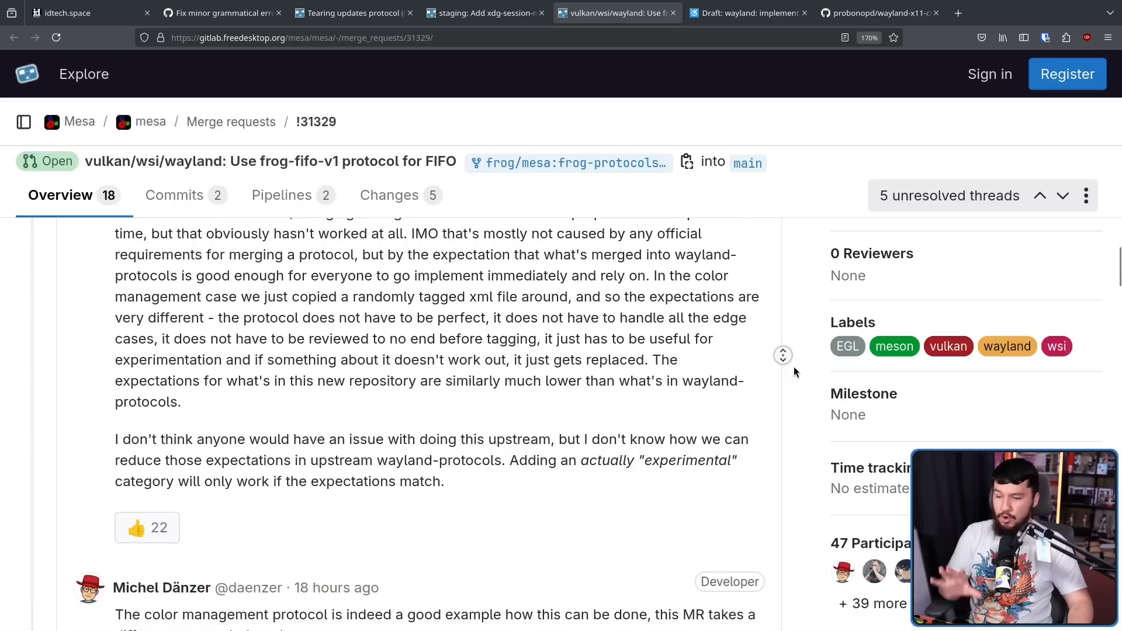
scroll(down, 3)
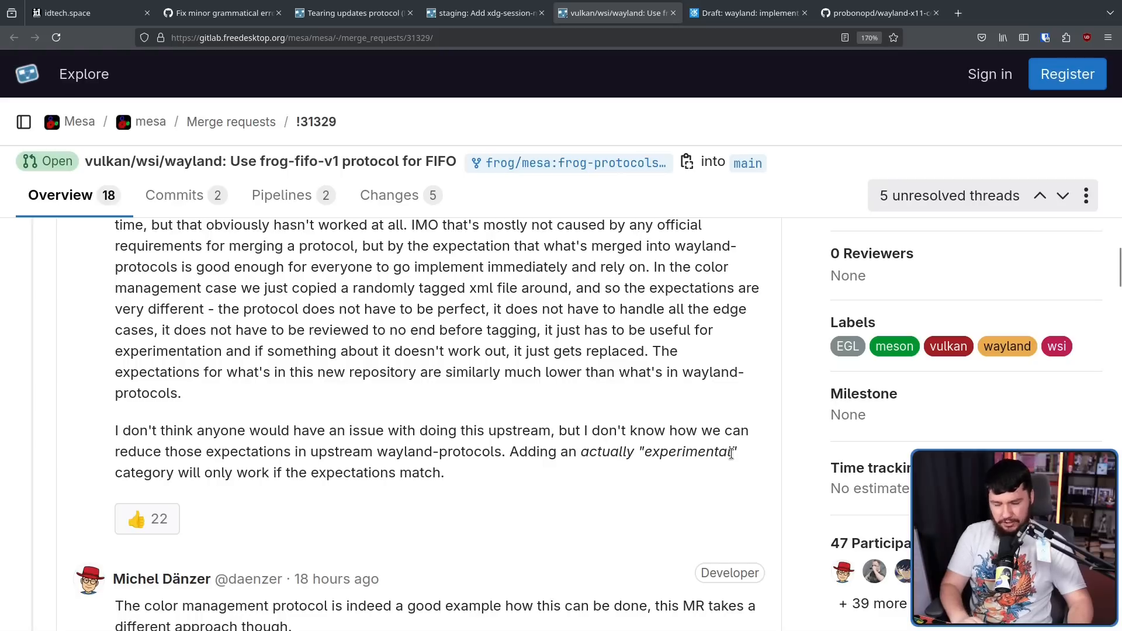
double_click(686, 451)
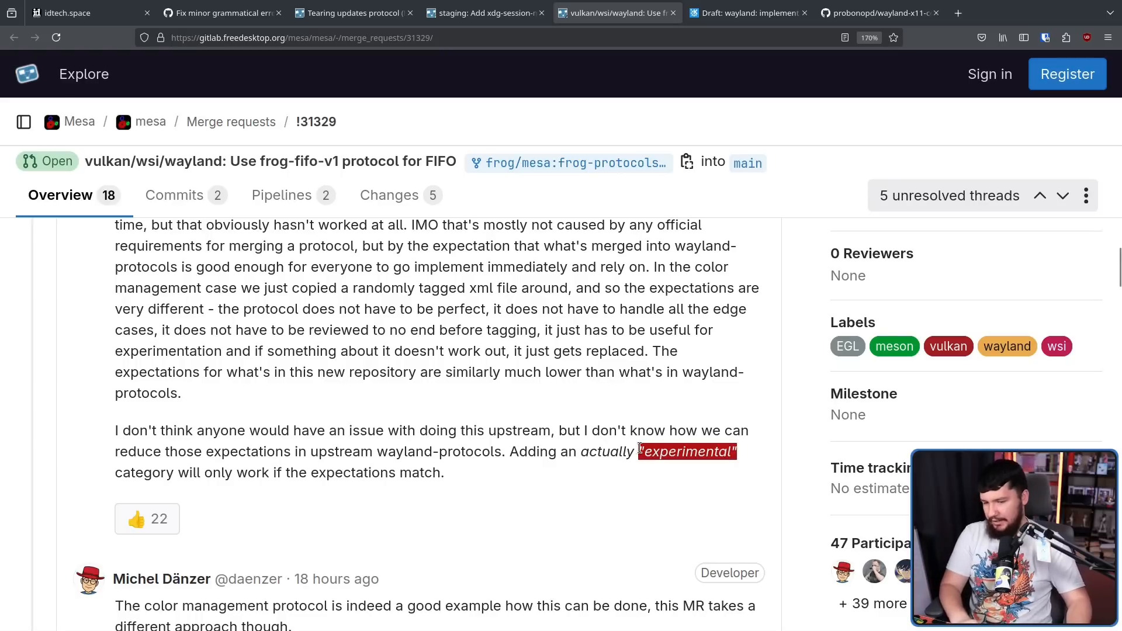
mouse_move(637, 447)
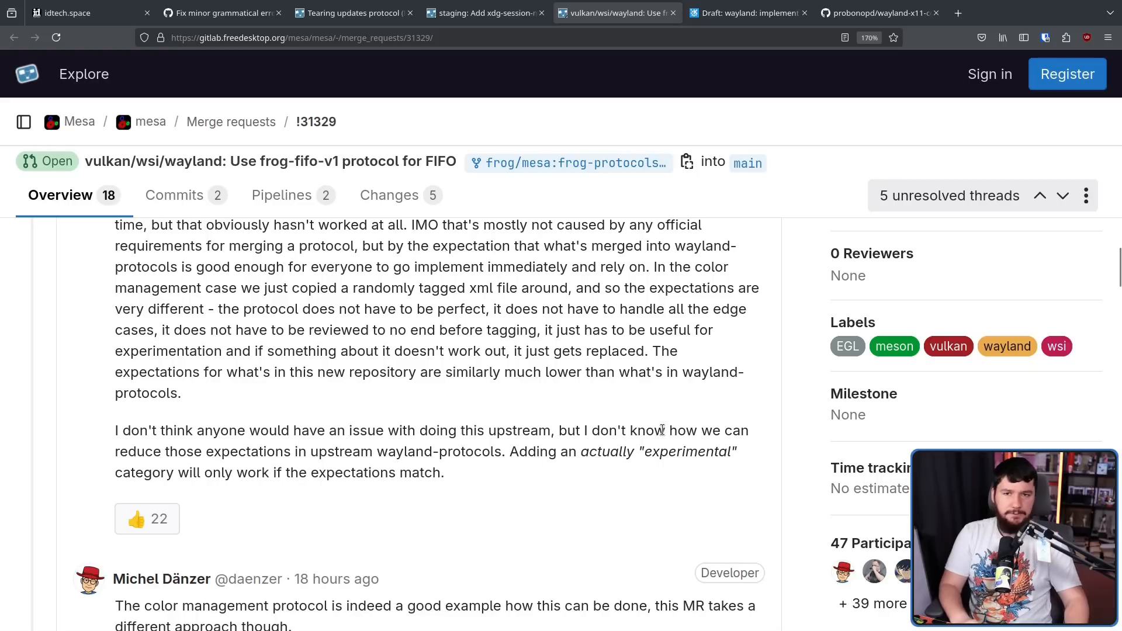
mouse_move(666, 447)
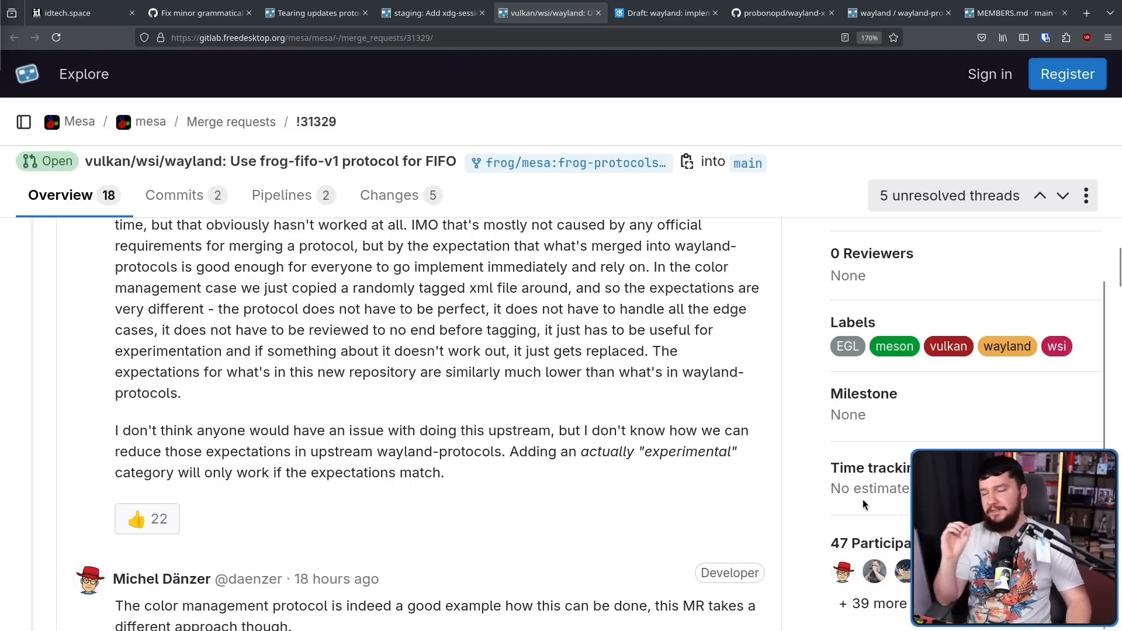
click(72, 12)
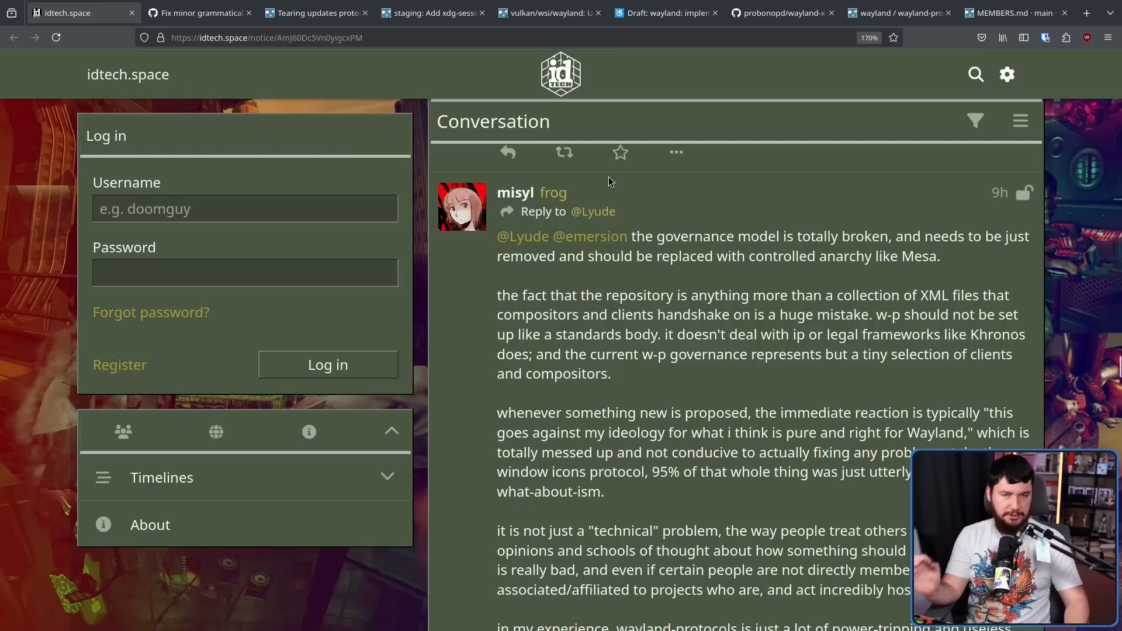
mouse_move(832, 210)
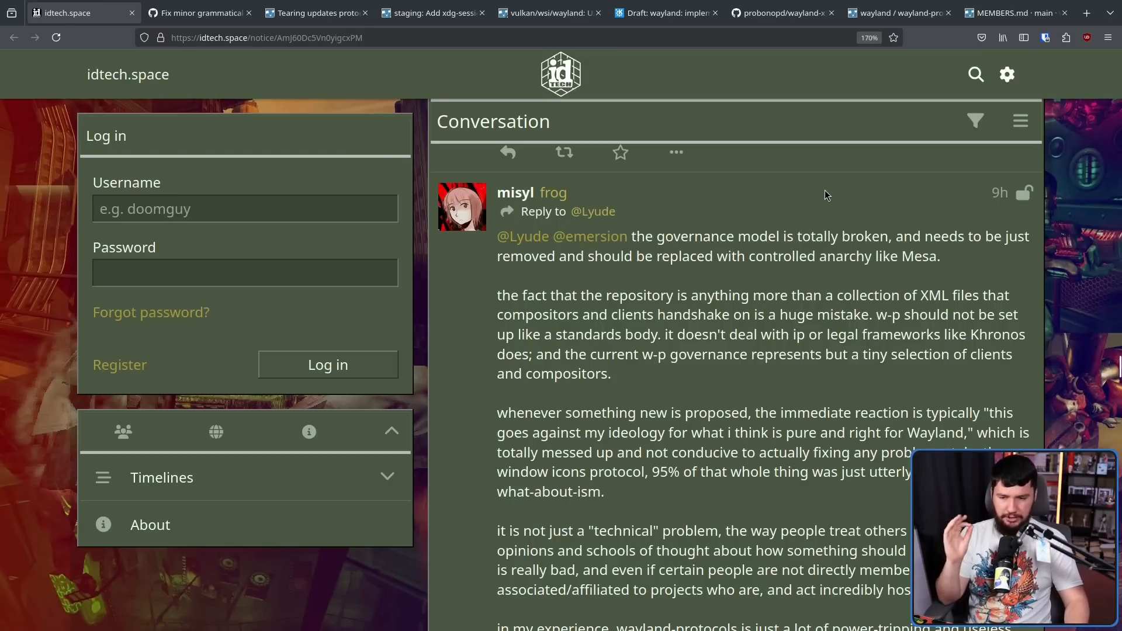
mouse_move(830, 172)
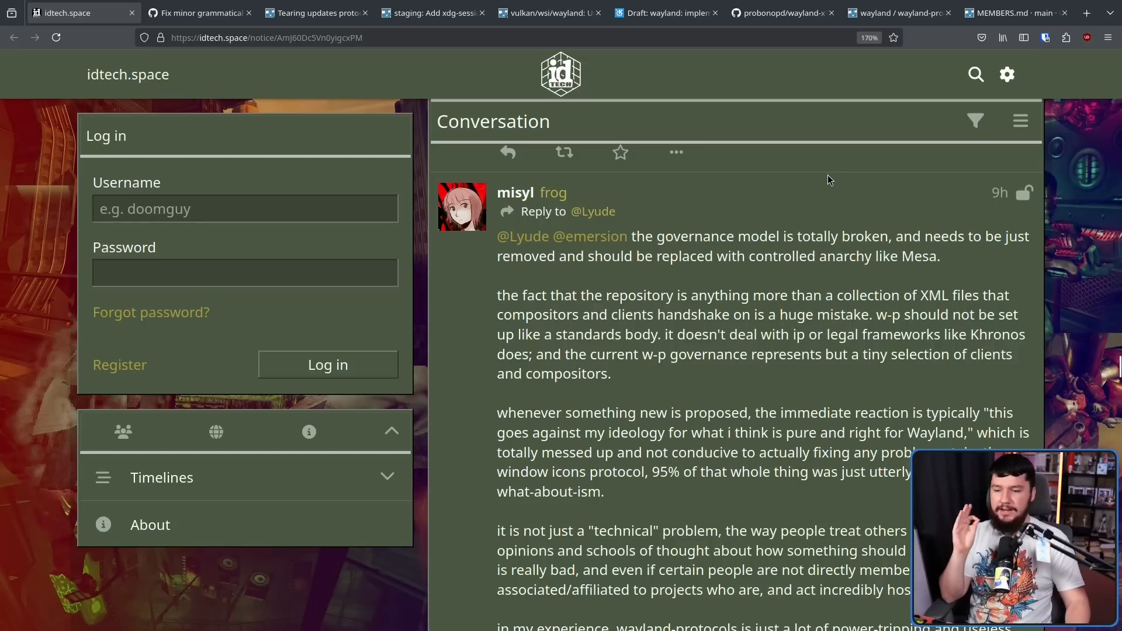
mouse_move(837, 198)
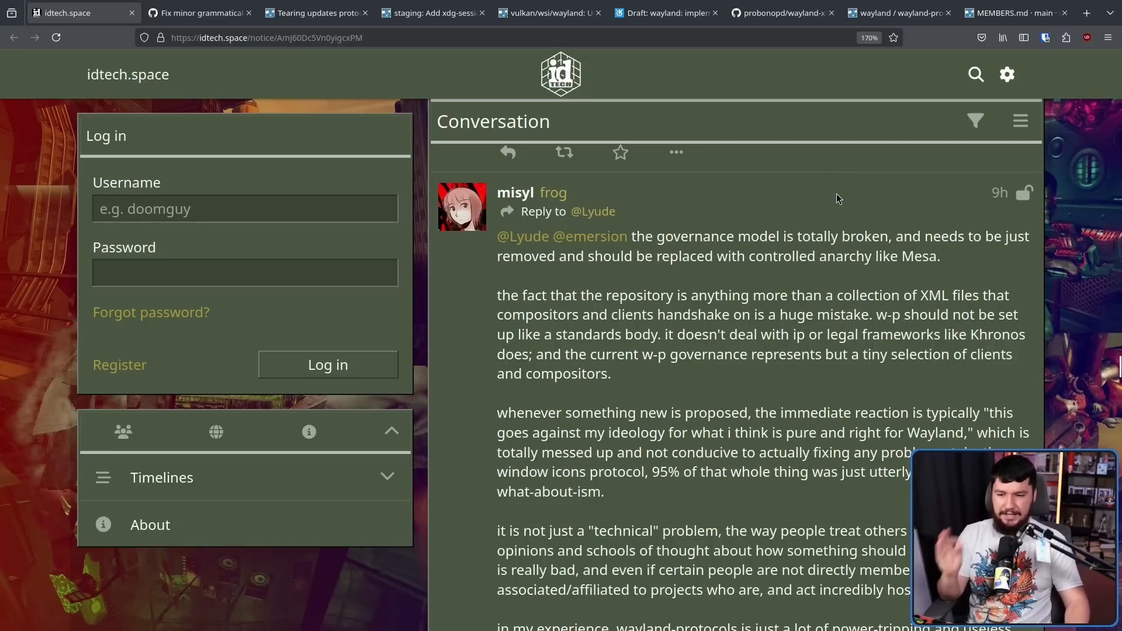
mouse_move(890, 250)
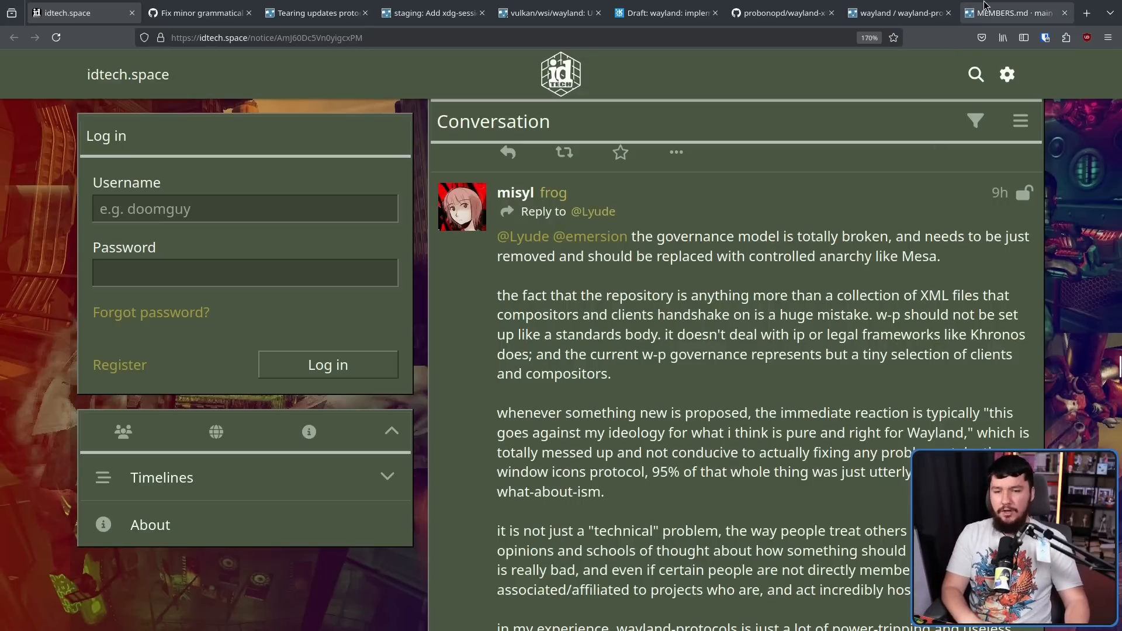
Step: Show the wayland-protocols MEMBERS.md list and highlight the wlroots/Sway members line
click(1009, 13)
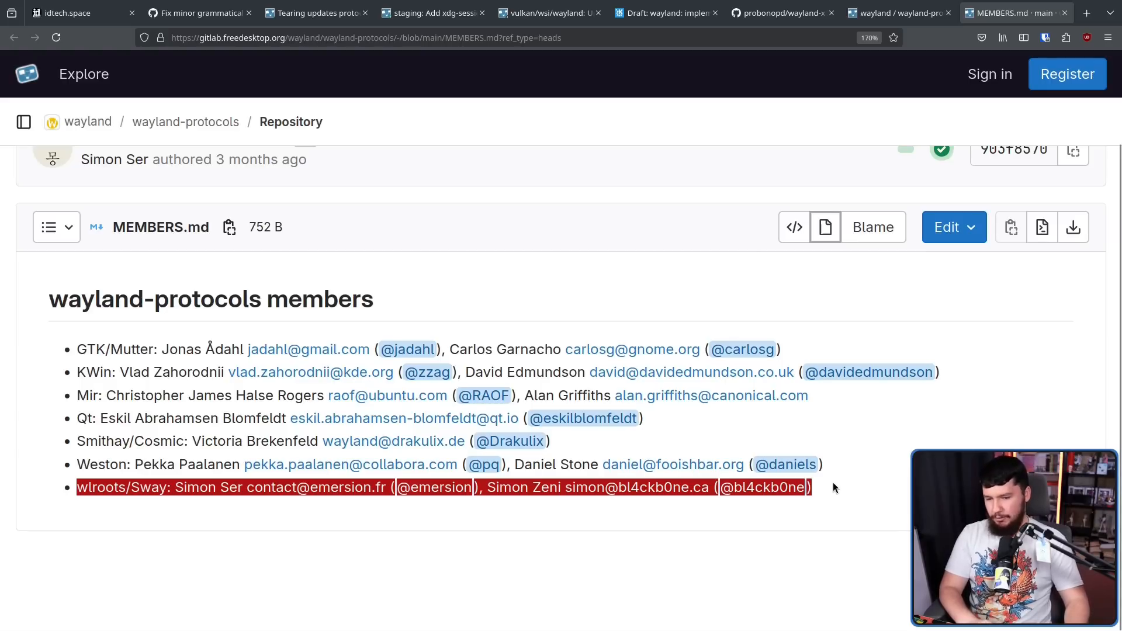
click(834, 487)
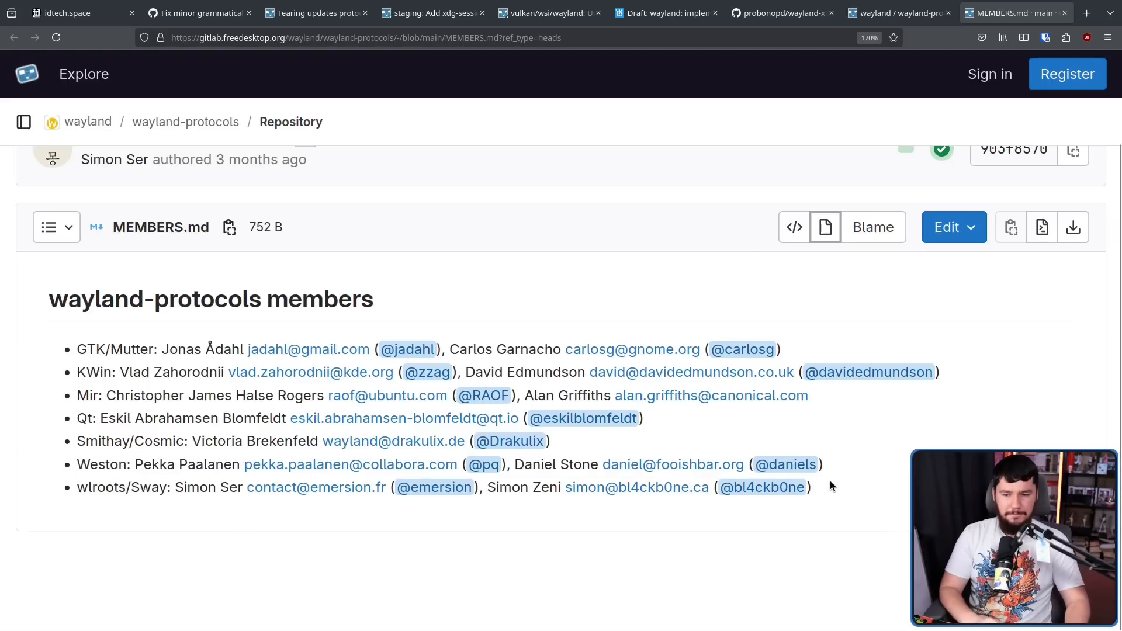
triple_click(287, 488)
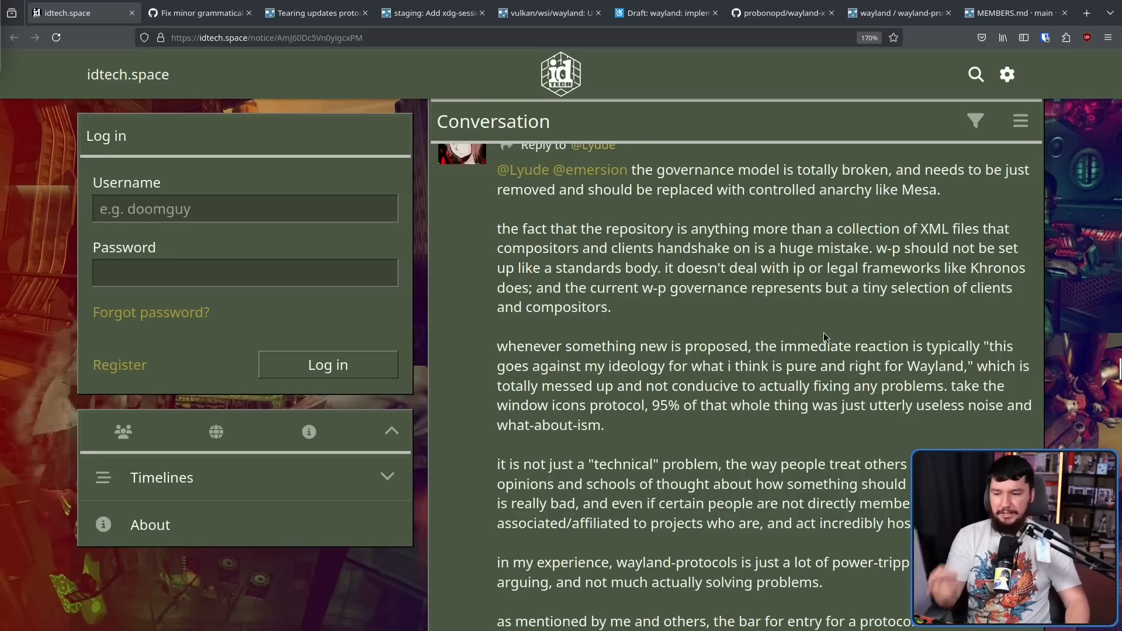
mouse_move(899, 339)
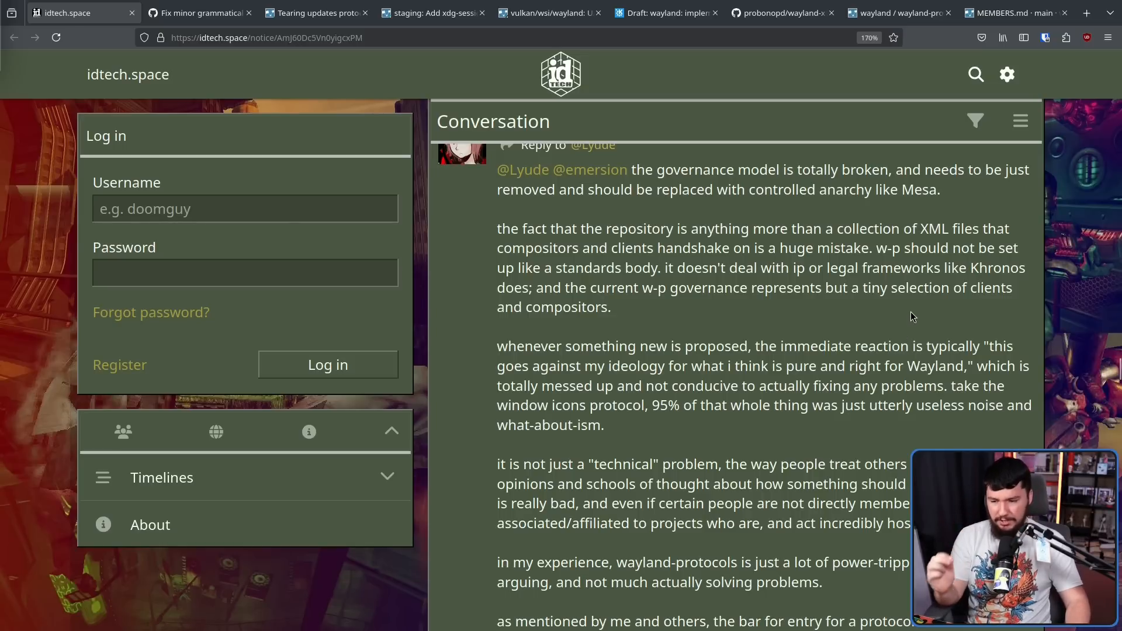
mouse_move(919, 308)
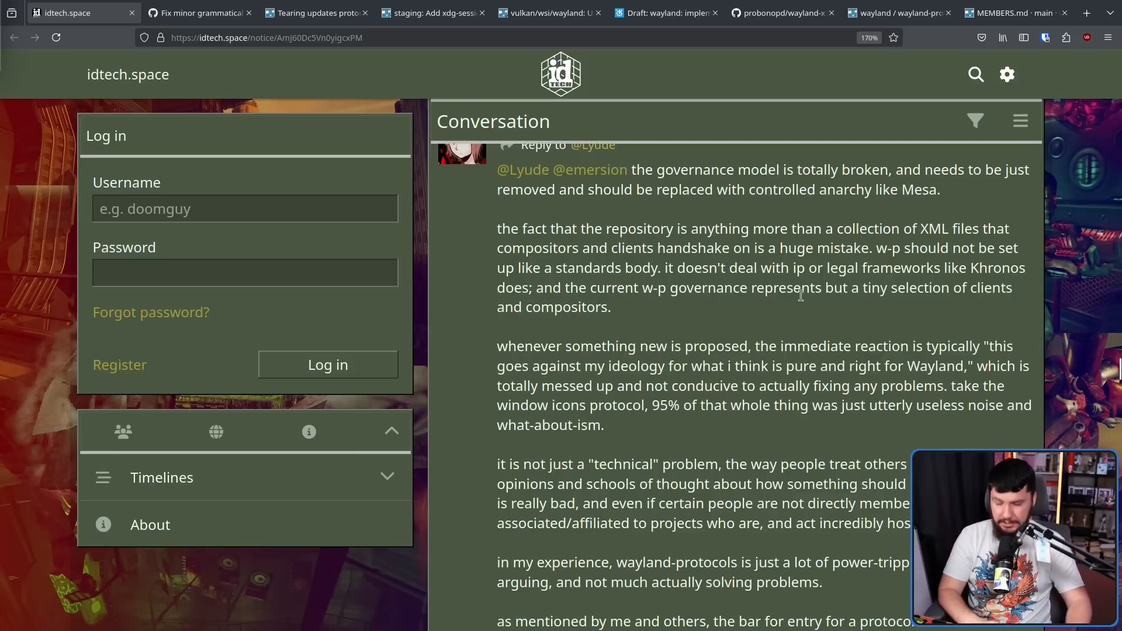
Step: View the merged Tearing updates protocol MR and scroll past its description to the Activity comments
click(314, 11)
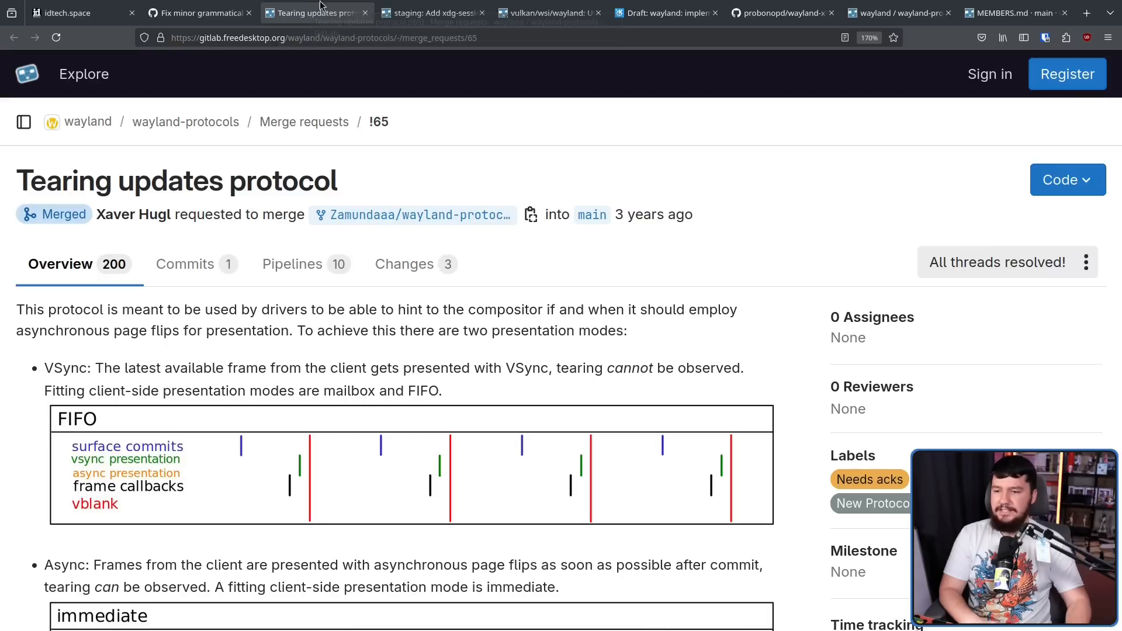
scroll(down, 3)
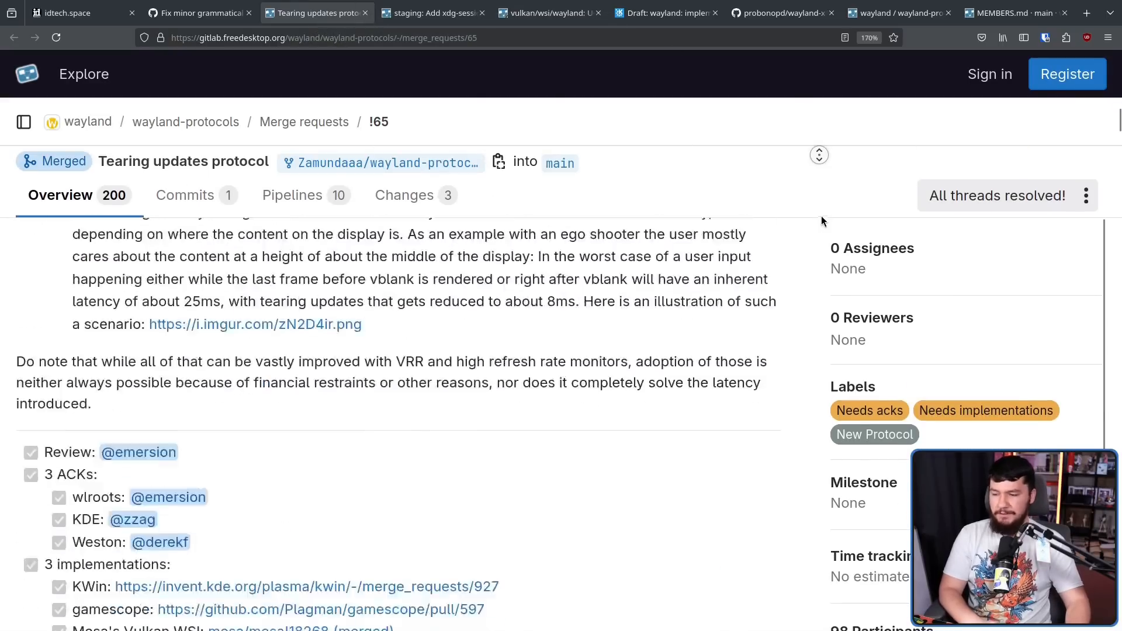
scroll(down, 3)
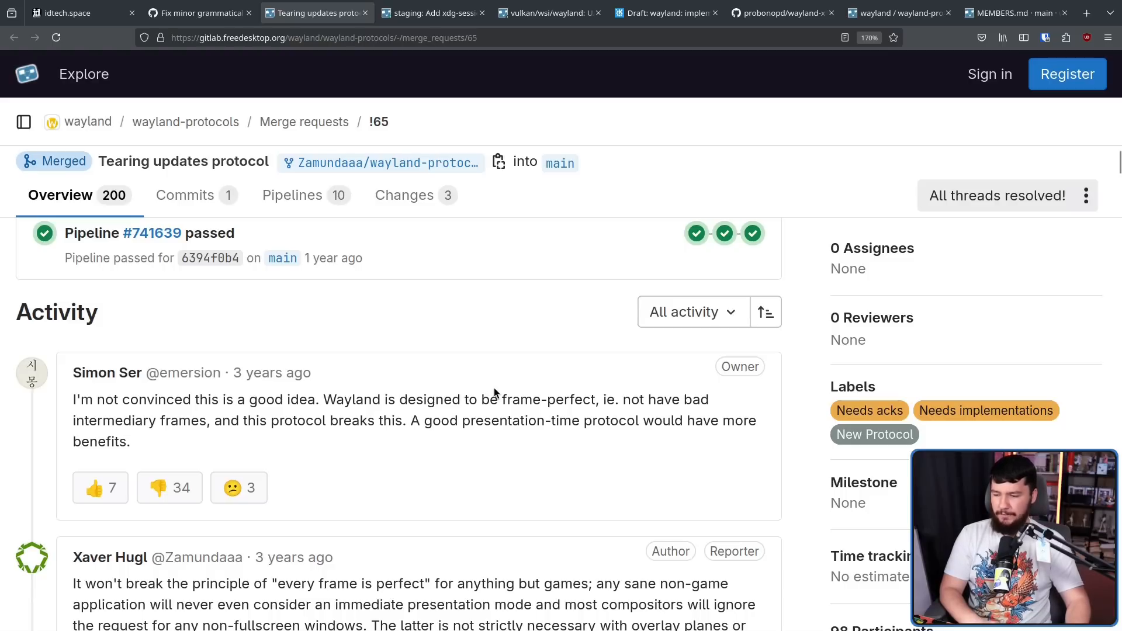
mouse_move(499, 392)
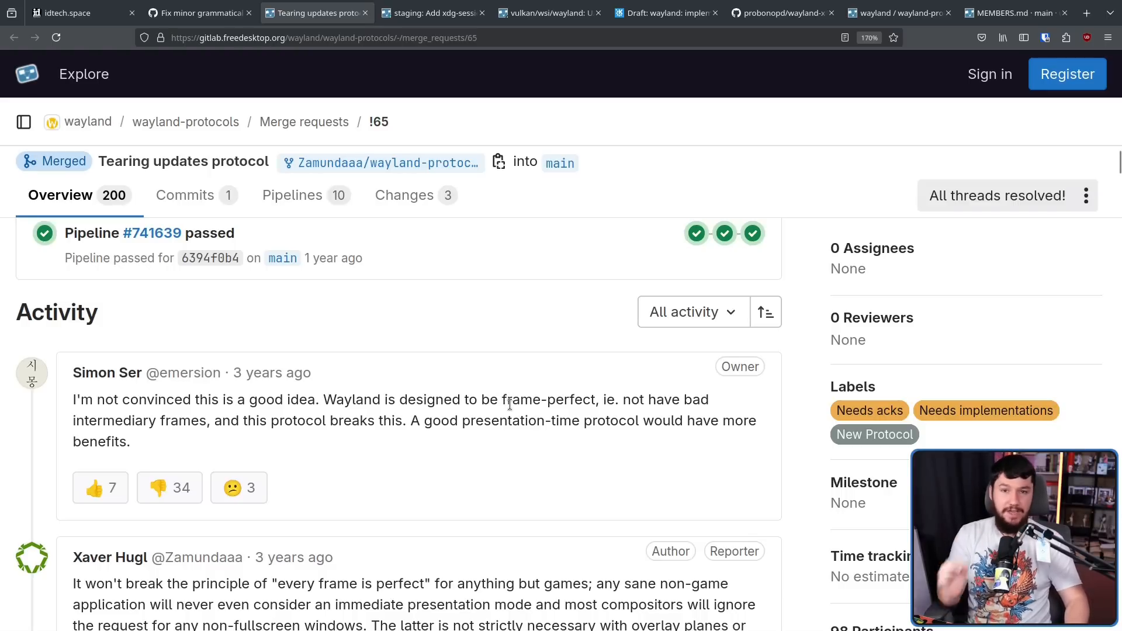
scroll(down, 3)
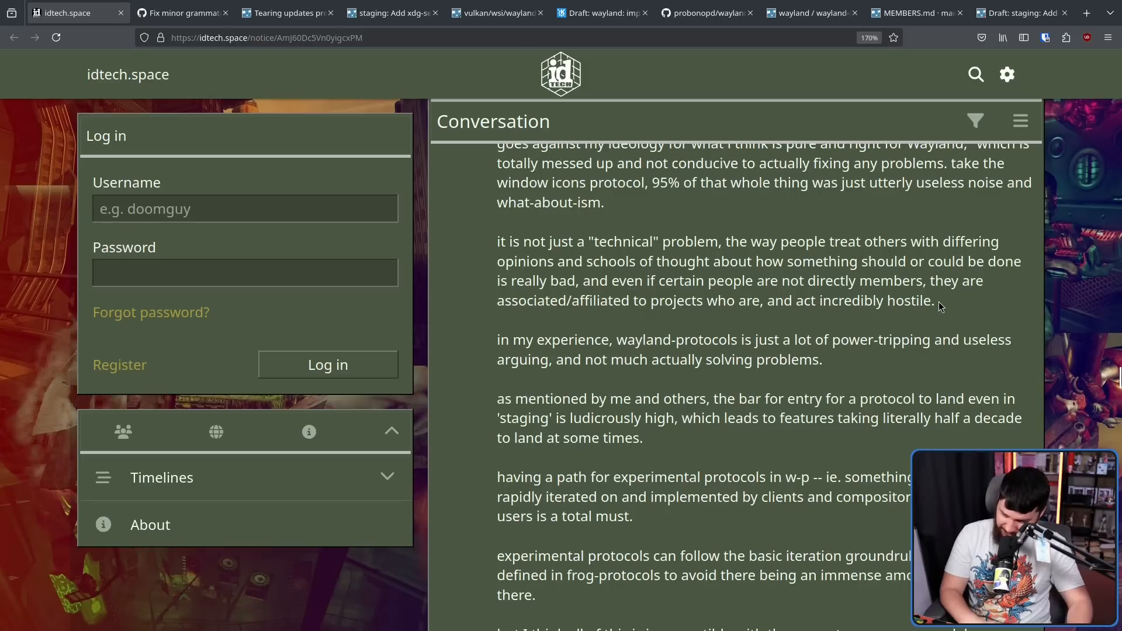
mouse_move(943, 304)
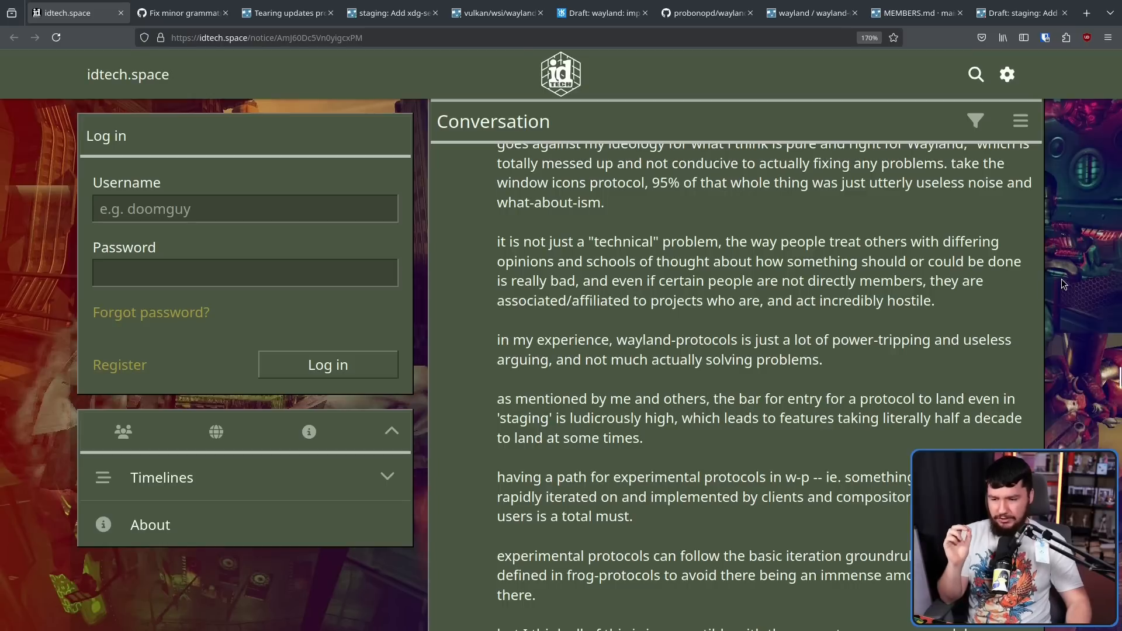
mouse_move(1048, 280)
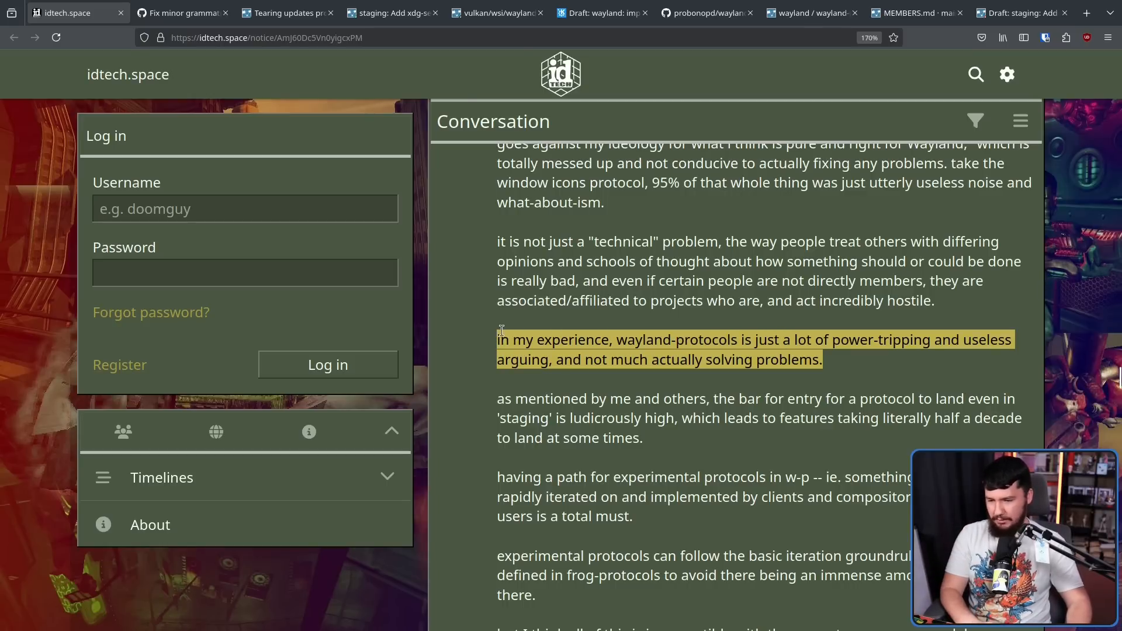
Step: Scroll through the rest of misyl's governance post to Pekka Paalanen's first replies
scroll(down, 3)
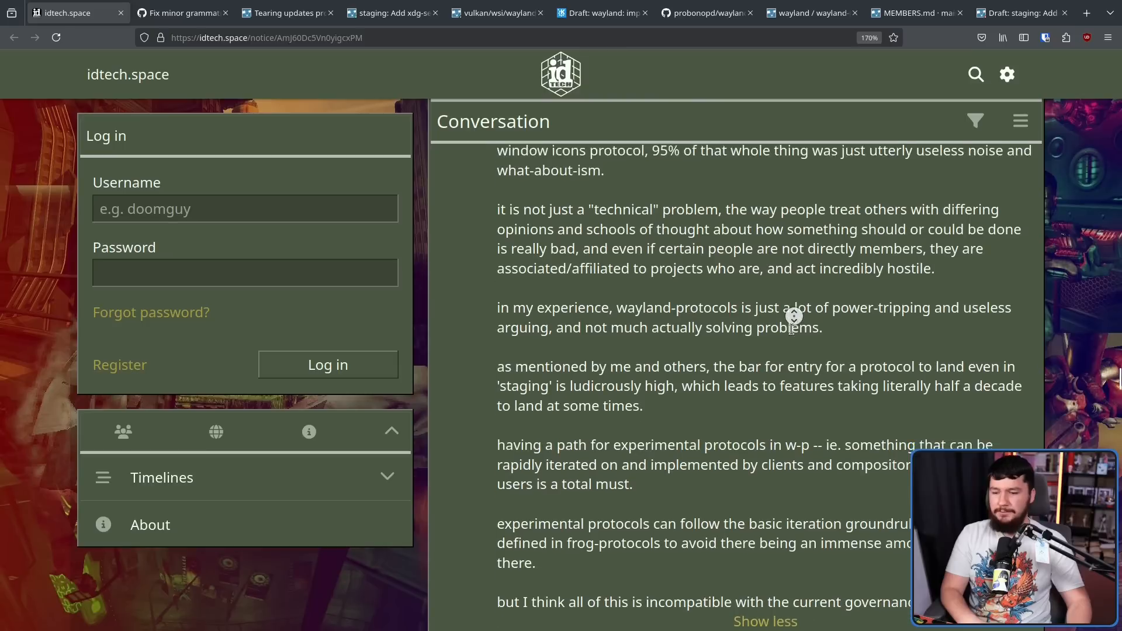
scroll(down, 3)
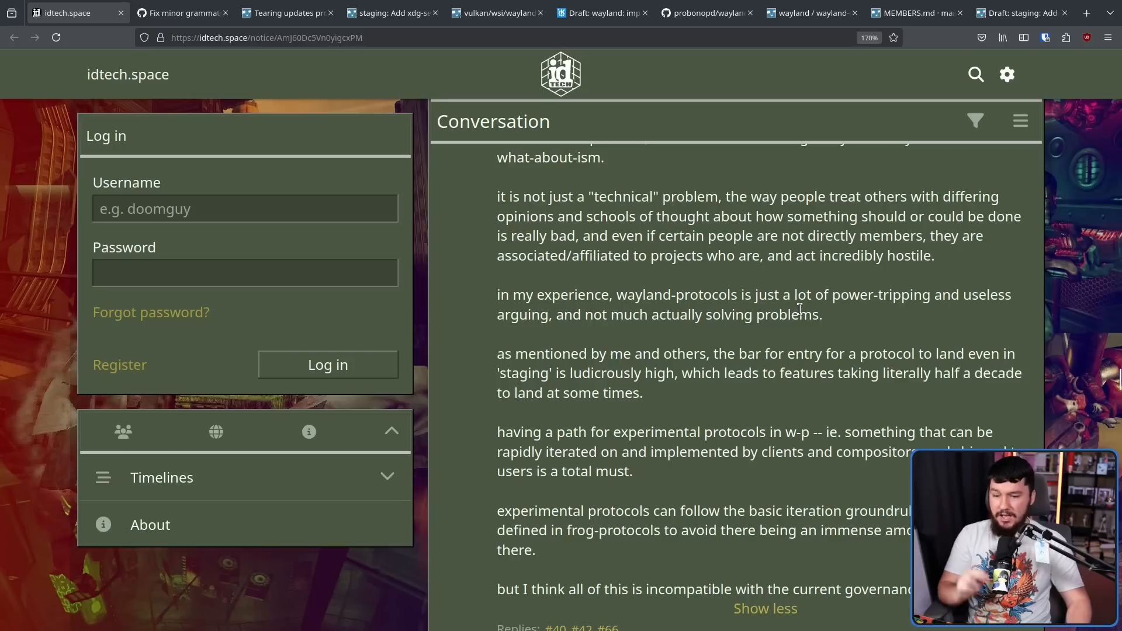
mouse_move(881, 343)
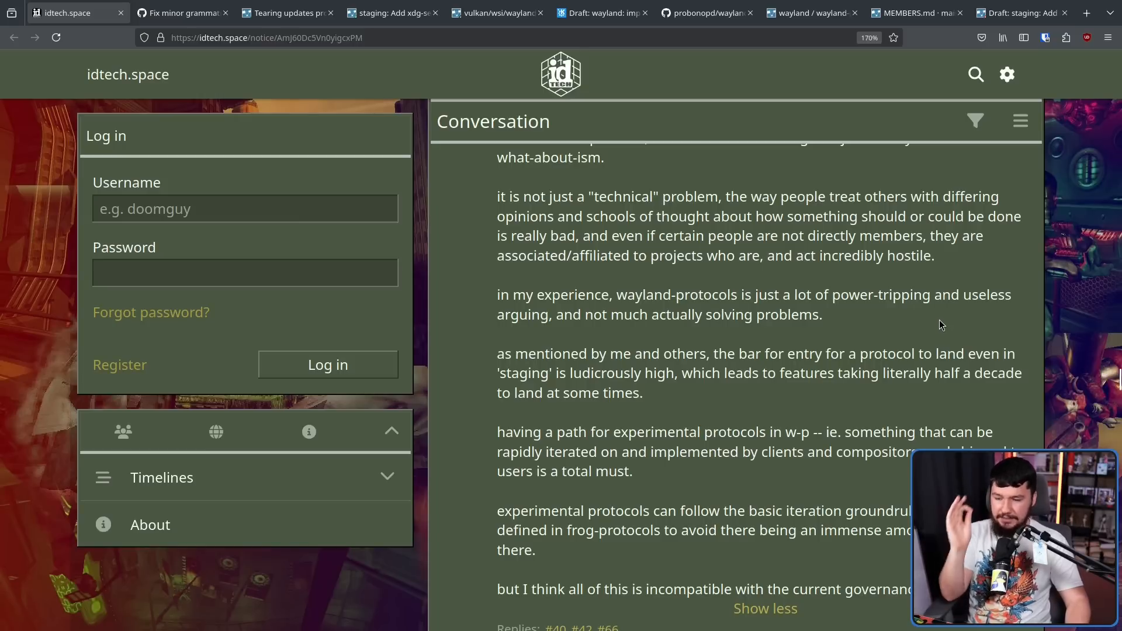
mouse_move(939, 314)
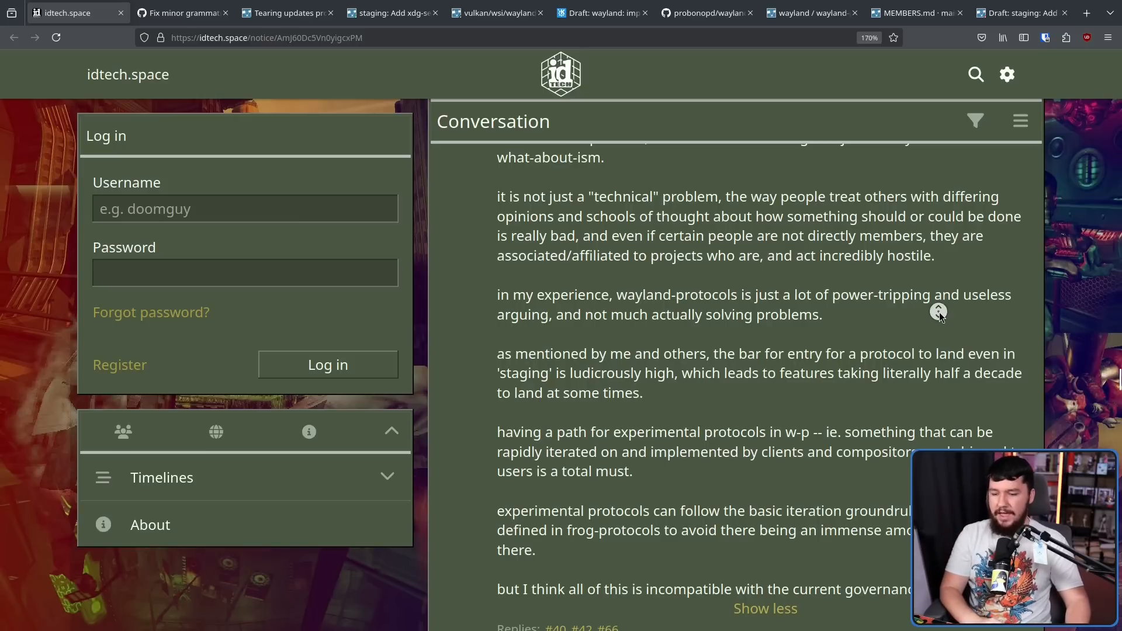
scroll(down, 3)
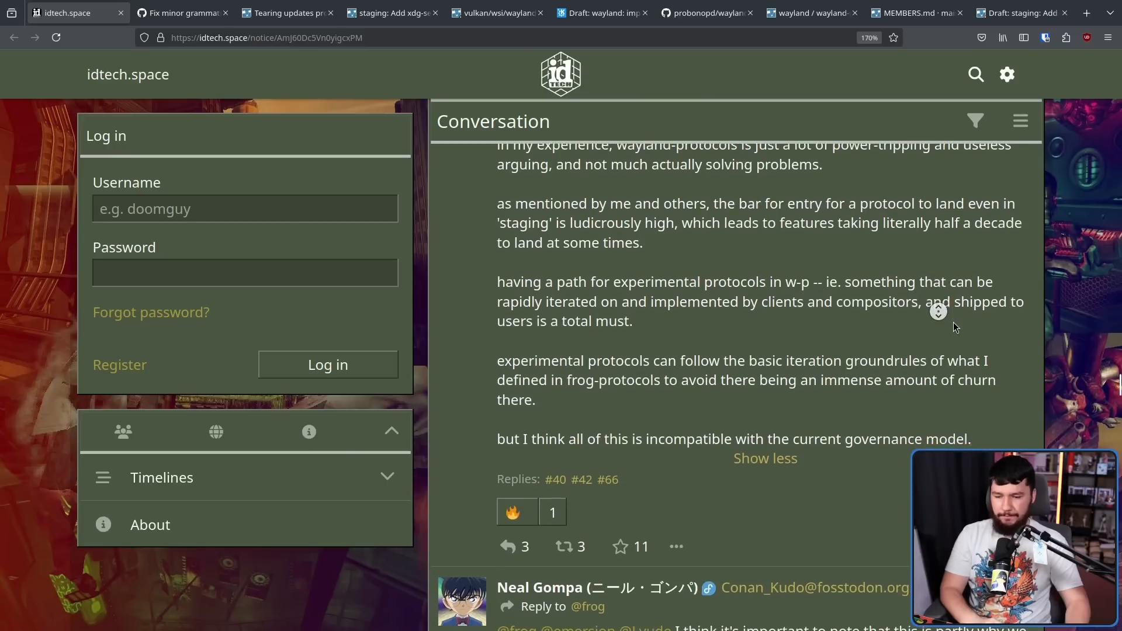
scroll(down, 3)
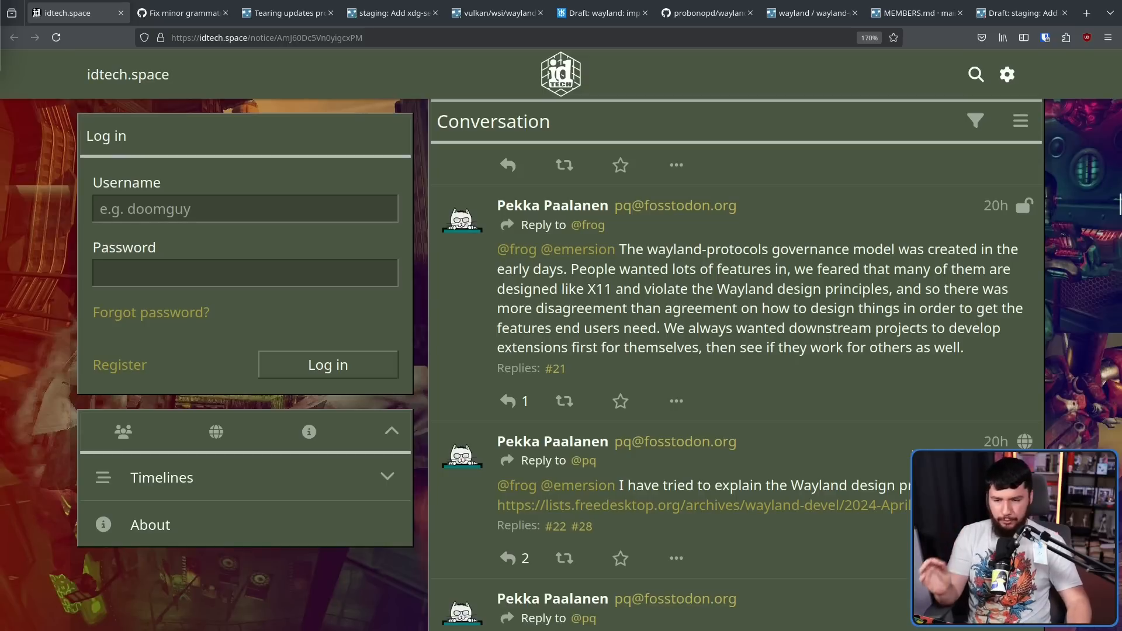
mouse_move(952, 419)
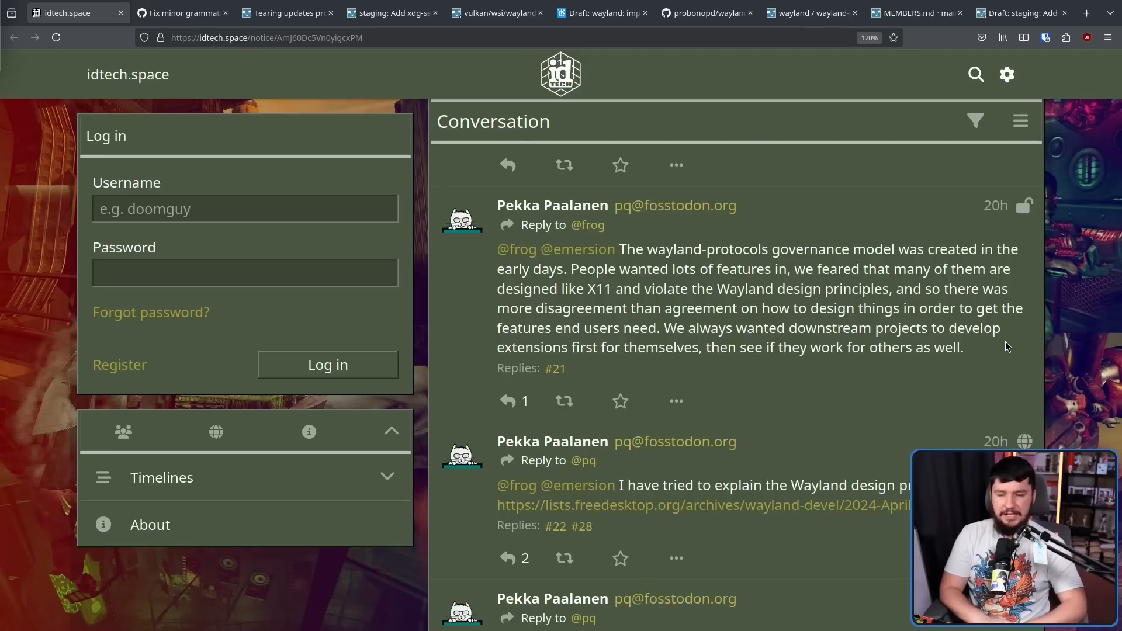
Step: Read Pekka Paalanen's reply chain on governance origins, outside extensions and the 'blessed ground' idea
scroll(down, 3)
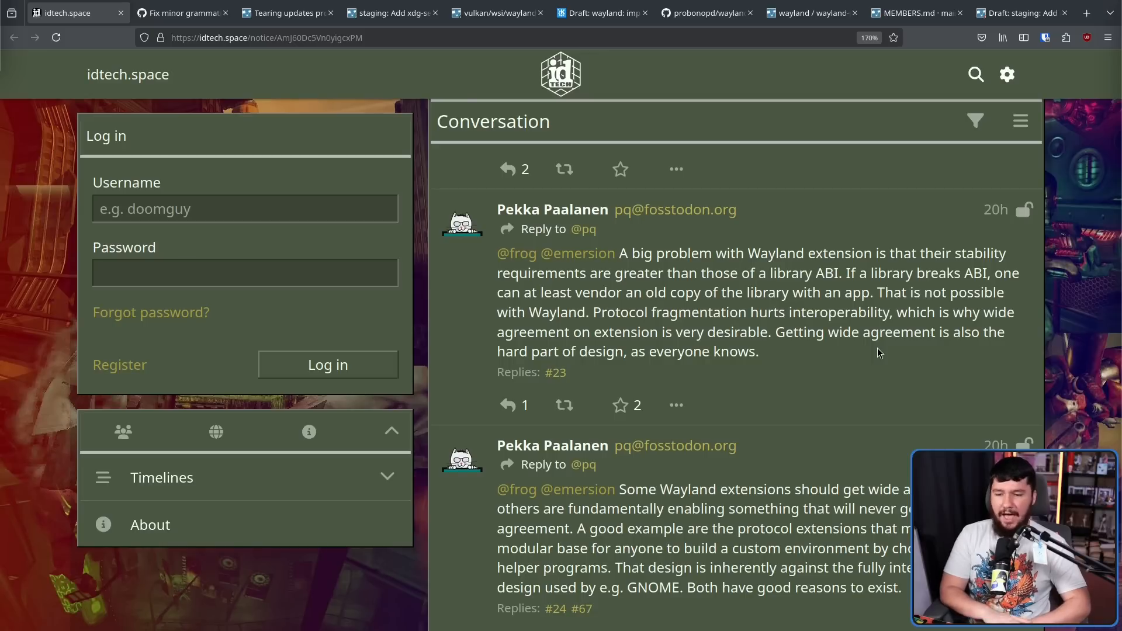
scroll(down, 3)
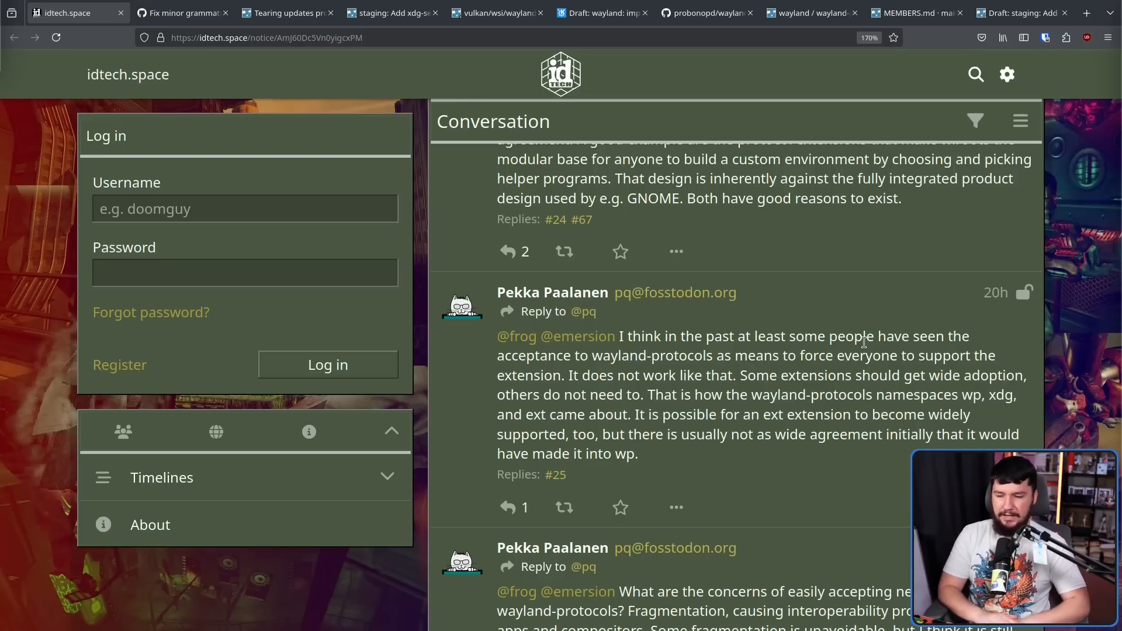
scroll(down, 3)
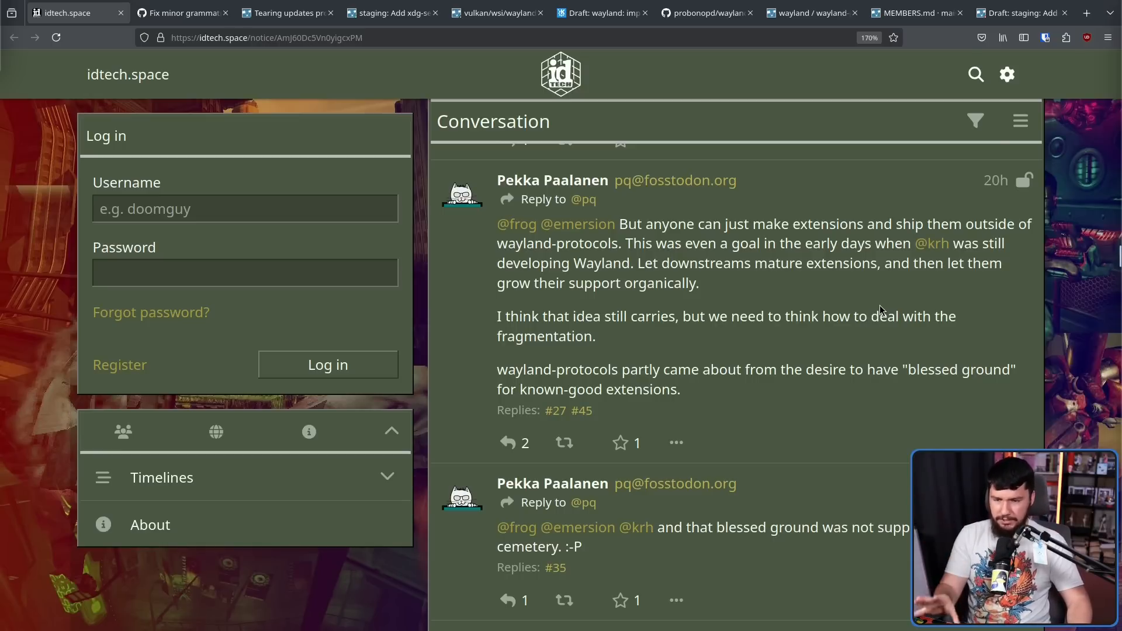
mouse_move(931, 243)
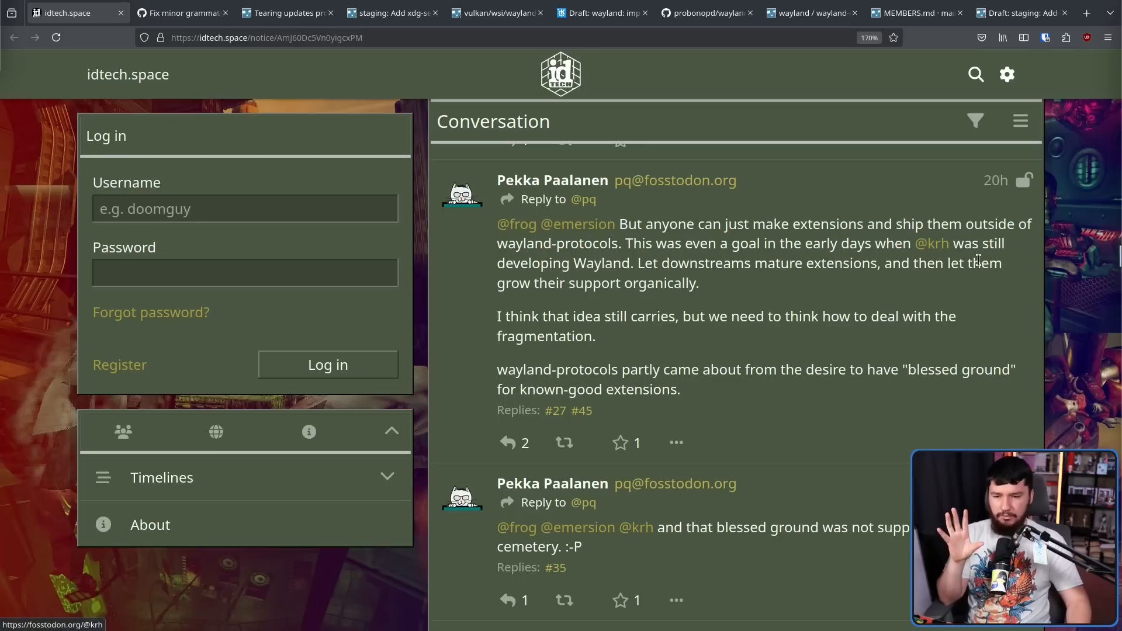